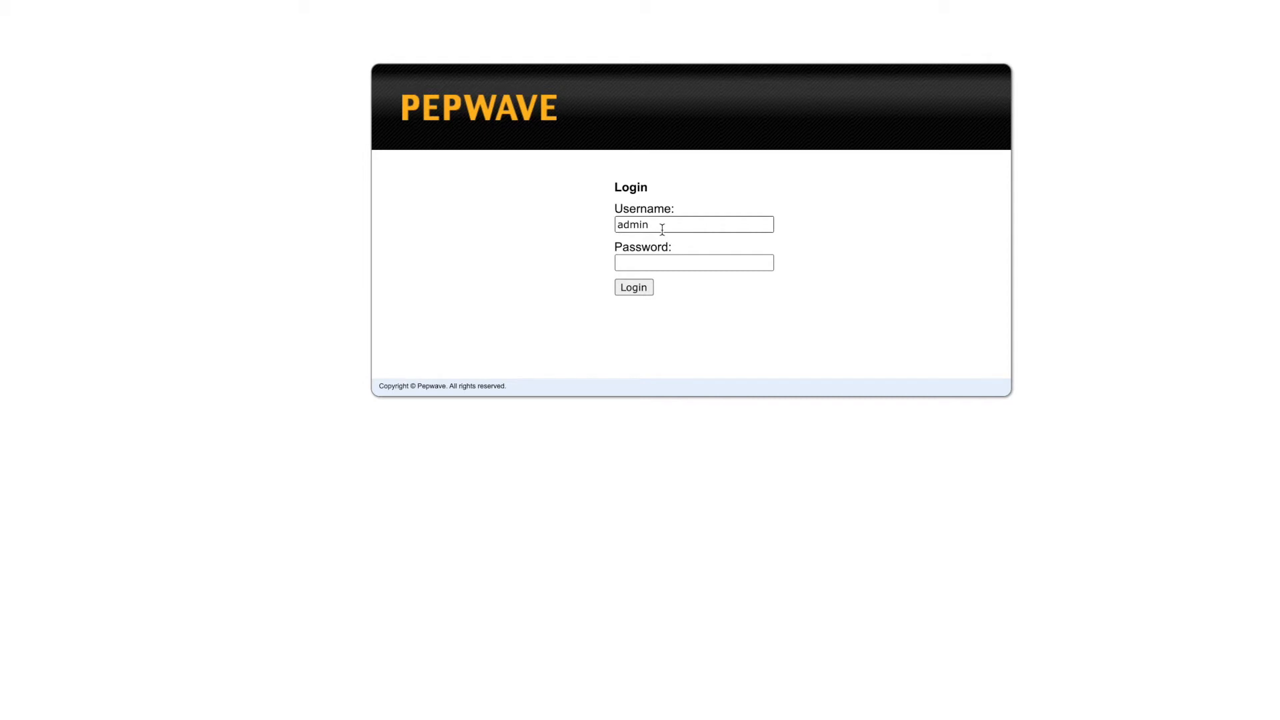
mouse_move(610, 232)
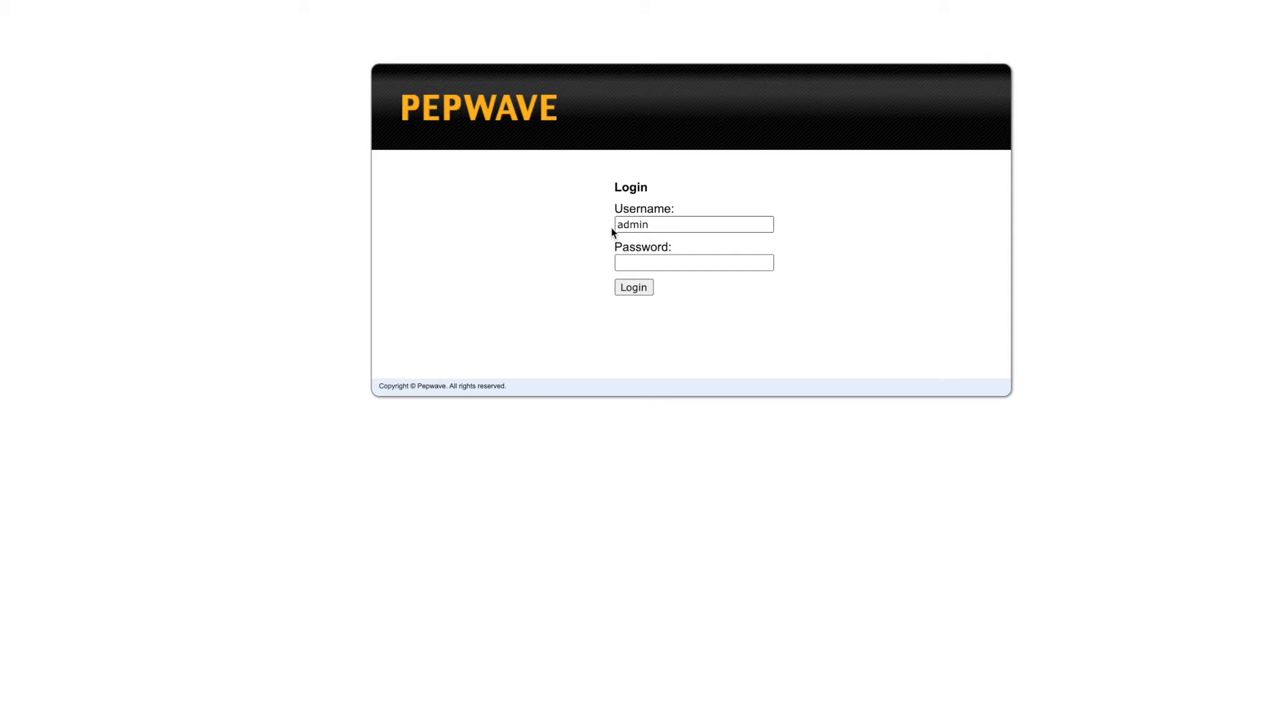
Sign in as admin, landing on the forced default-password change form
left_click(694, 263)
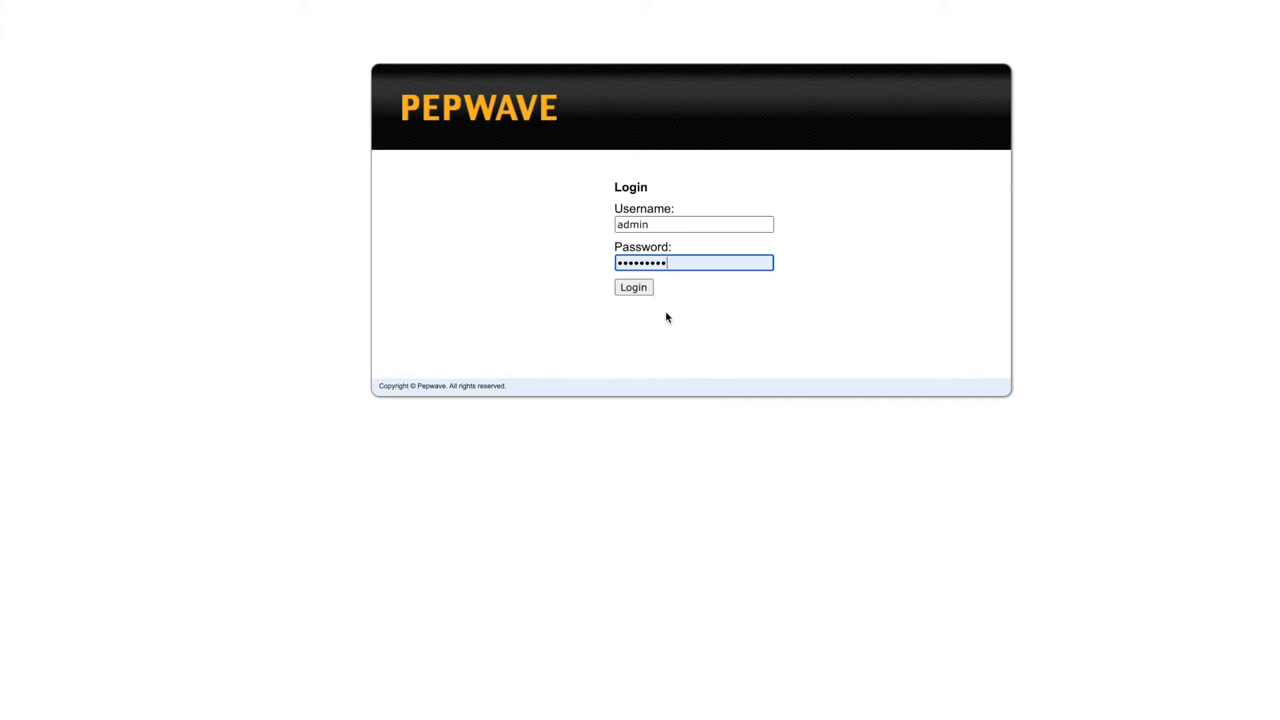
left_click(632, 287)
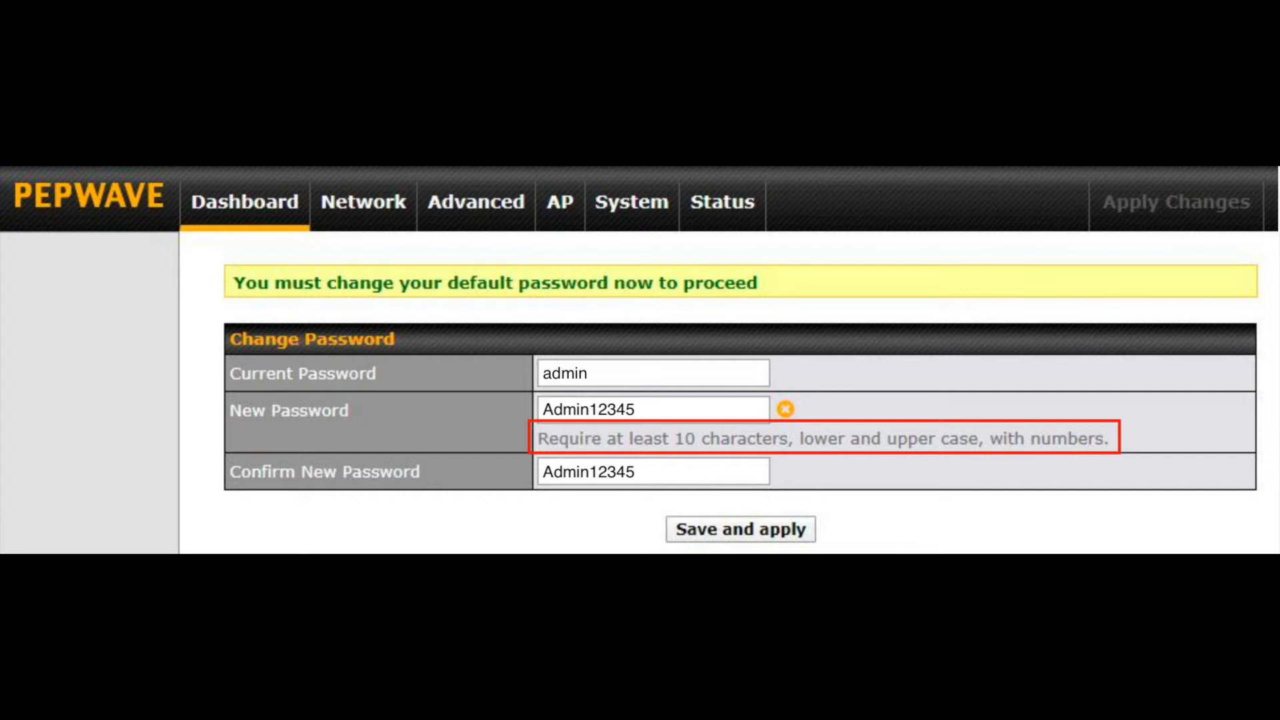
Move the 2.4 GHz Wi-Fi WAN into the Disabled group, leaving only the wired WAN active
left_click(739, 528)
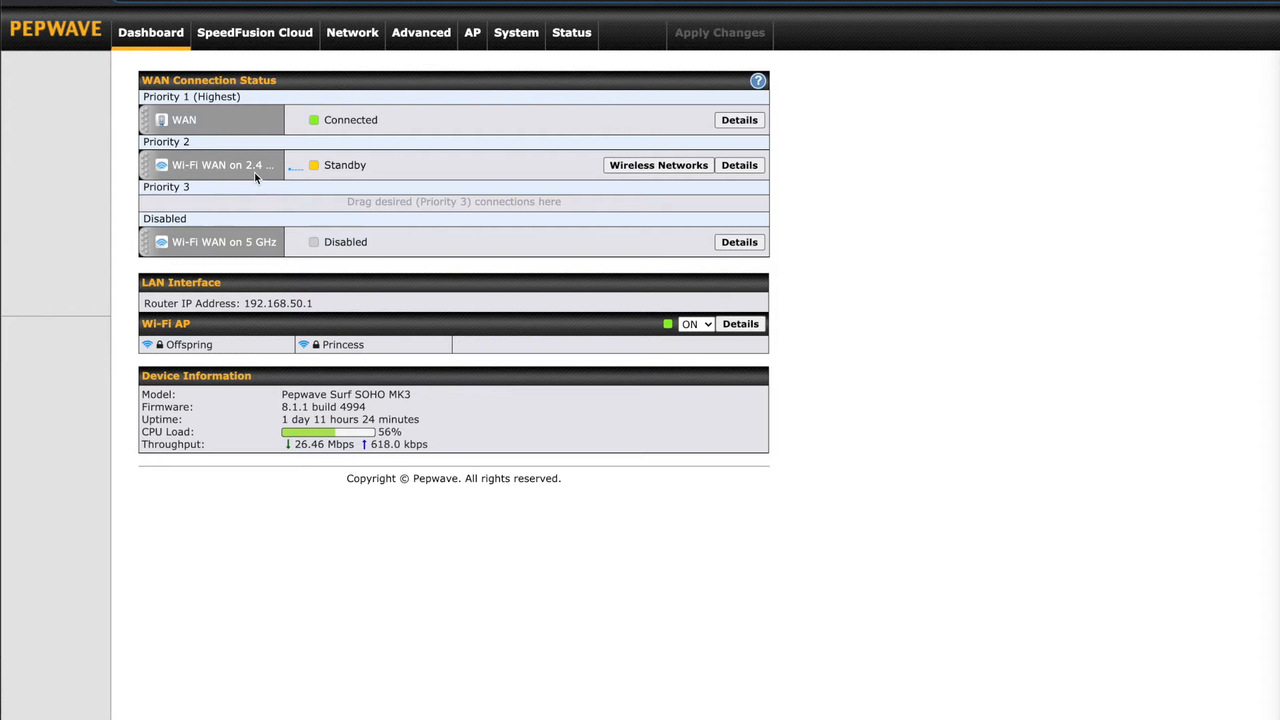
mouse_move(538, 165)
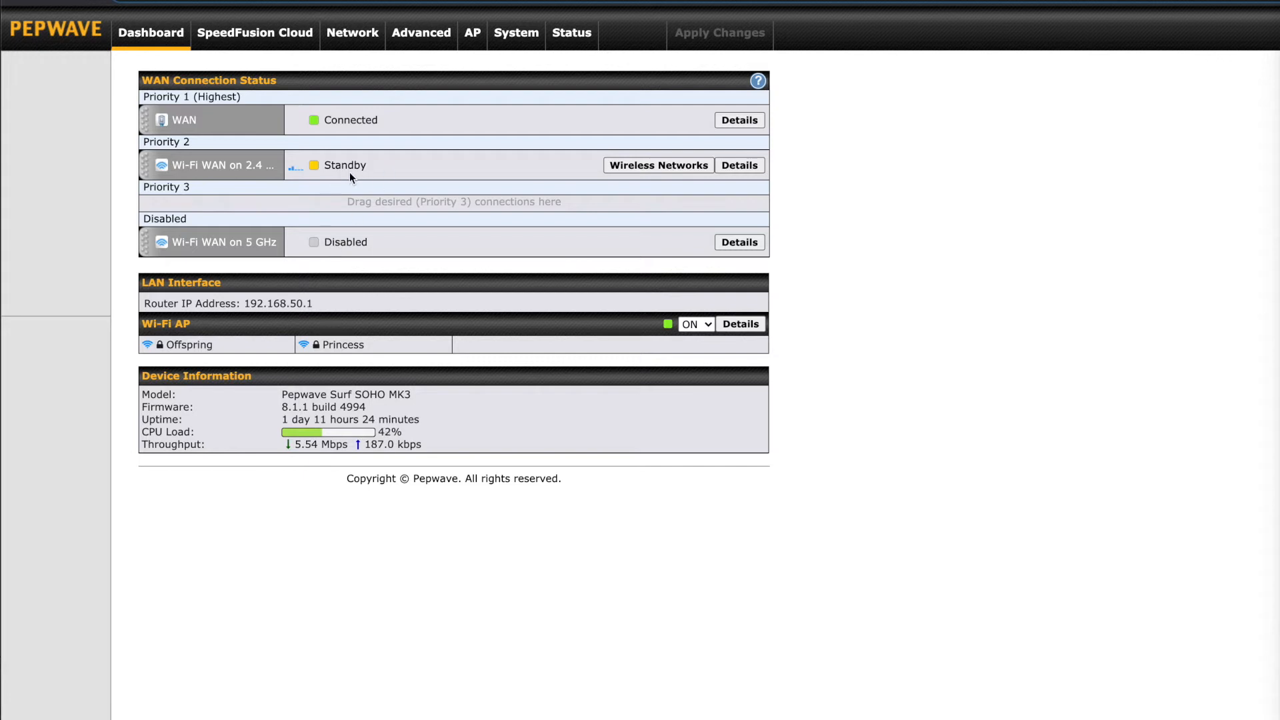
mouse_move(145, 241)
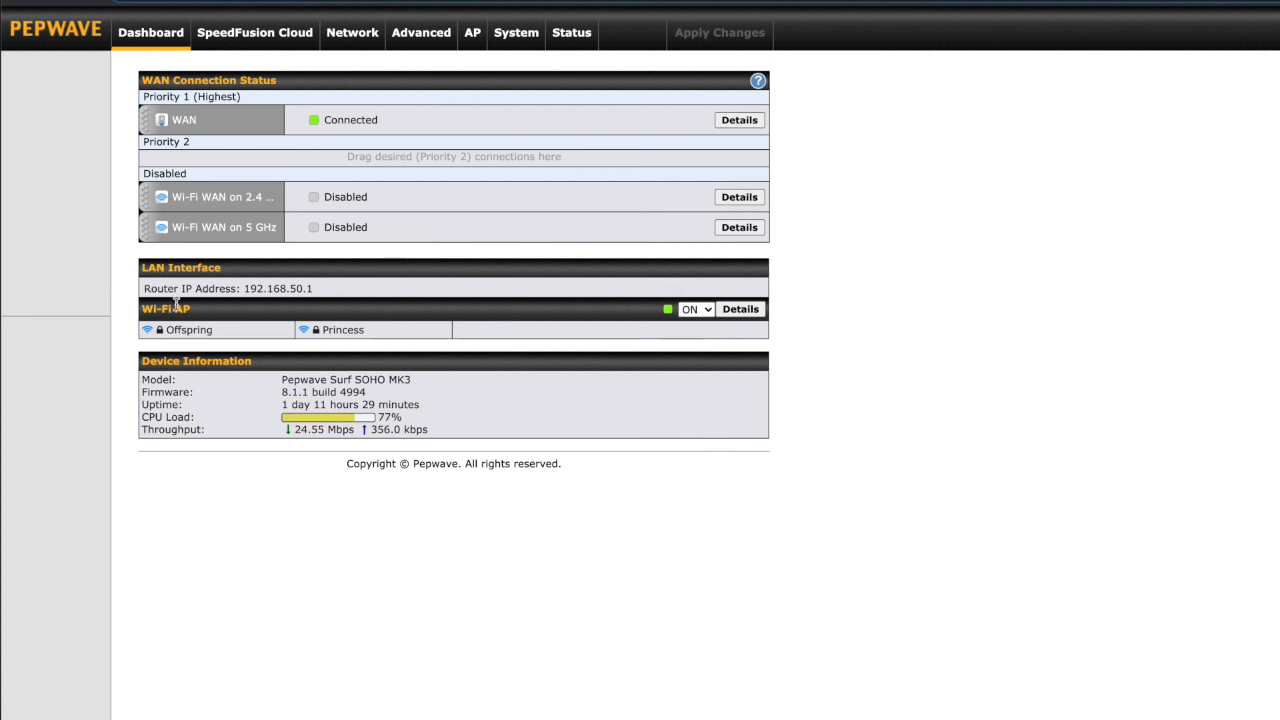
mouse_move(331, 298)
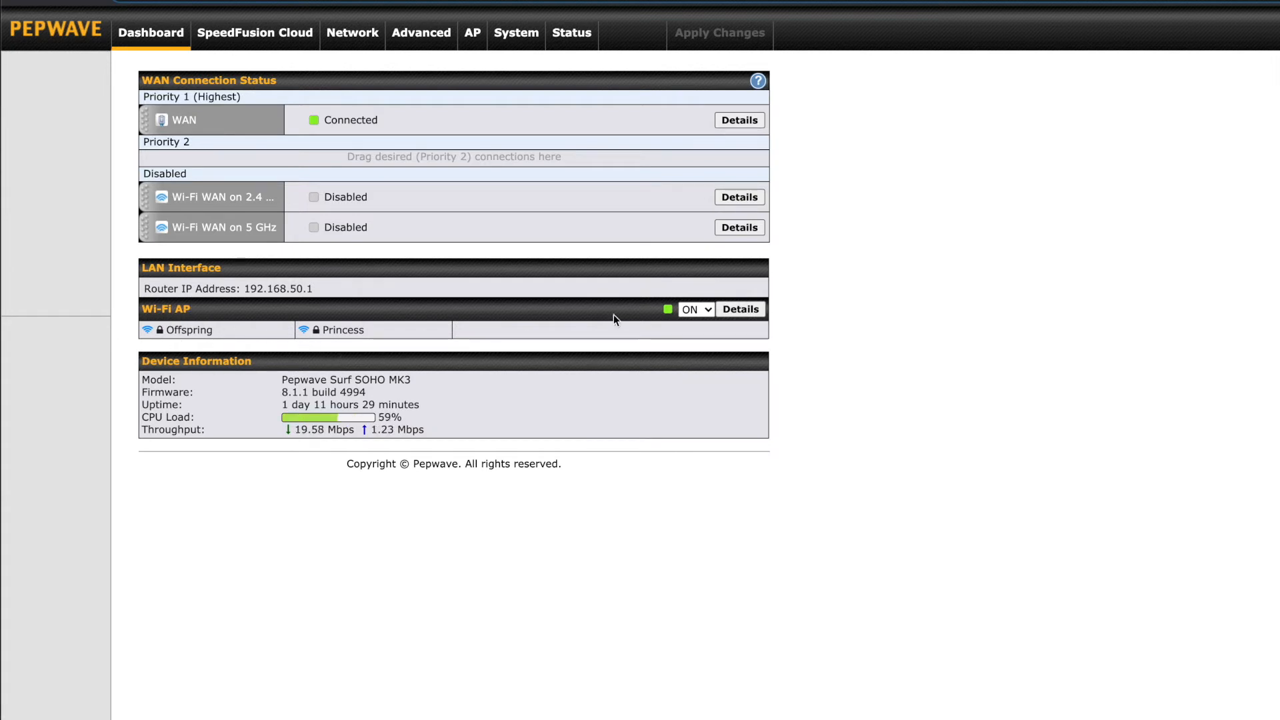
left_click(695, 308)
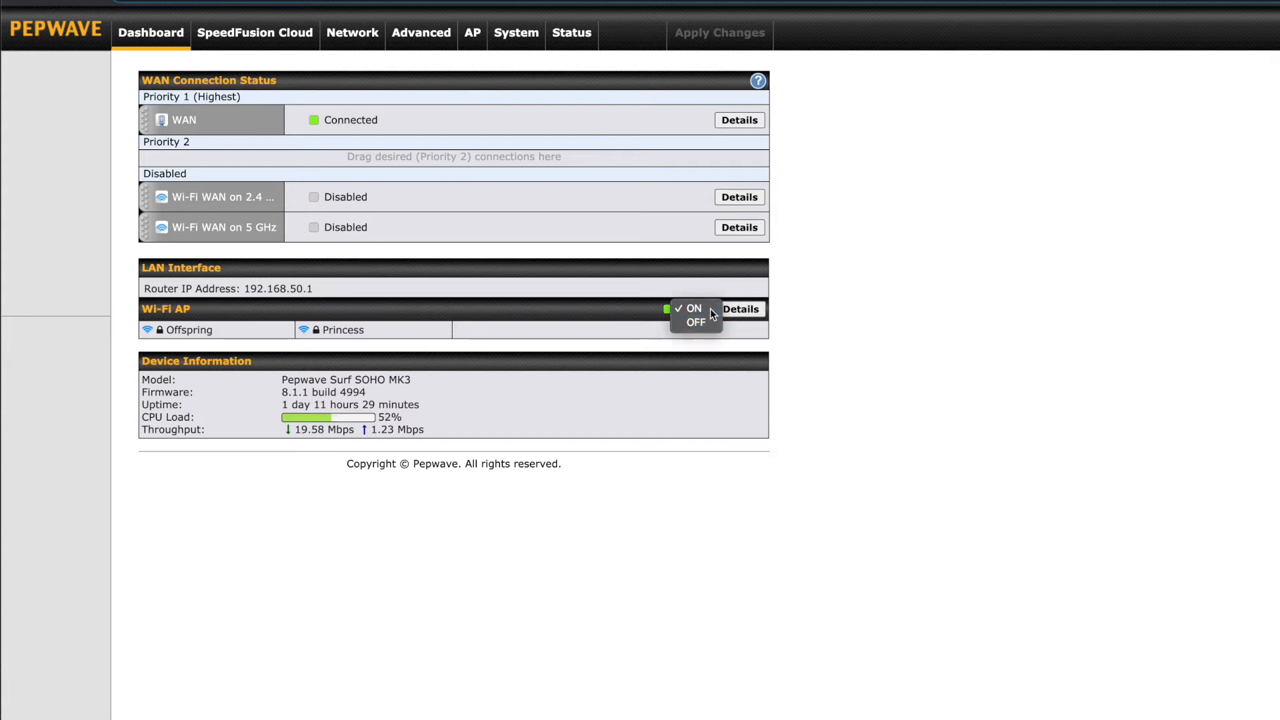
Show the Wireless SSID list with the Offspring and Princess networks
left_click(694, 308)
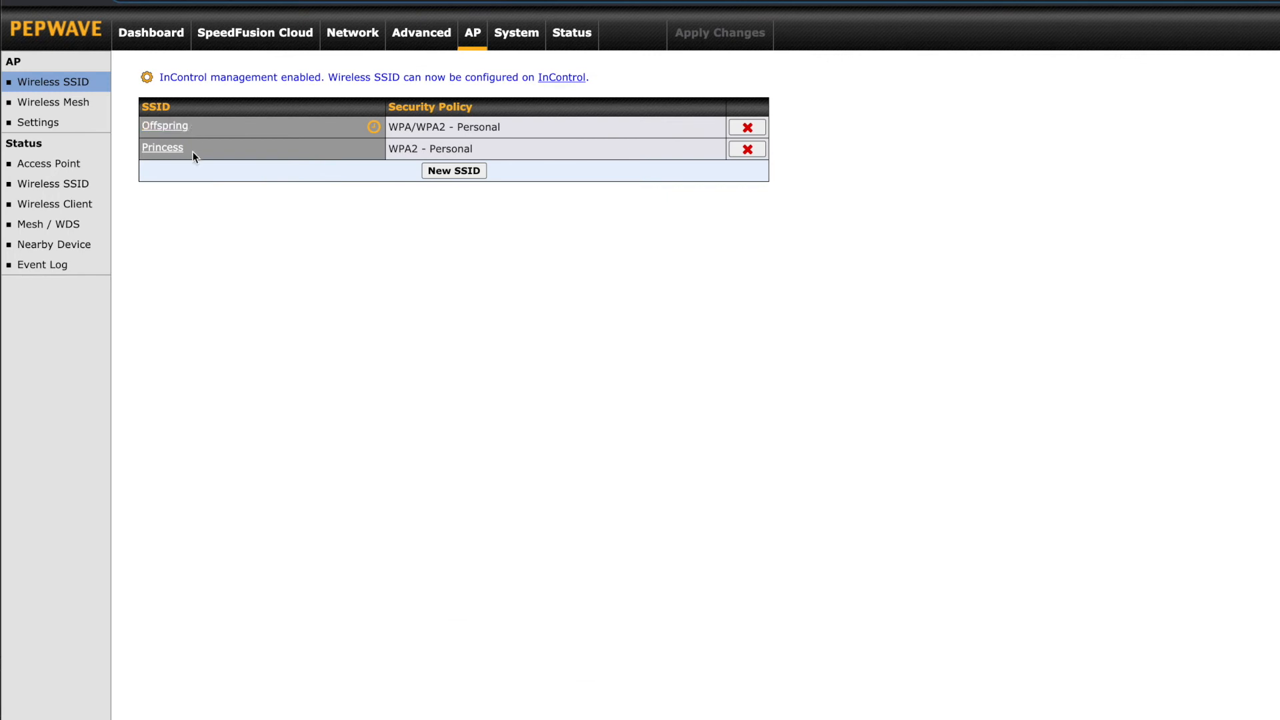
mouse_move(164, 127)
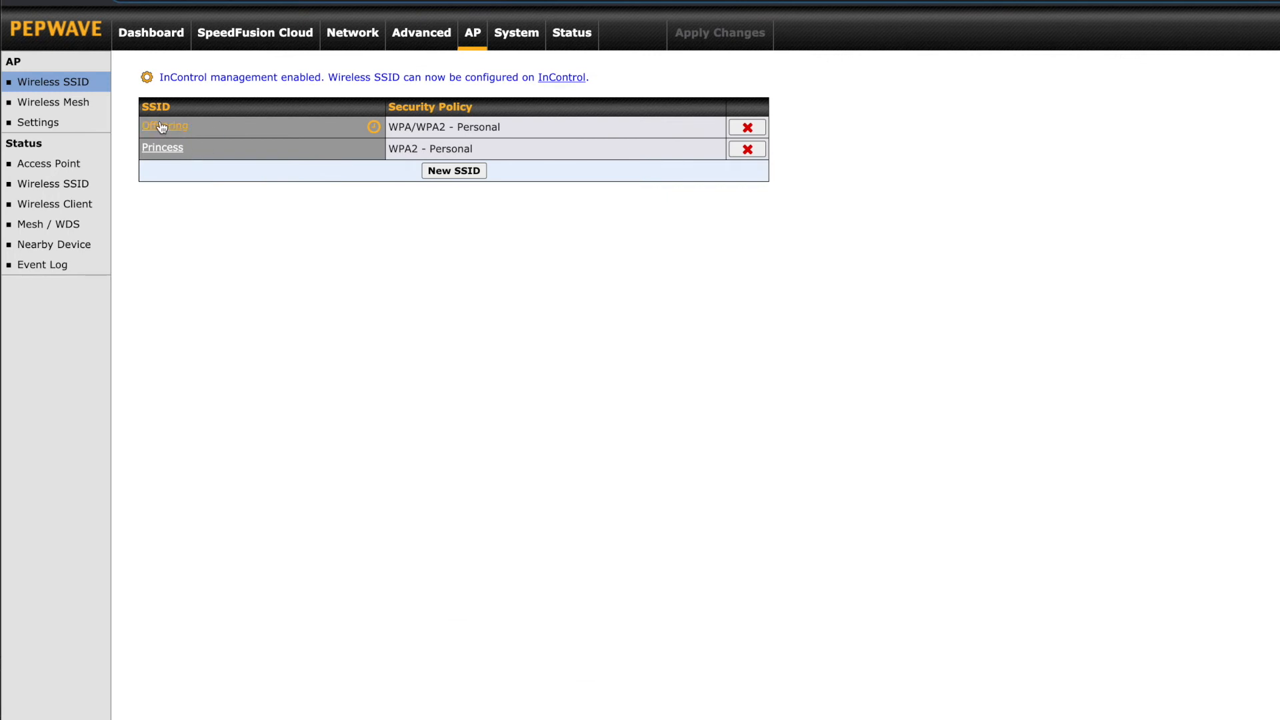
left_click(166, 127)
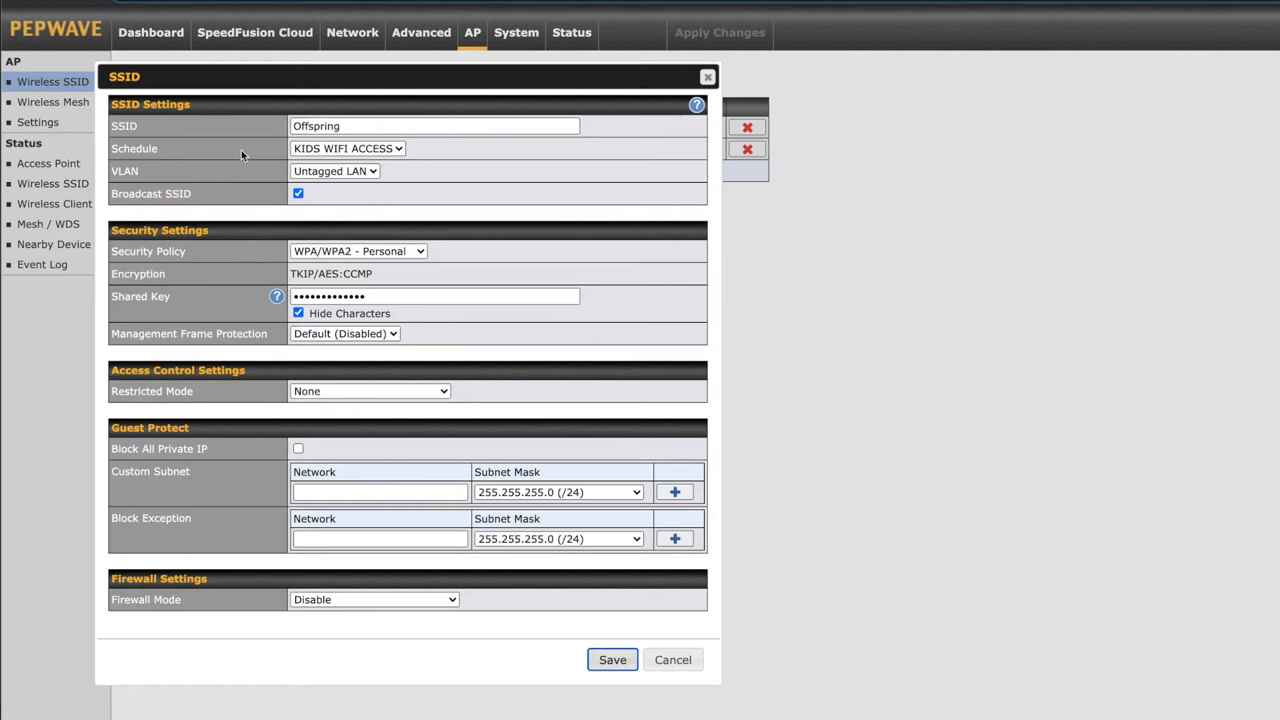
left_click(347, 148)
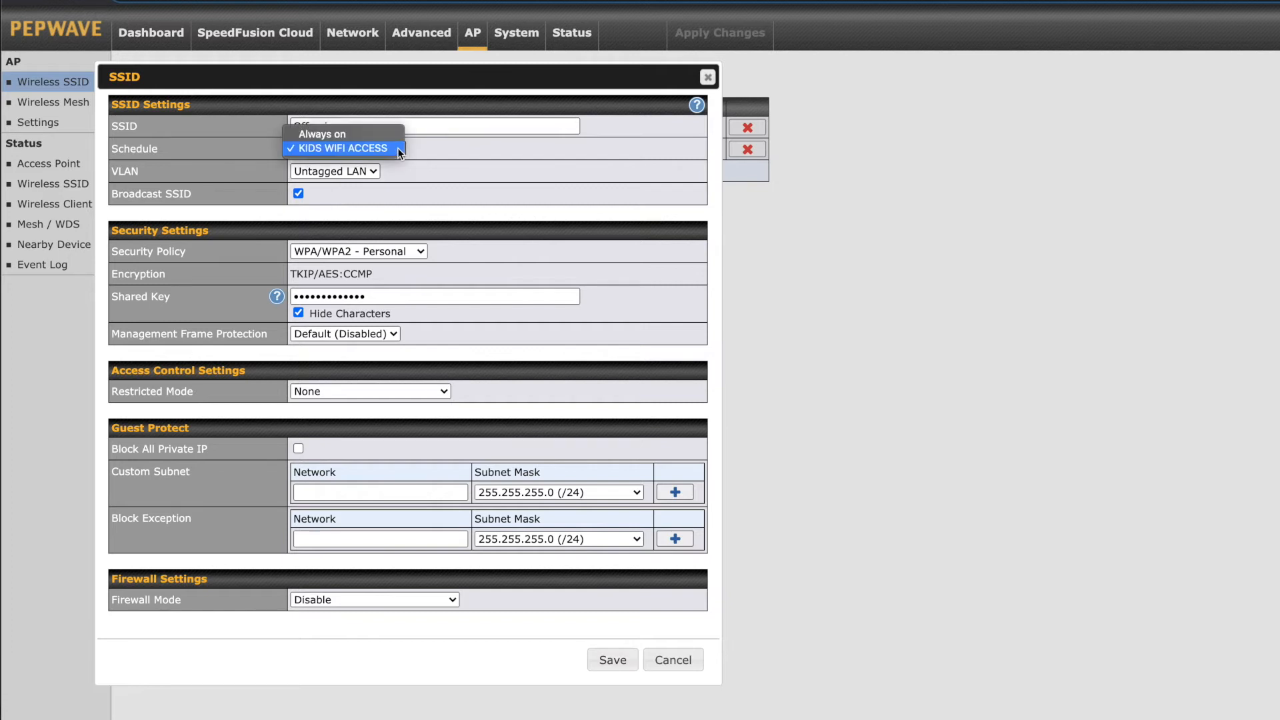
left_click(344, 148)
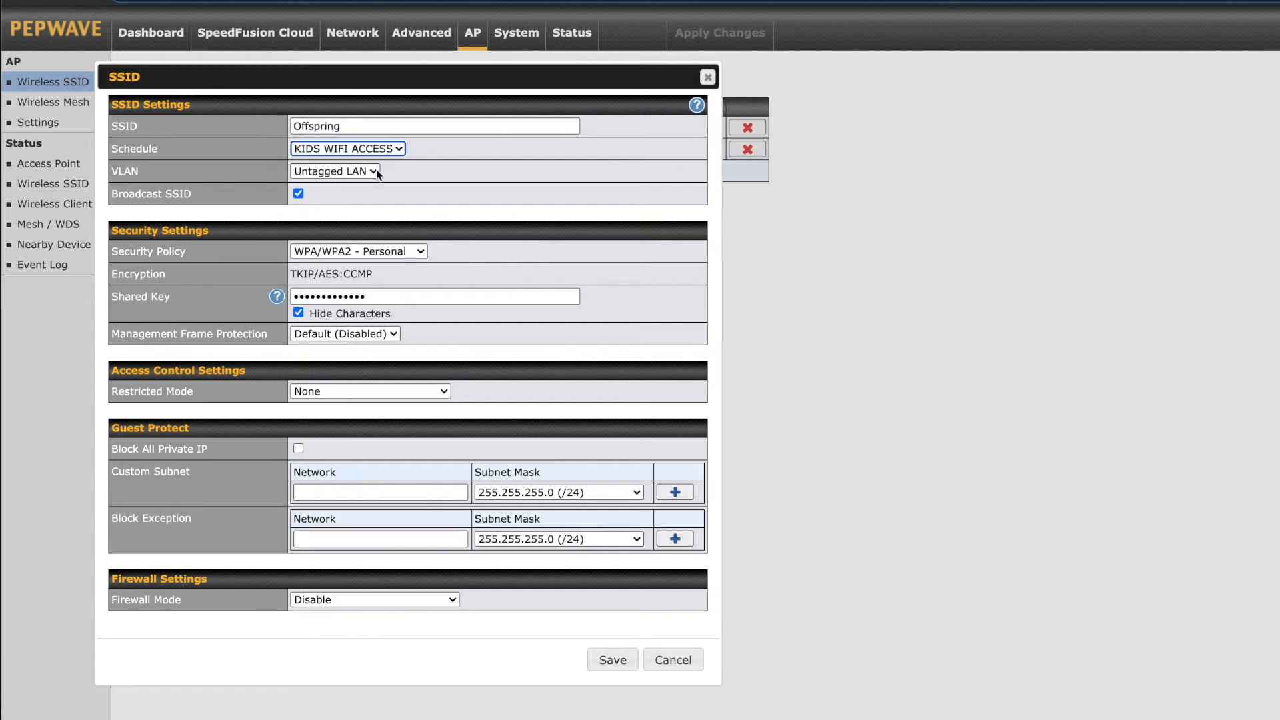
left_click(335, 171)
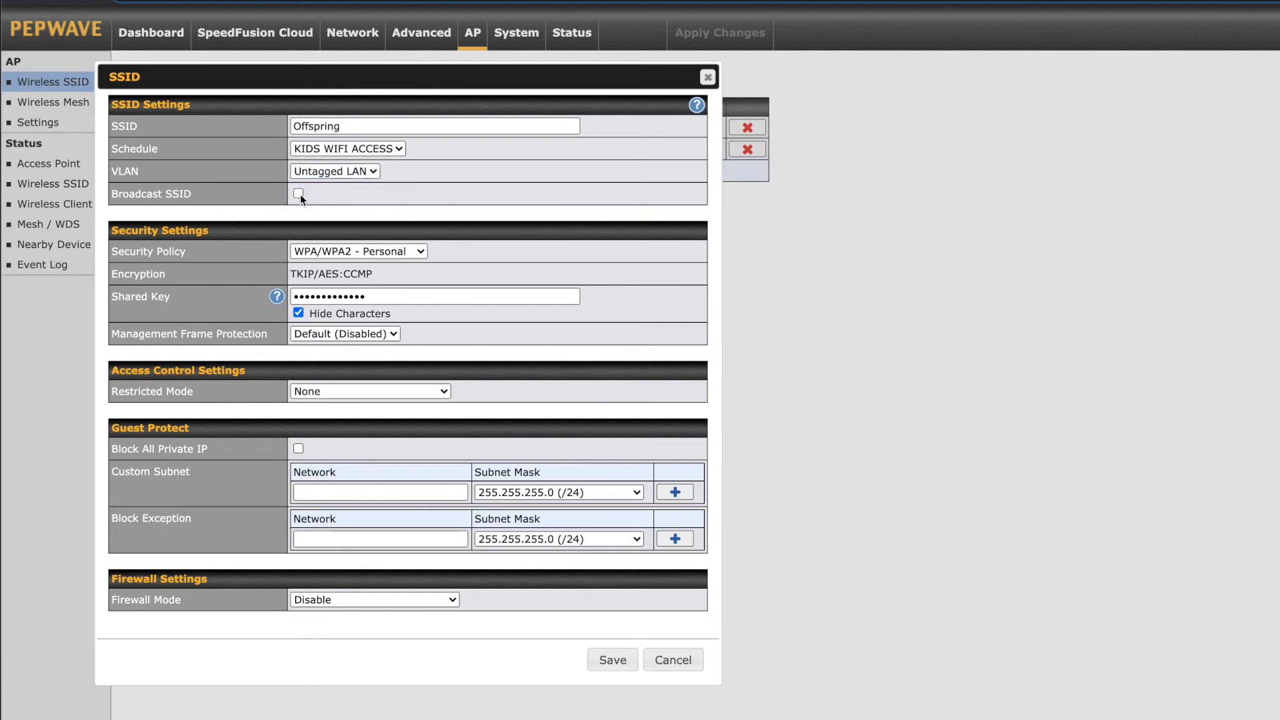
left_click(297, 193)
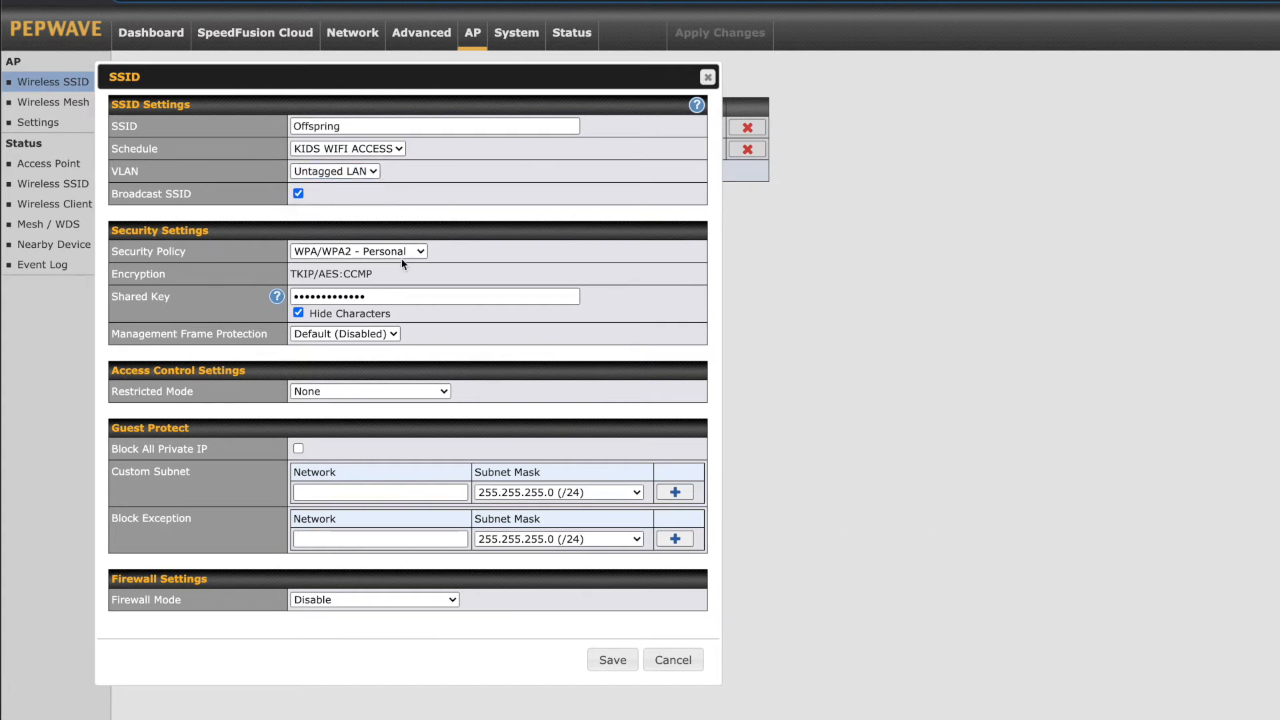
left_click(357, 251)
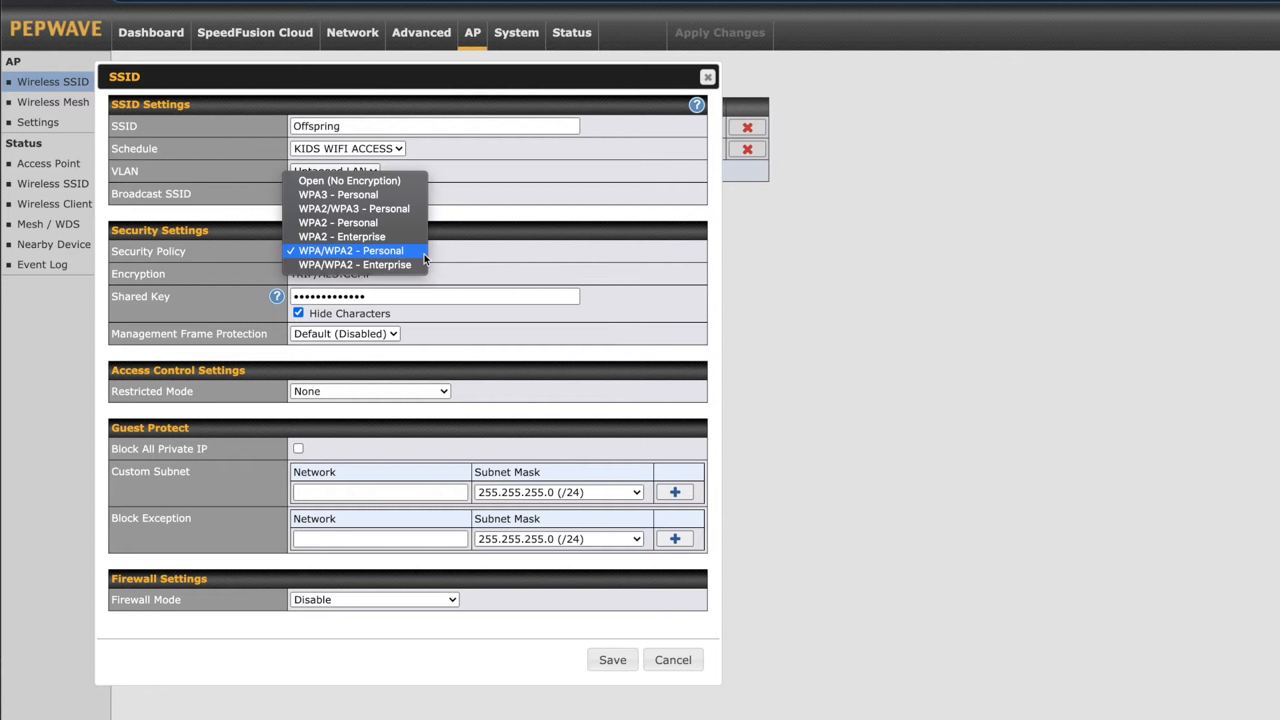
left_click(348, 251)
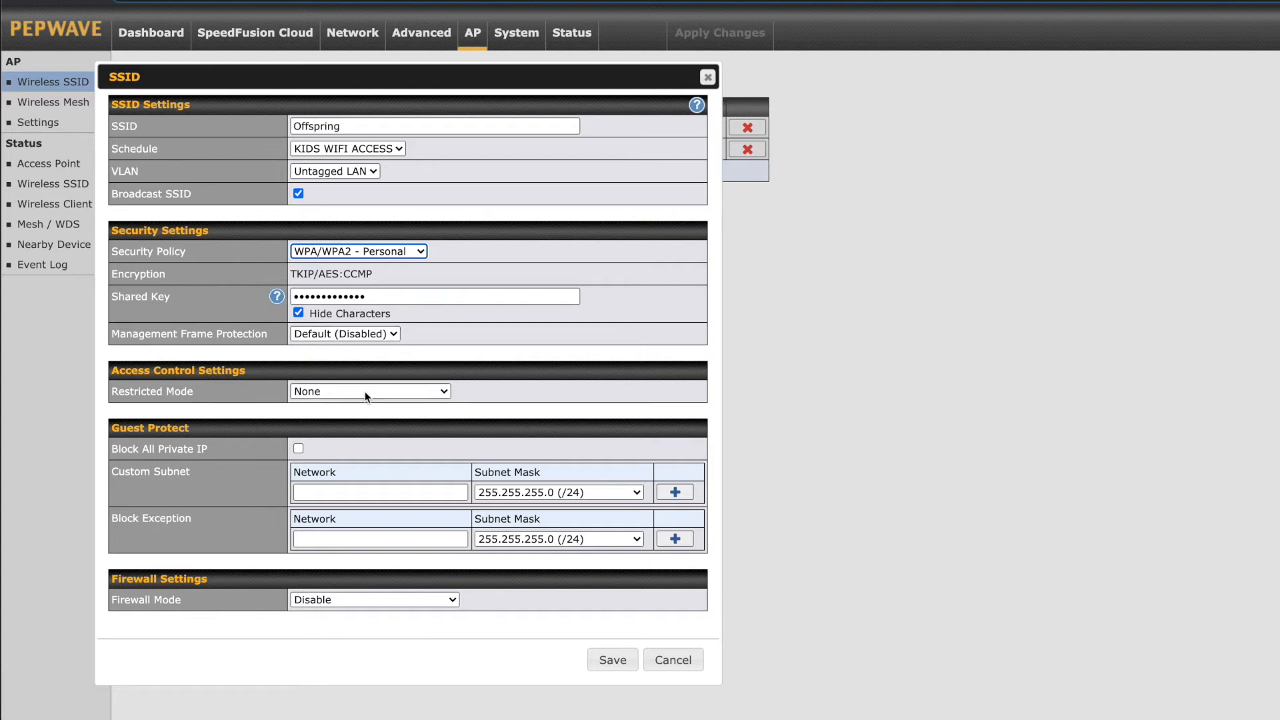
left_click(368, 391)
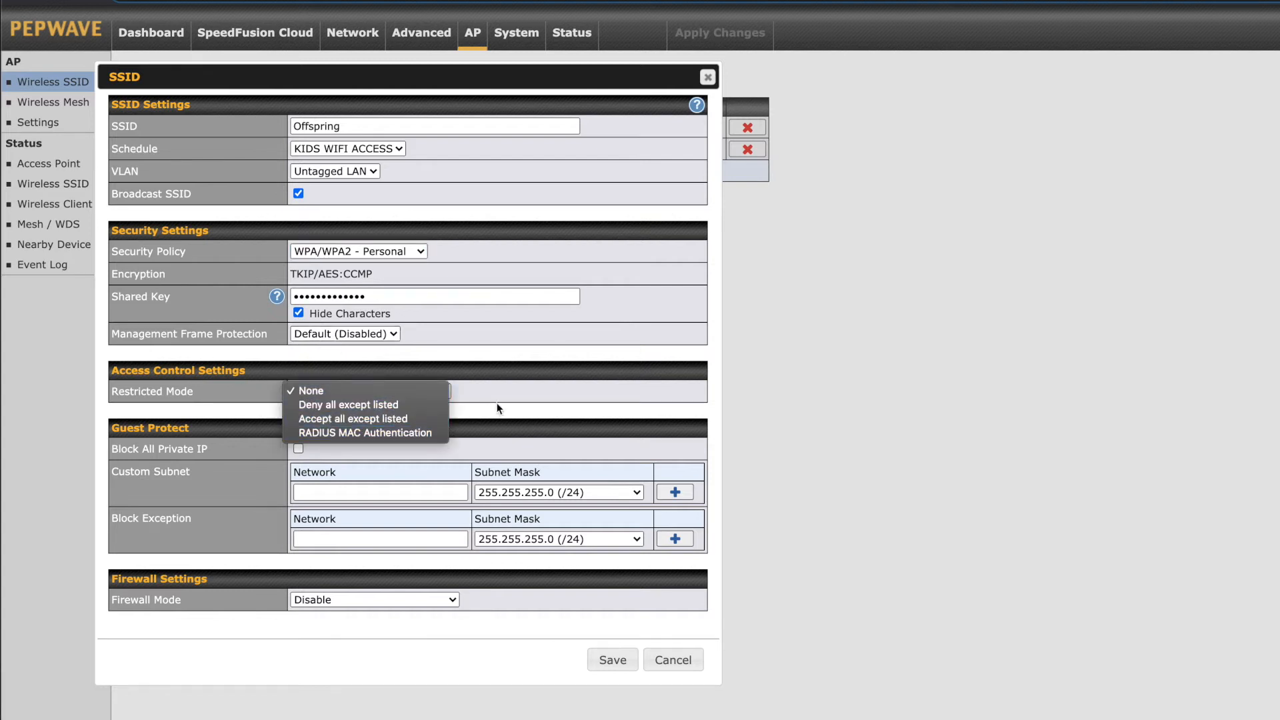
left_click(309, 390)
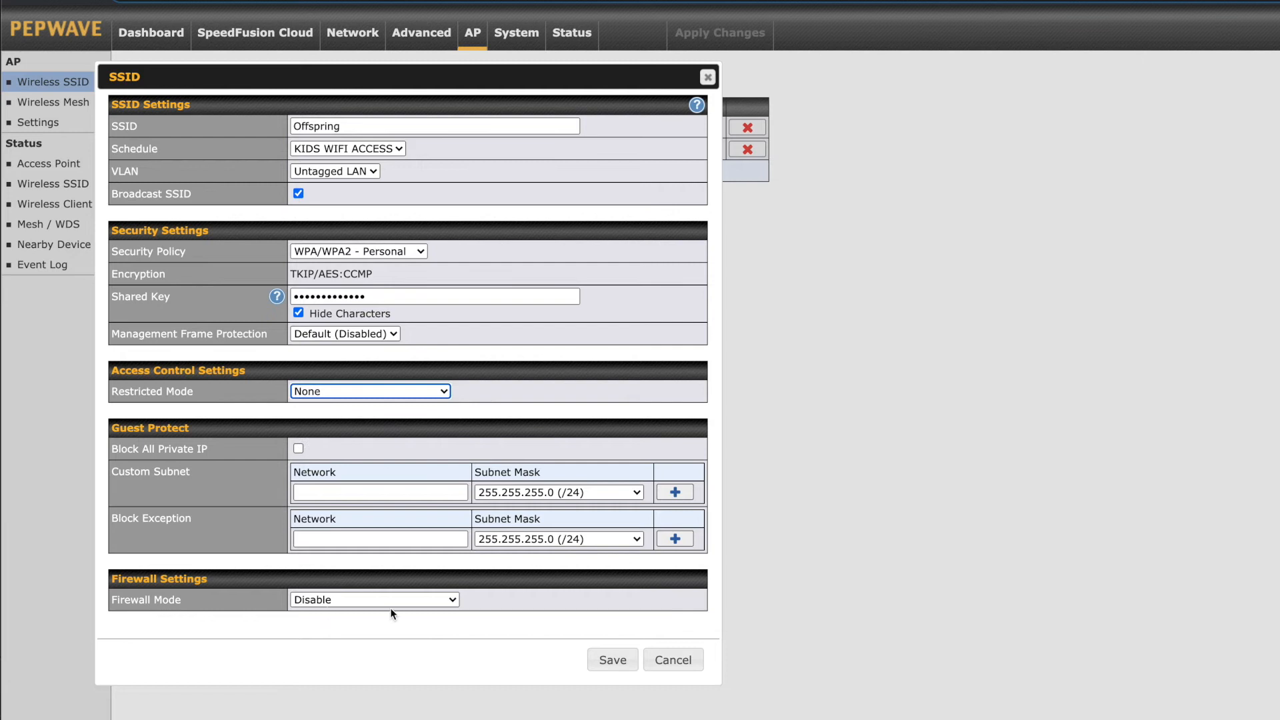
left_click(373, 599)
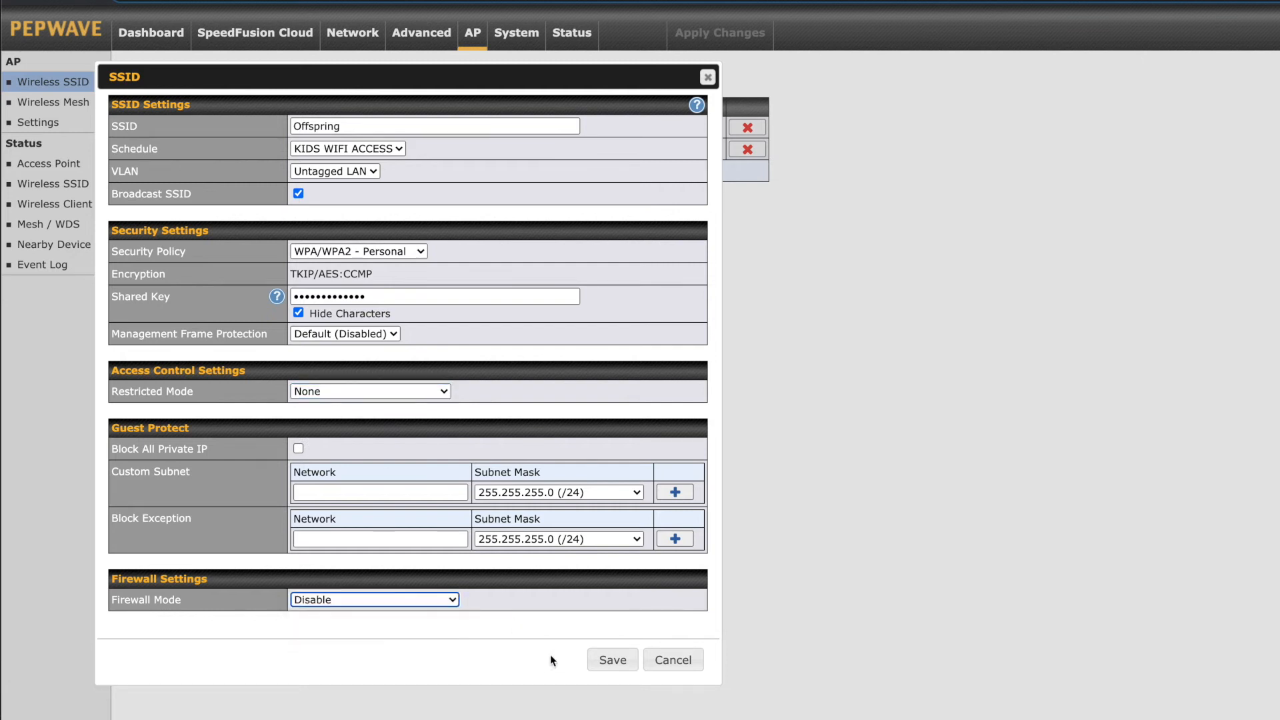
mouse_move(672, 660)
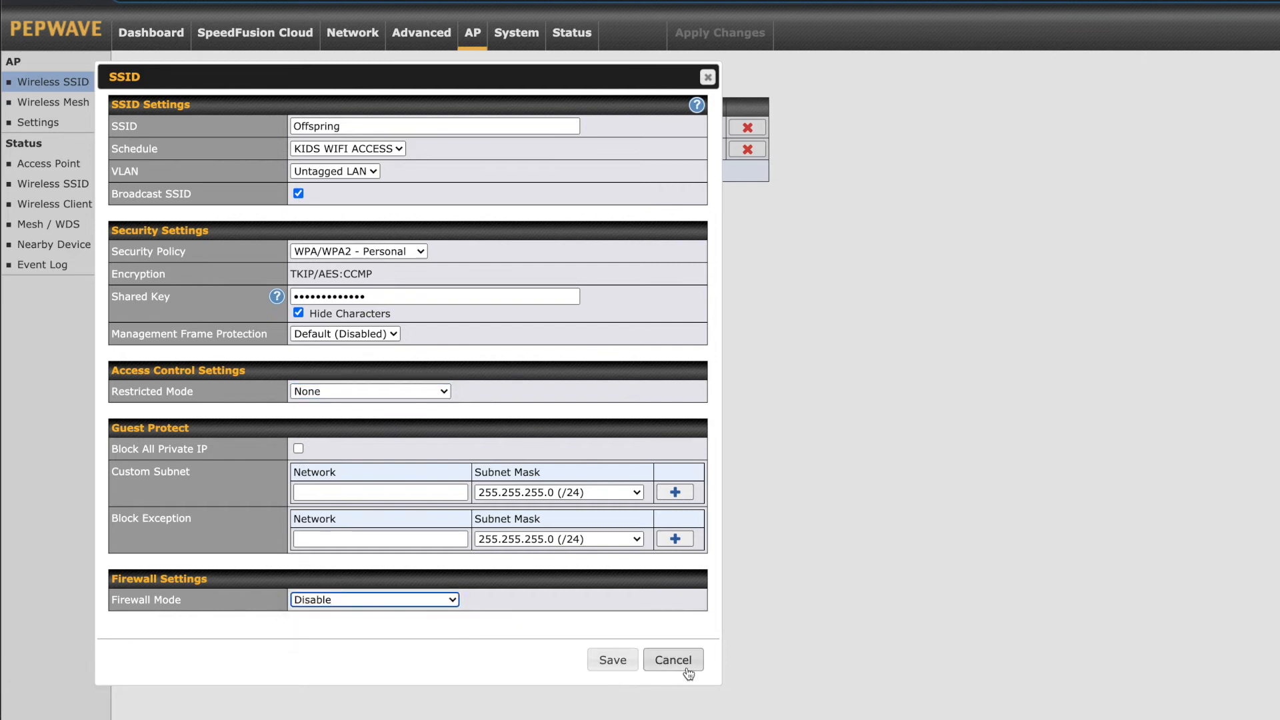
left_click(672, 660)
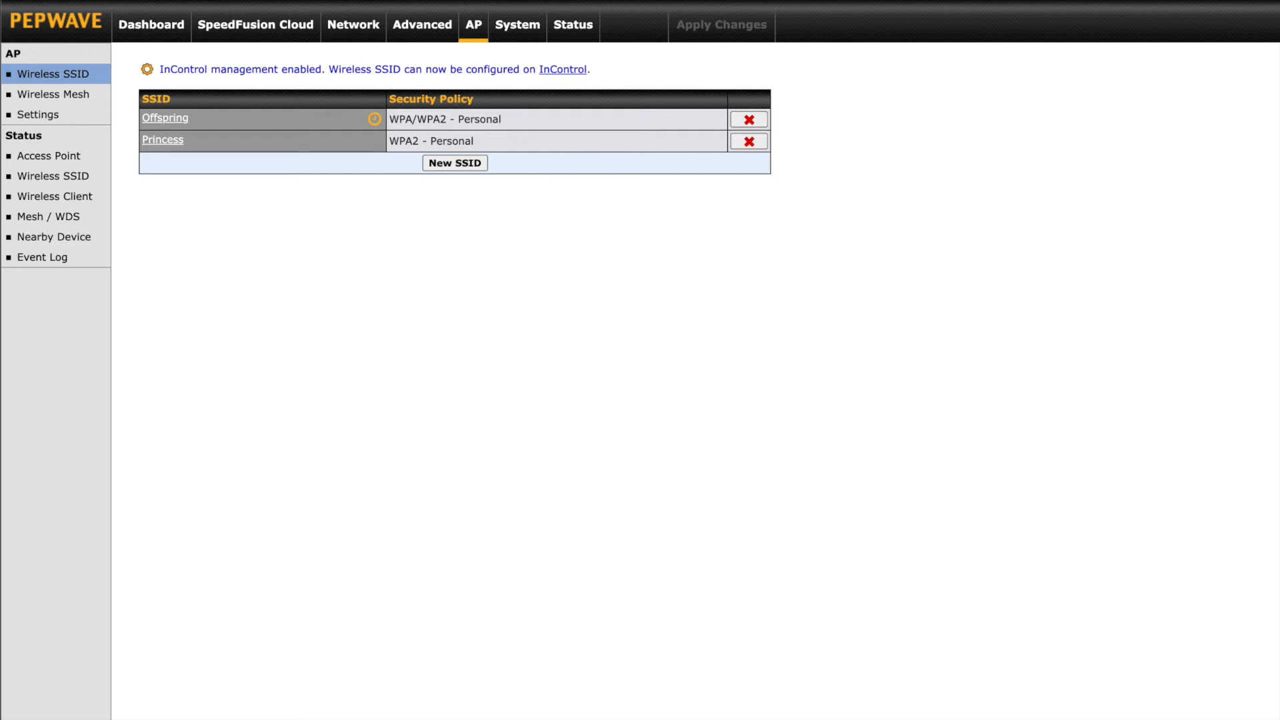
Return to the Dashboard showing wired WAN connected and both access points
left_click(150, 24)
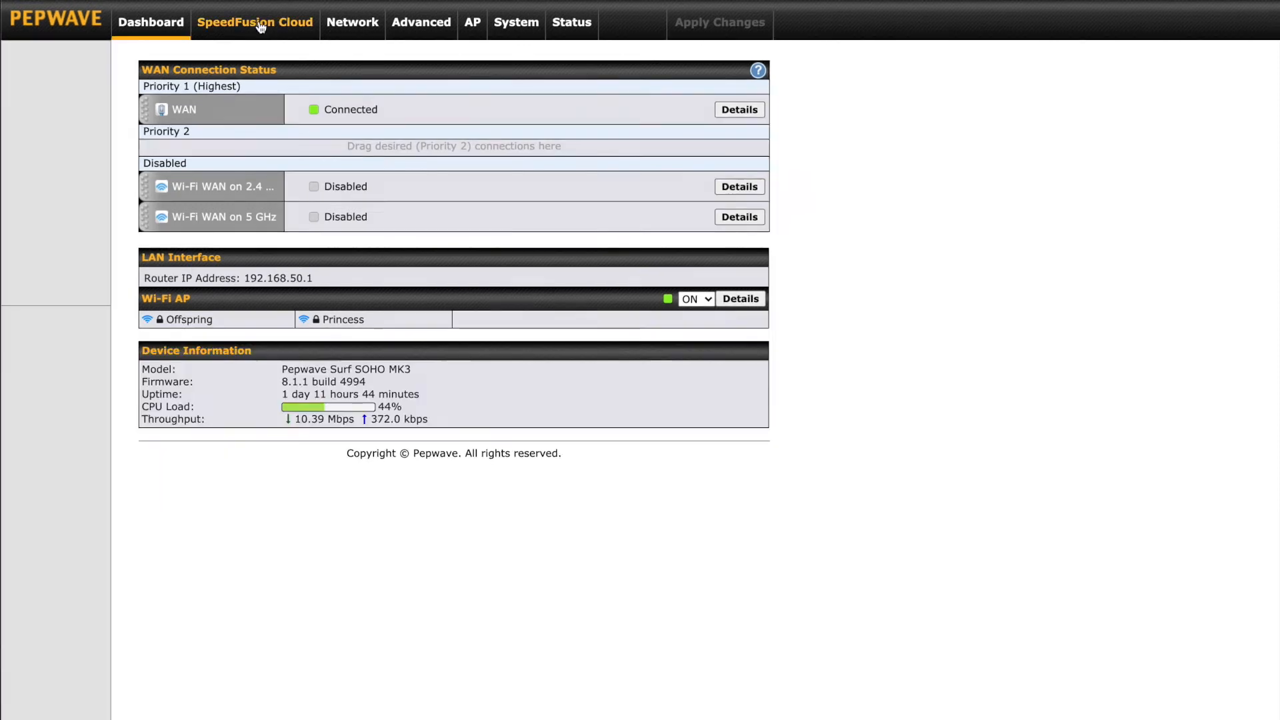
Go to the SpeedFusion Cloud page listing its four cloud setup options
left_click(254, 22)
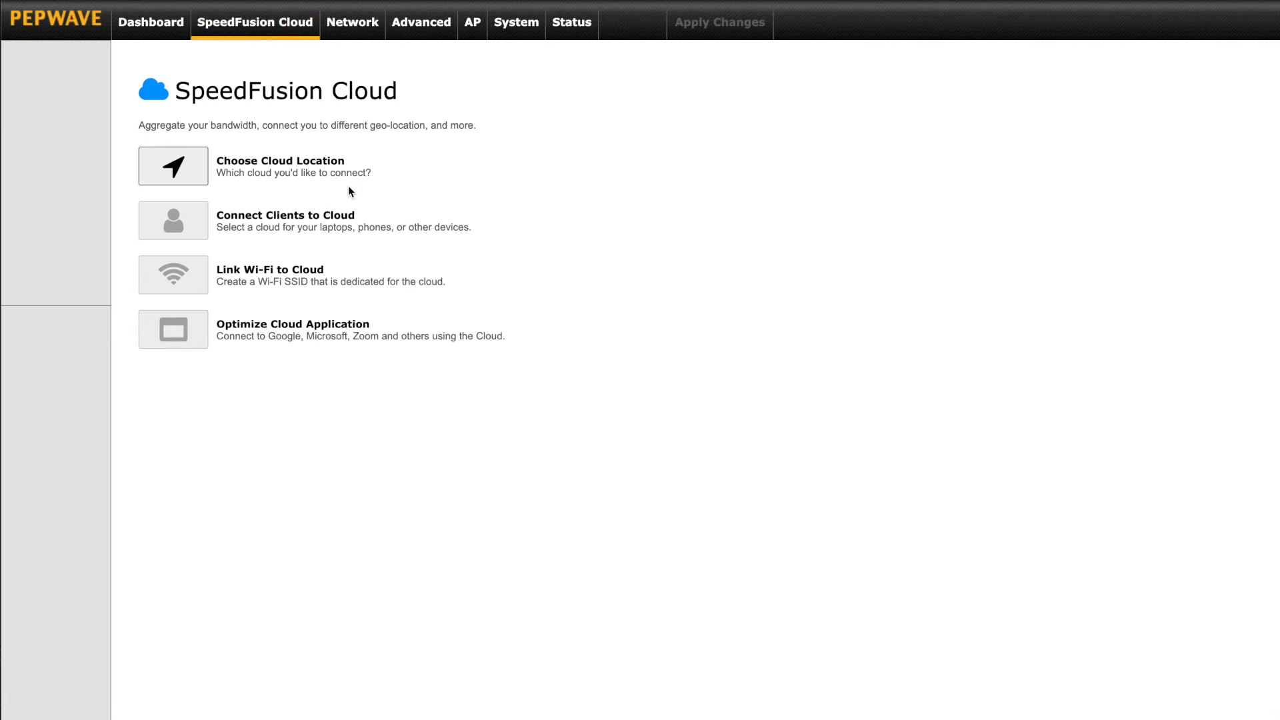
mouse_move(443, 242)
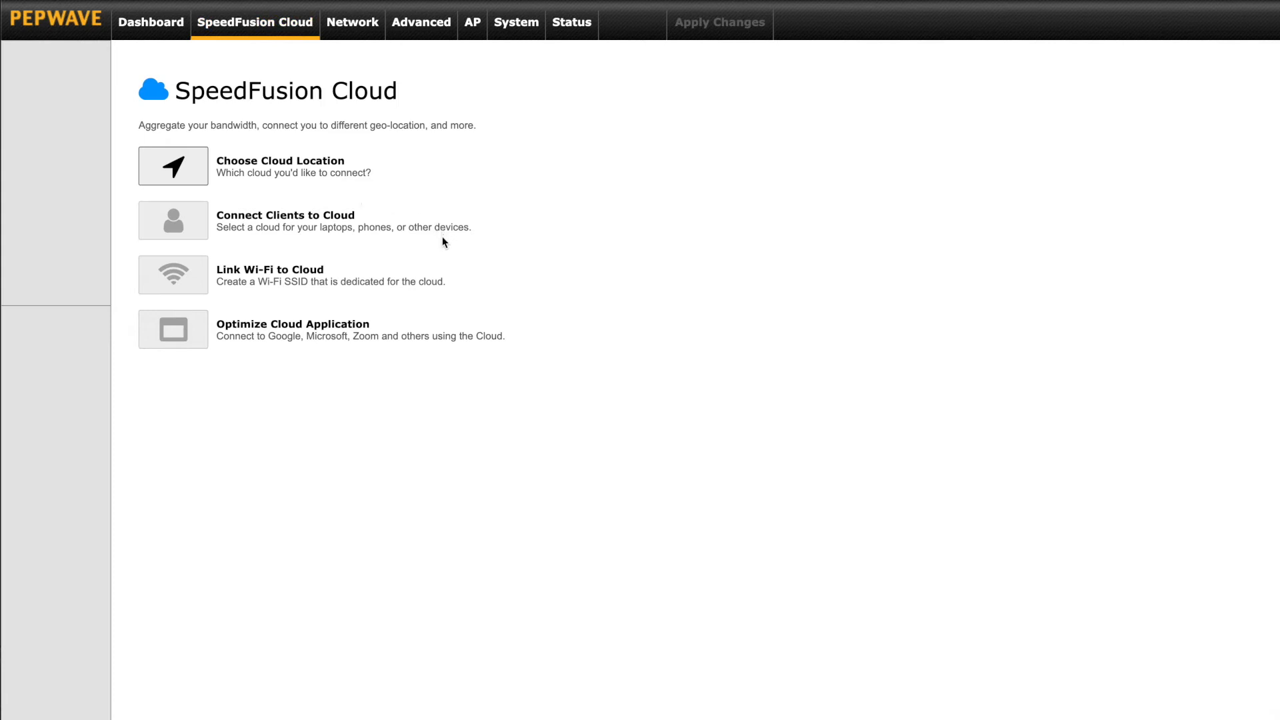
mouse_move(442, 248)
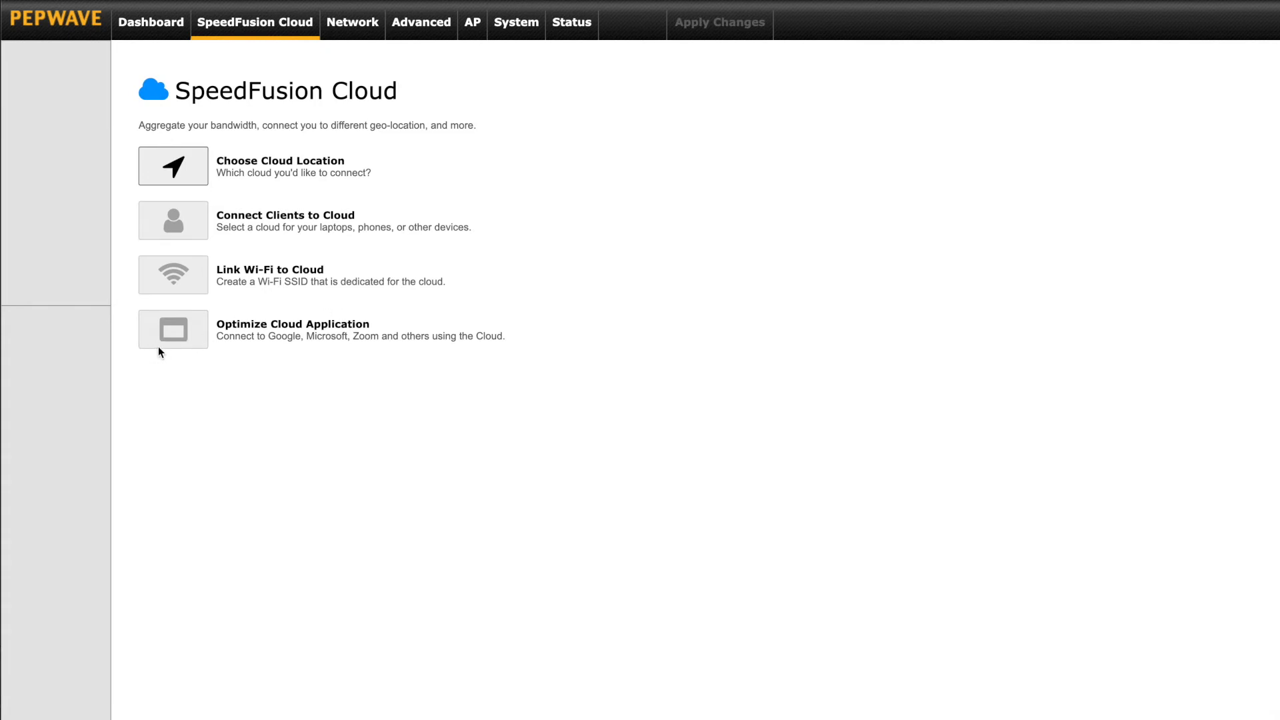
mouse_move(322, 349)
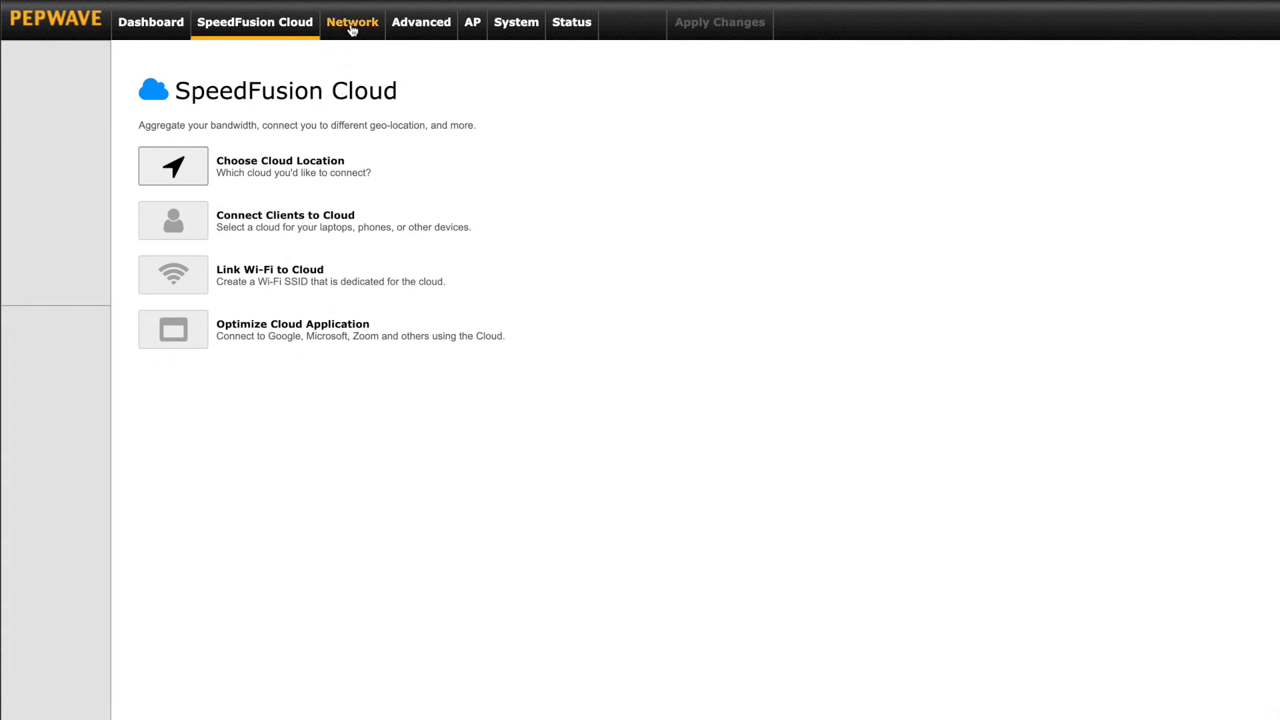
Go to Network > LAN settings listing Untagged LAN and Guest networks
left_click(352, 23)
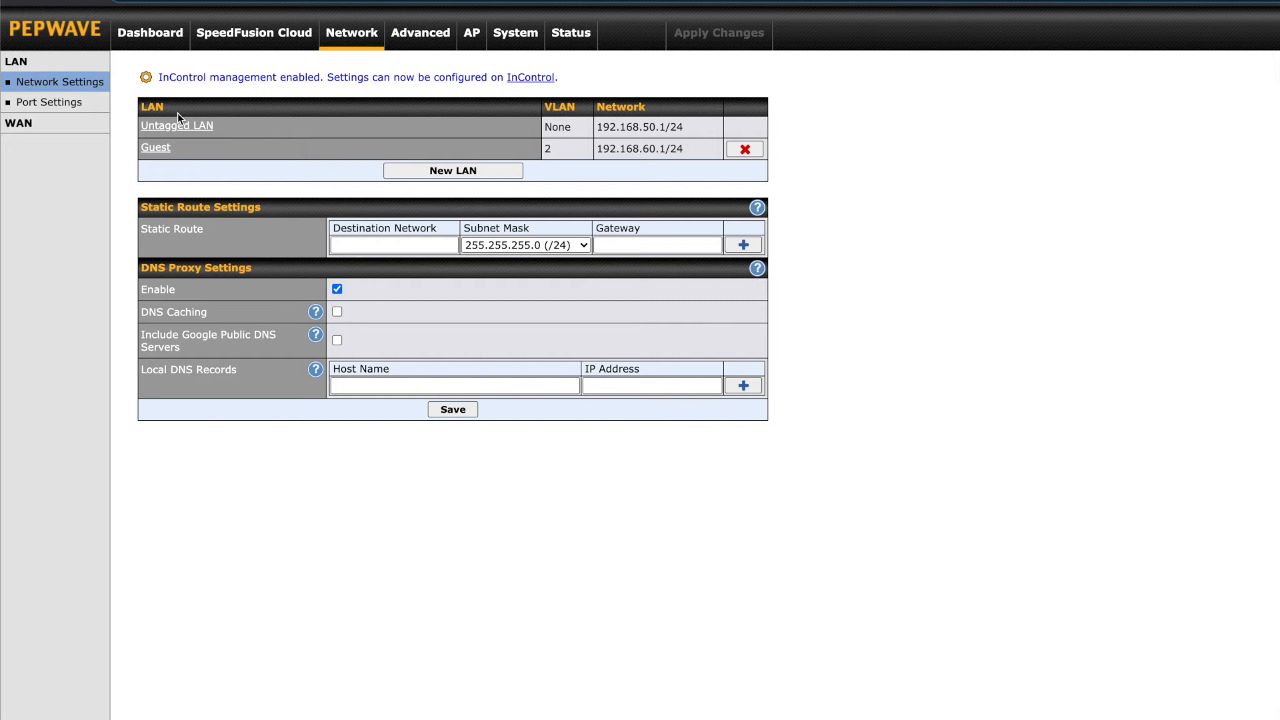
mouse_move(214, 140)
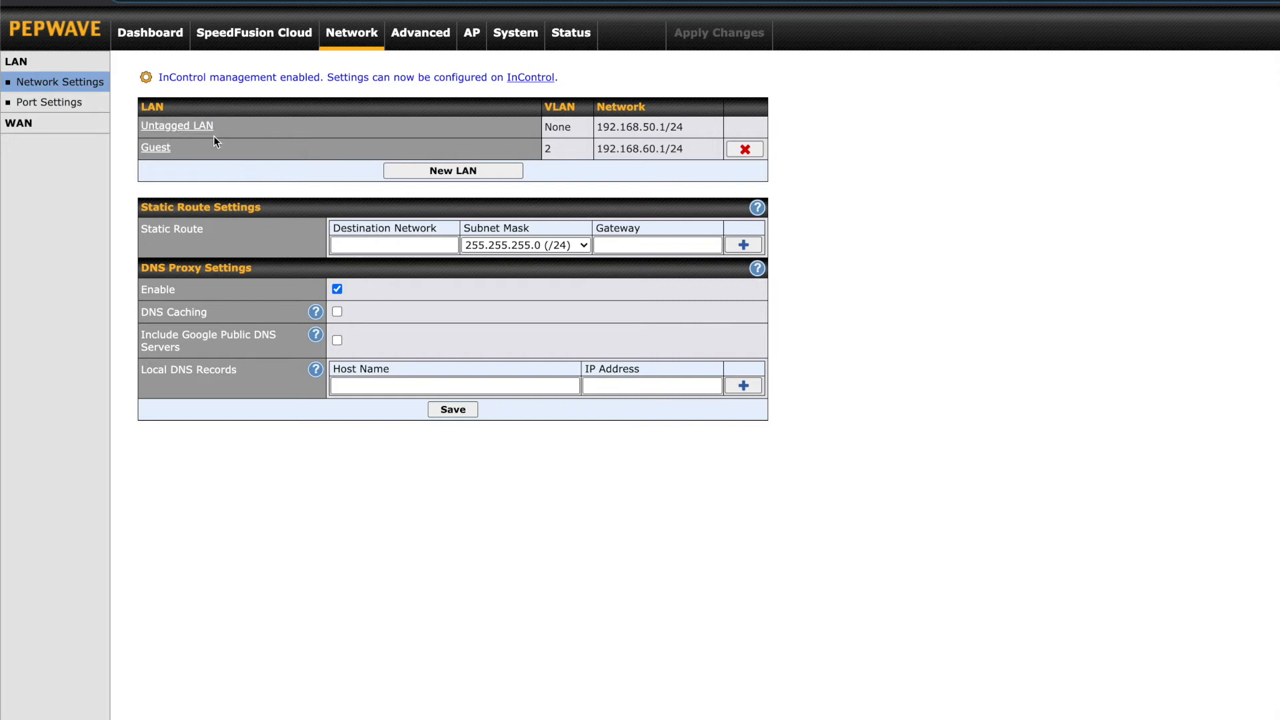
mouse_move(240, 134)
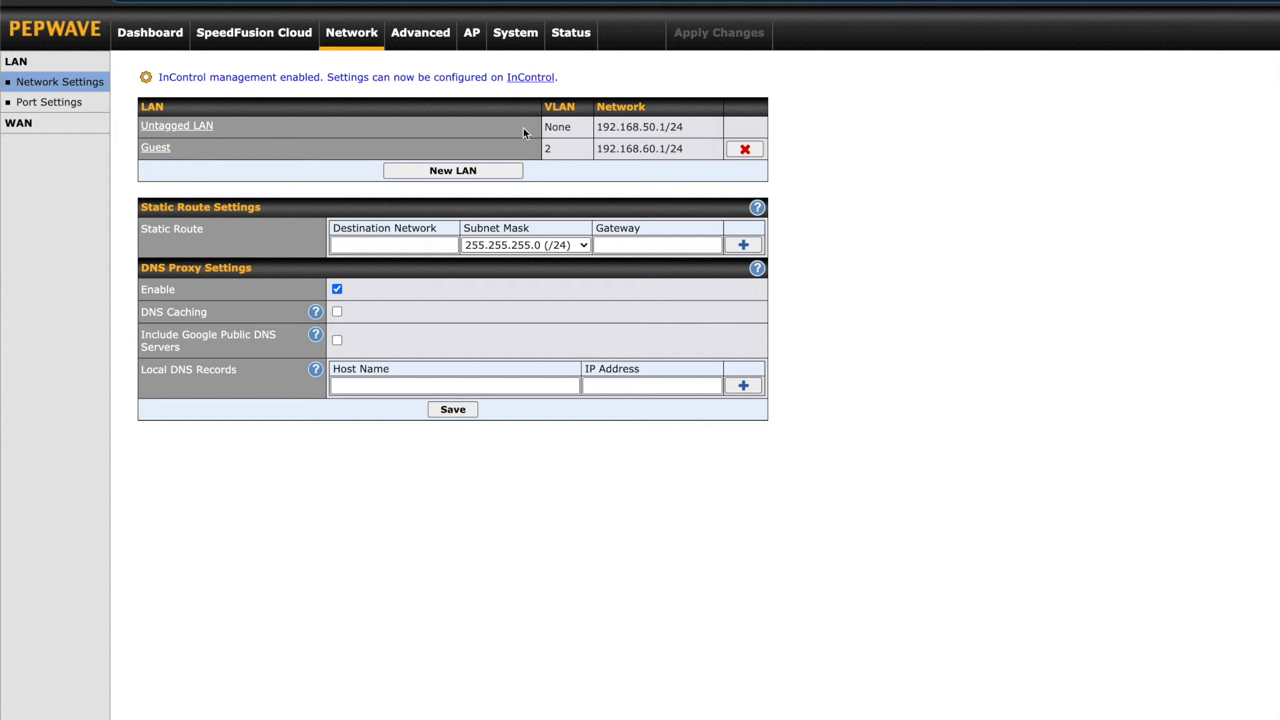
mouse_move(184, 132)
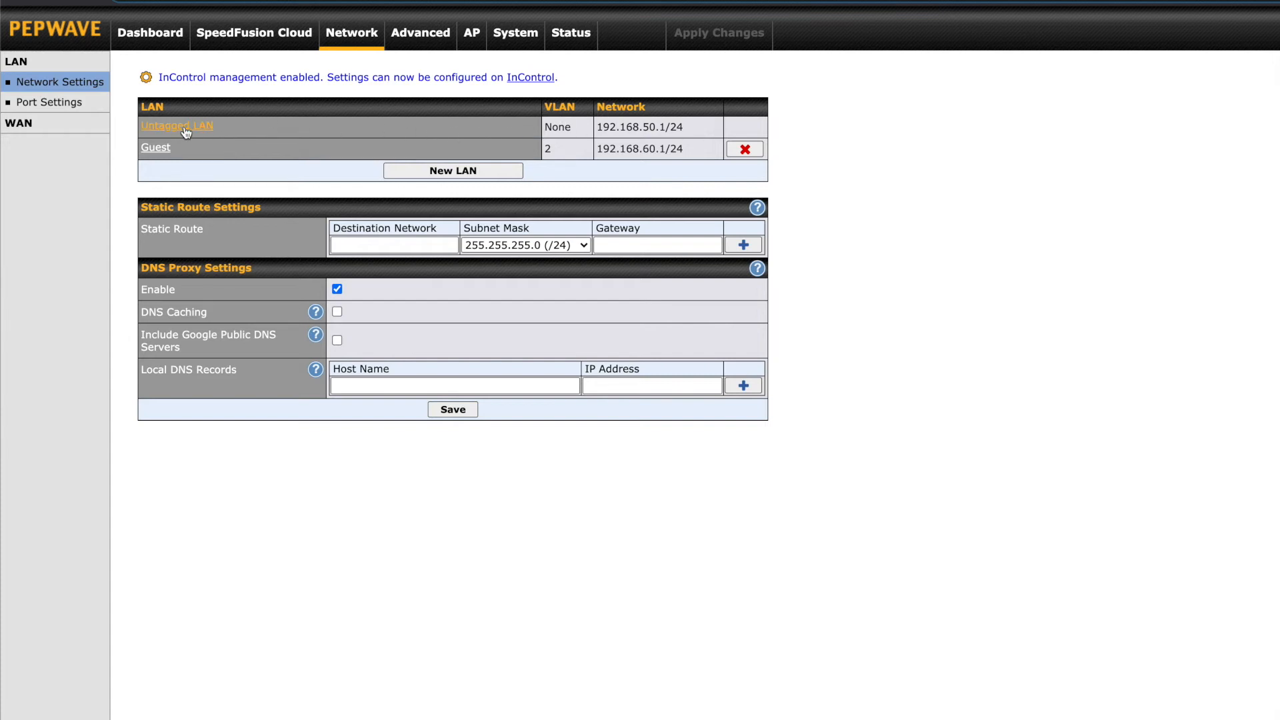
Review the Untagged LAN and a blank New LAN form unchanged, then head to Port Settings
left_click(176, 126)
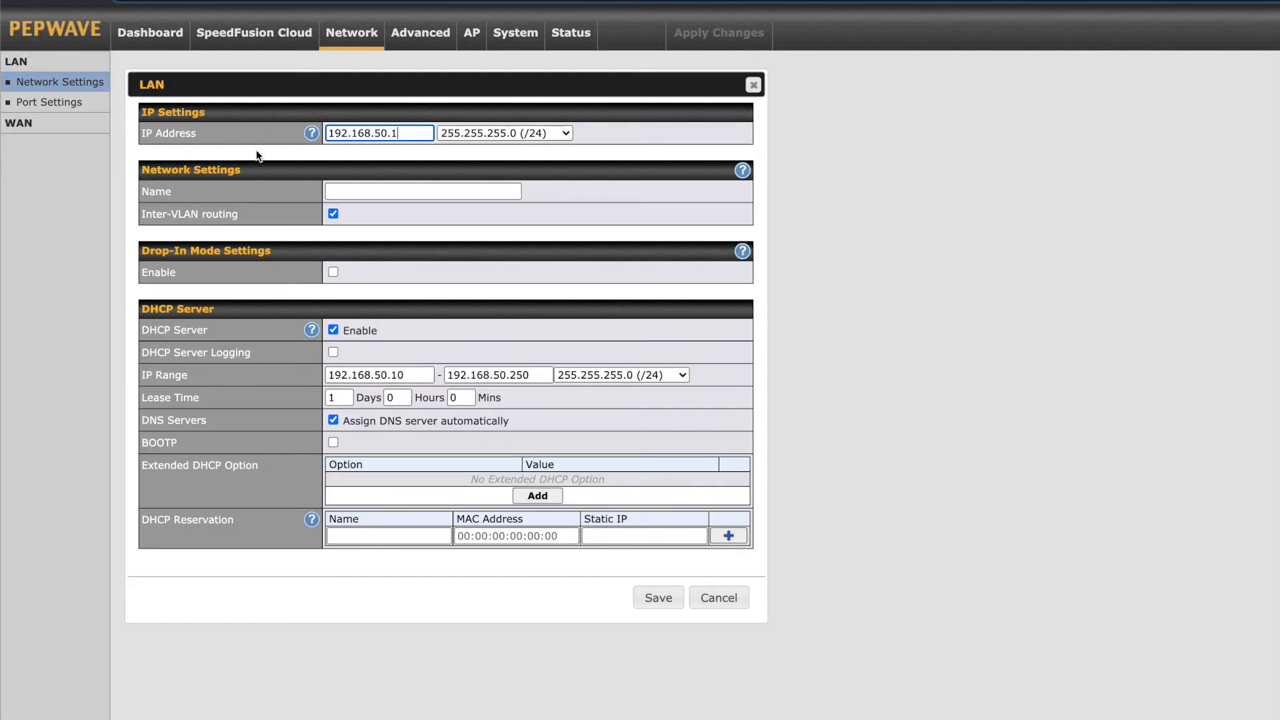
mouse_move(386, 170)
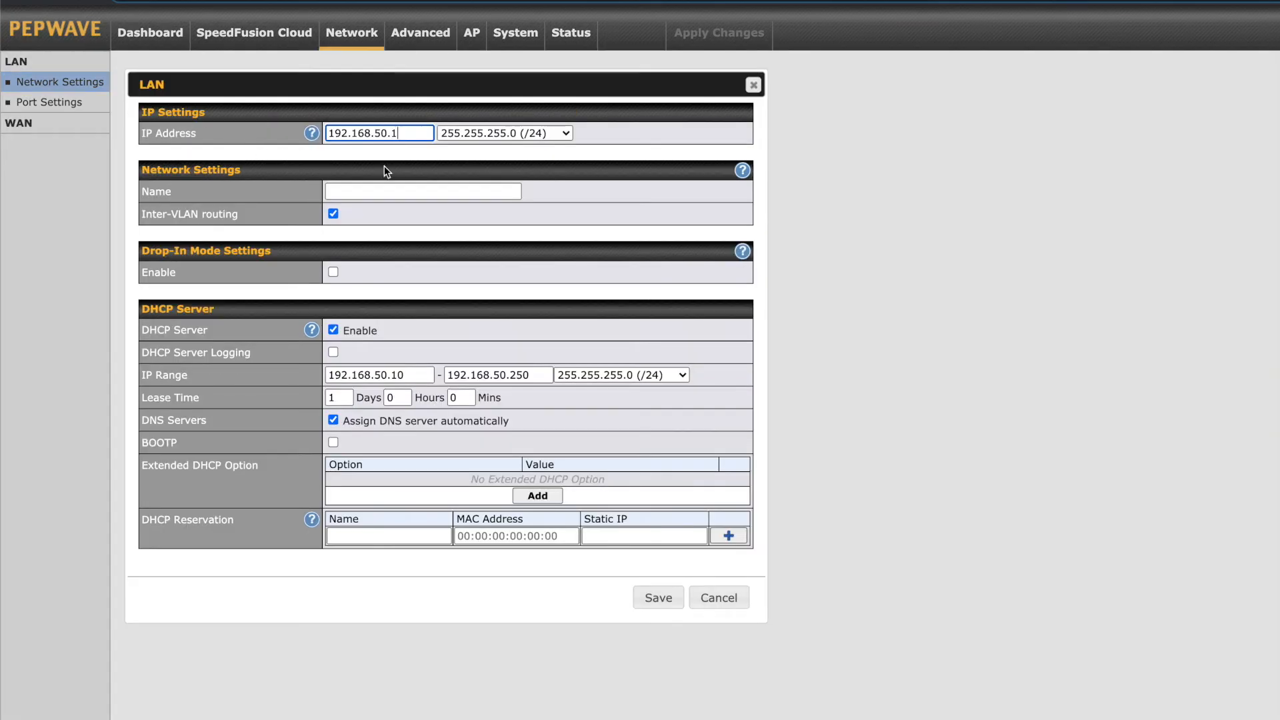
mouse_move(357, 256)
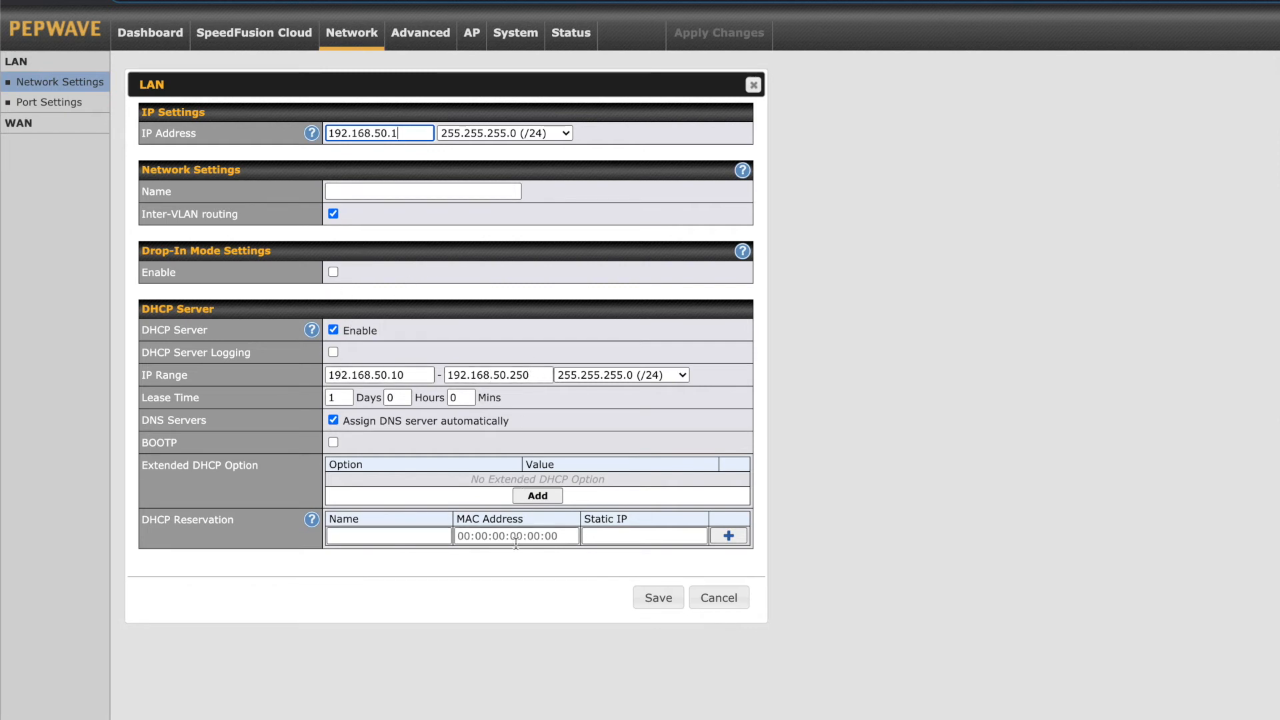
mouse_move(573, 396)
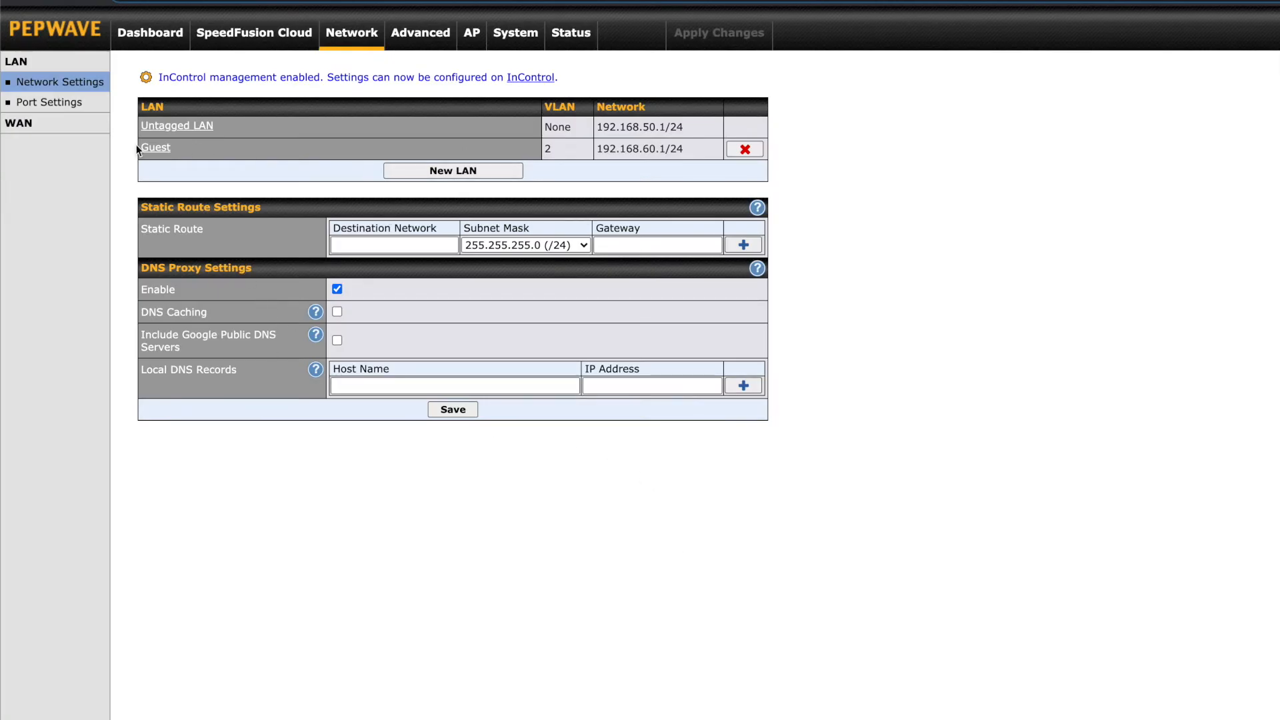
left_click(453, 171)
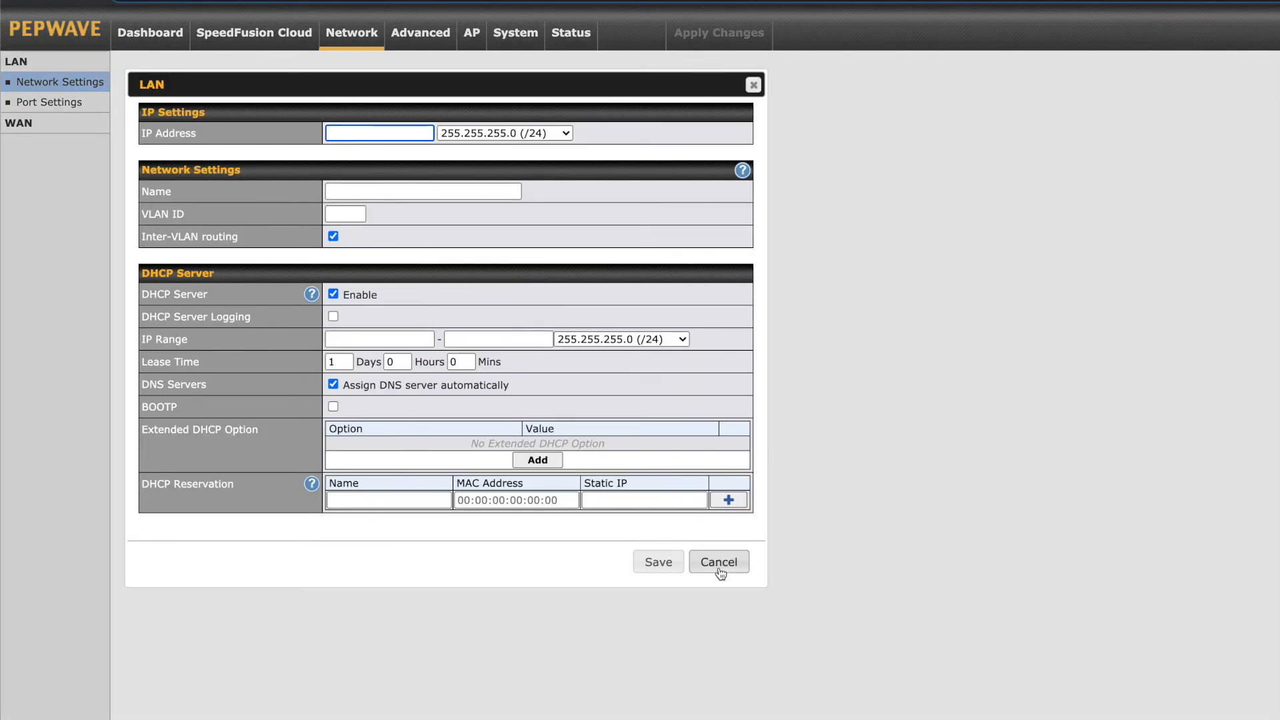
left_click(719, 561)
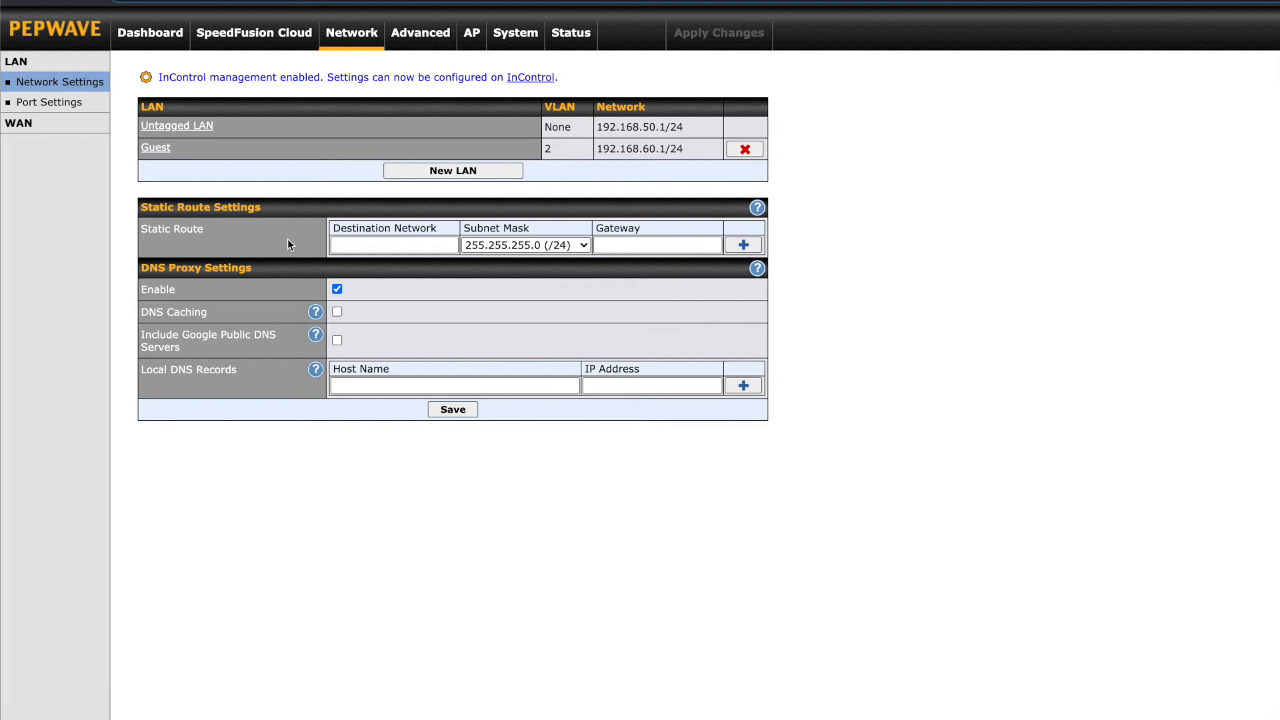
mouse_move(319, 276)
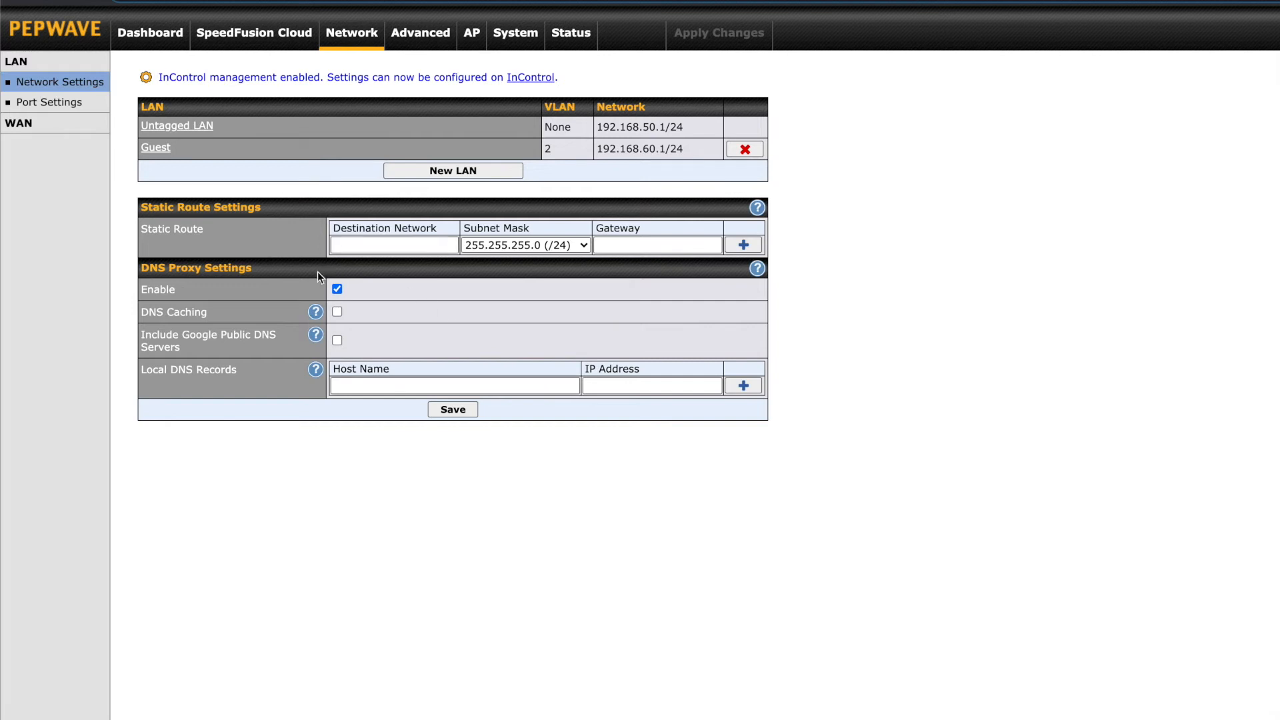
mouse_move(212, 197)
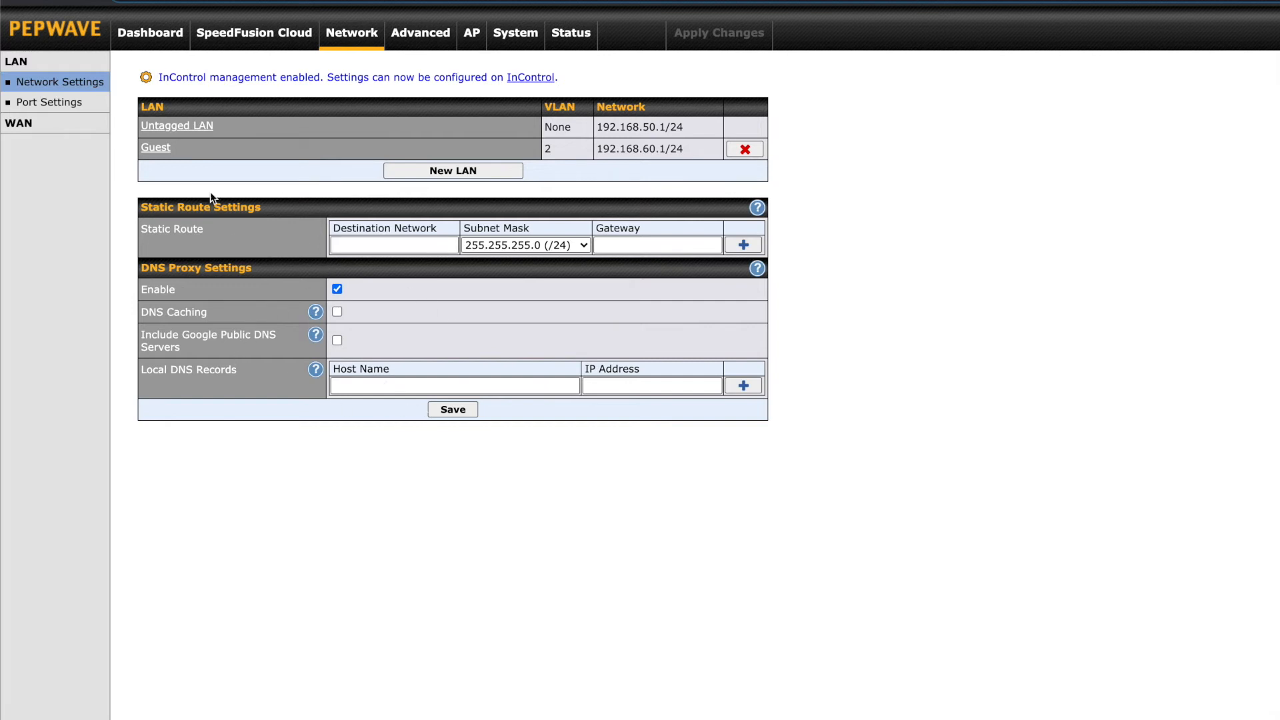
left_click(50, 102)
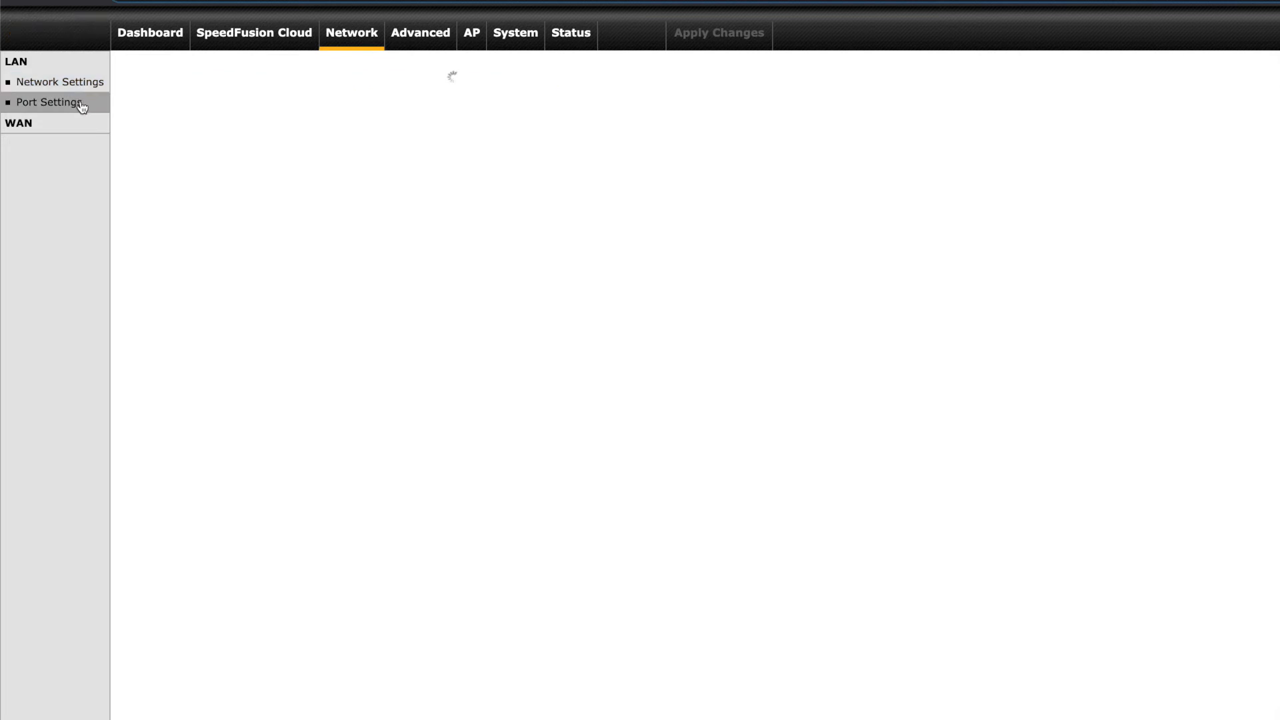
Check the LAN ports' speed choices, then move to the WAN connection status page
left_click(48, 103)
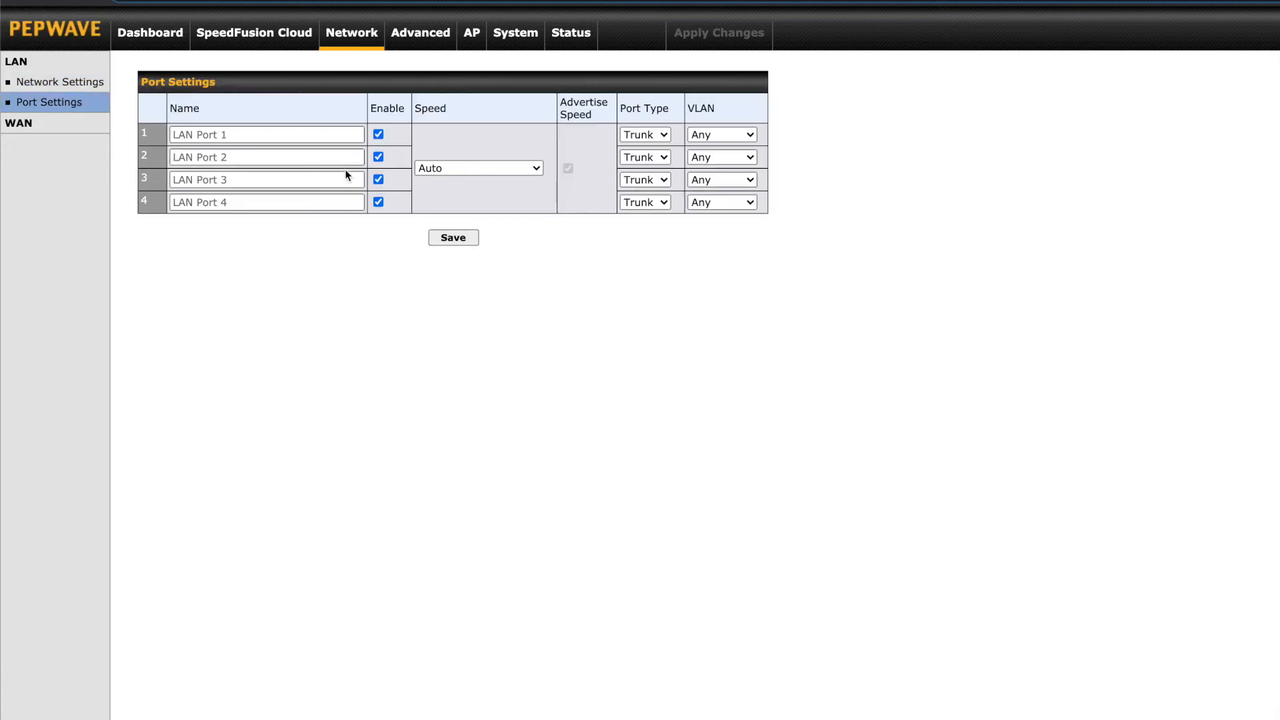
left_click(479, 168)
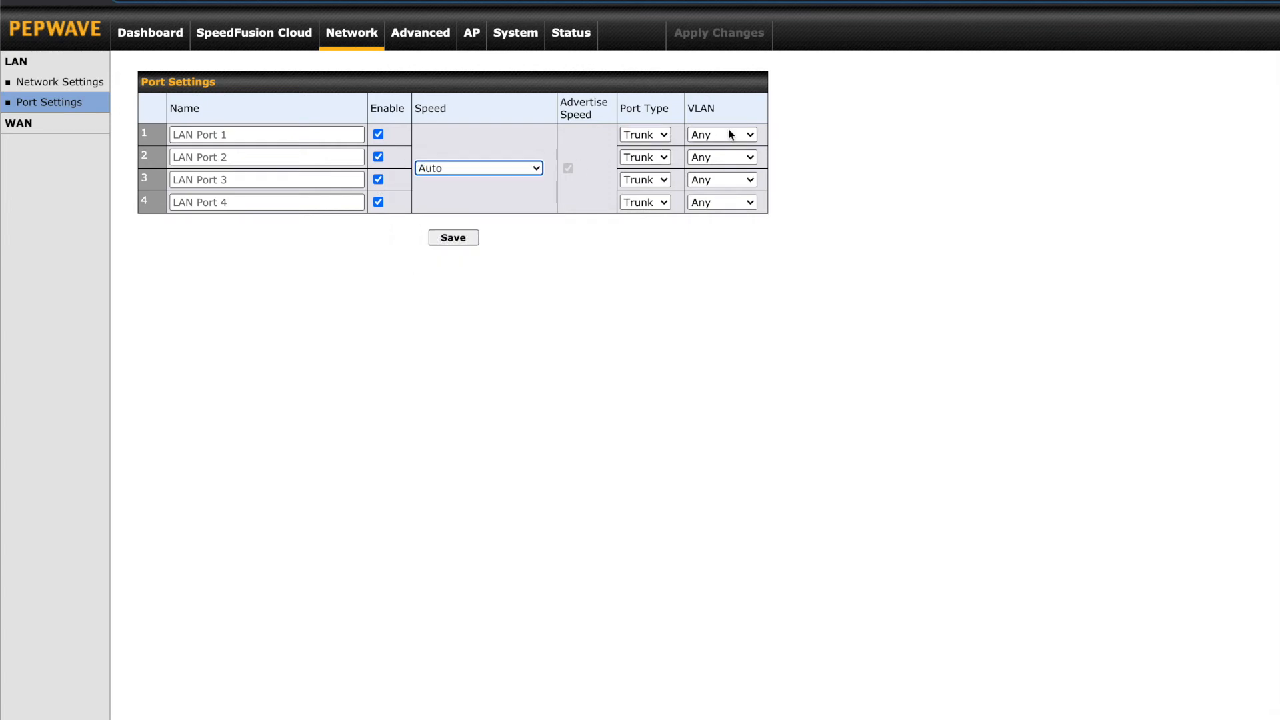
left_click(722, 133)
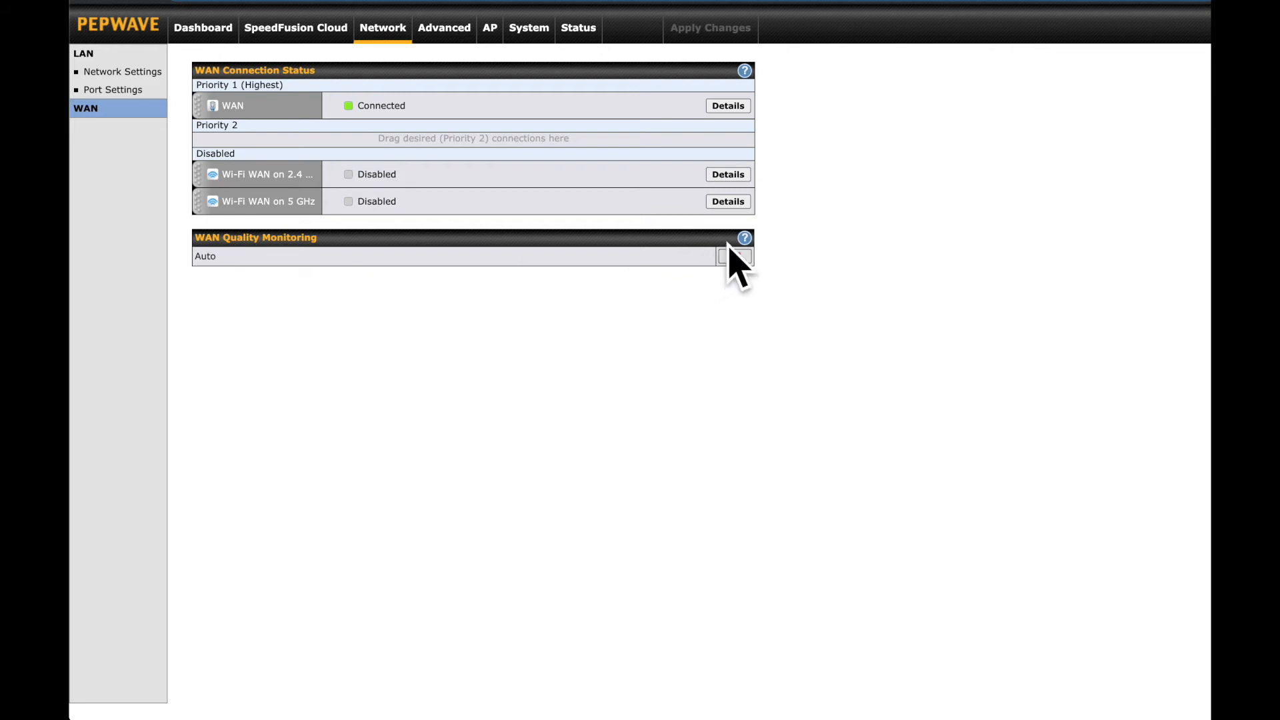
left_click(742, 238)
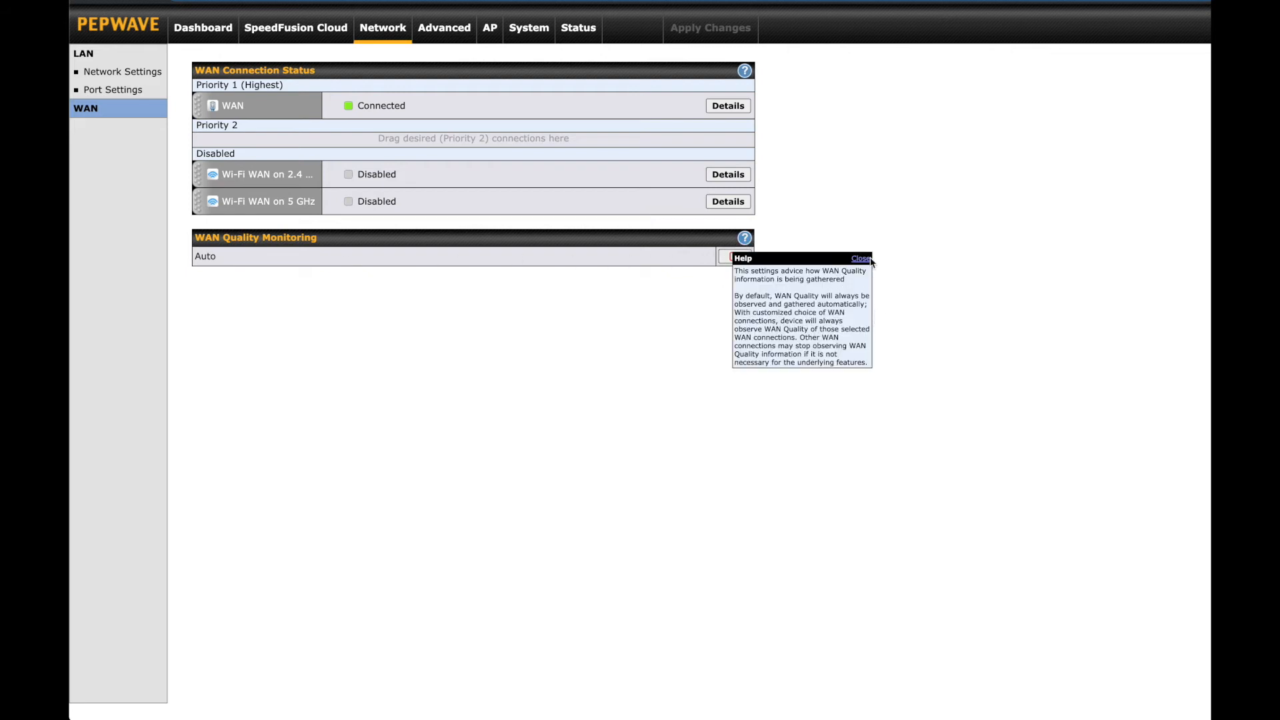
left_click(862, 257)
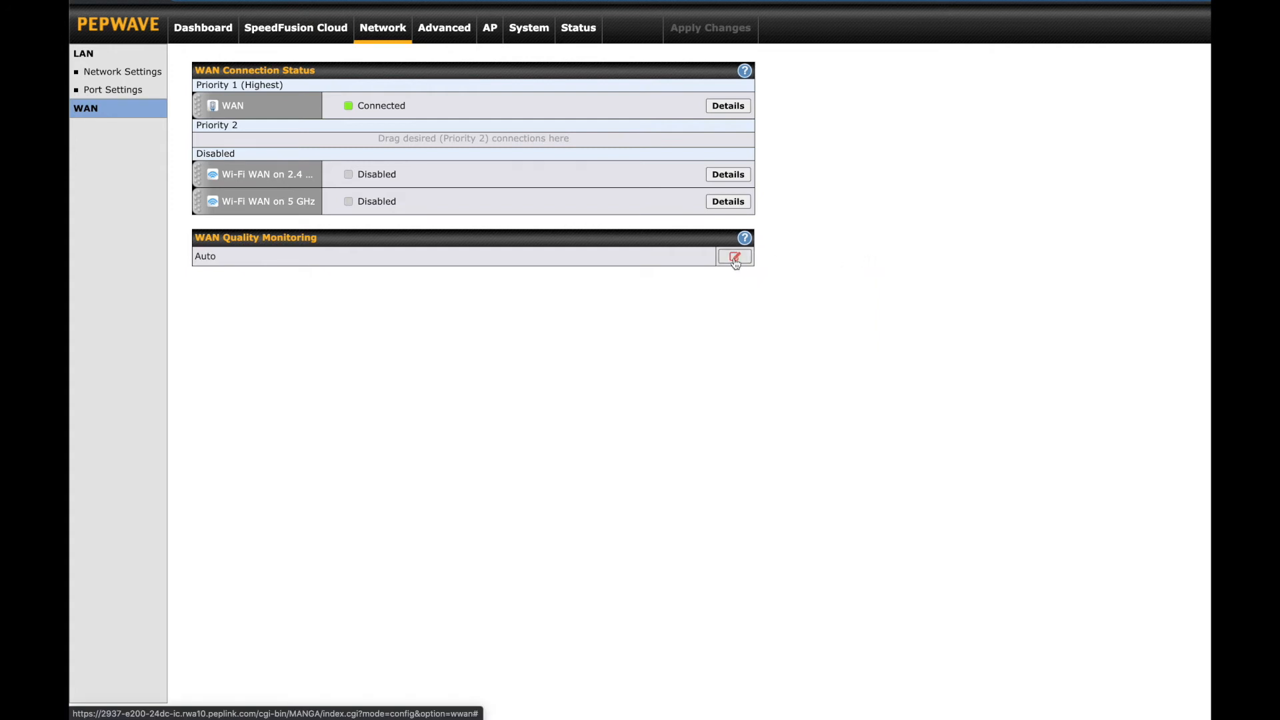
left_click(734, 256)
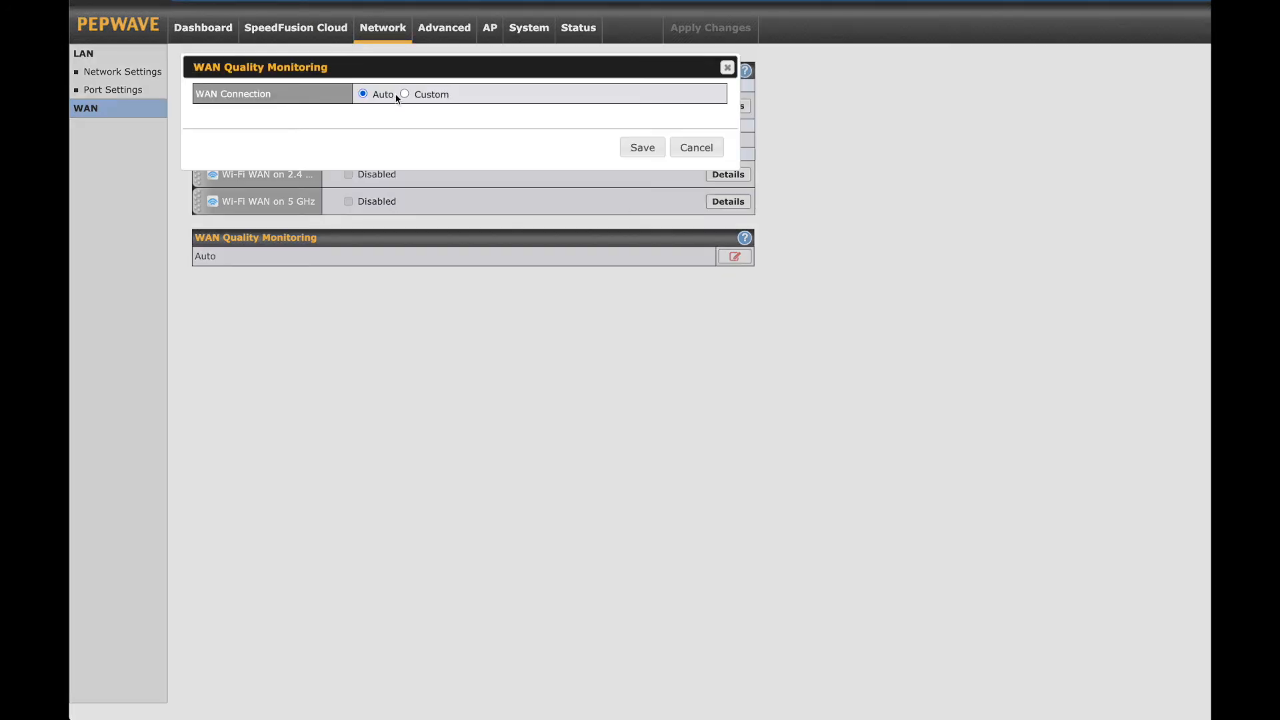
left_click(404, 93)
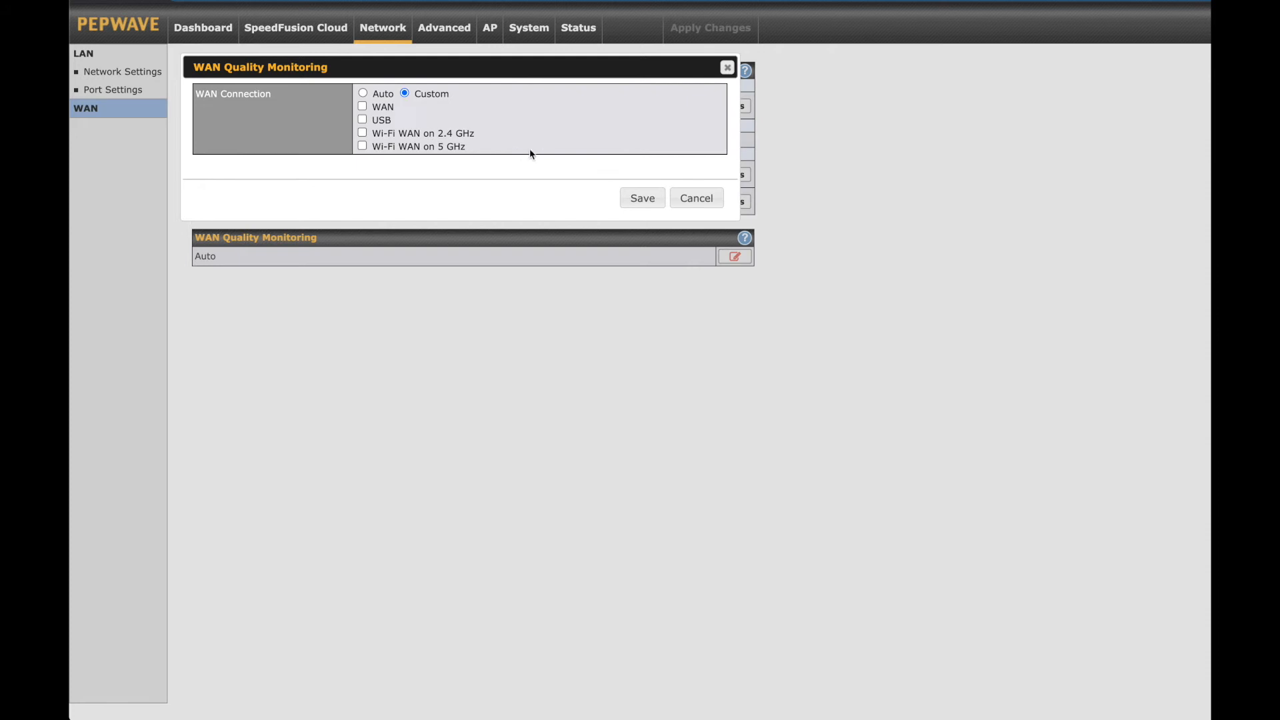
mouse_move(696, 198)
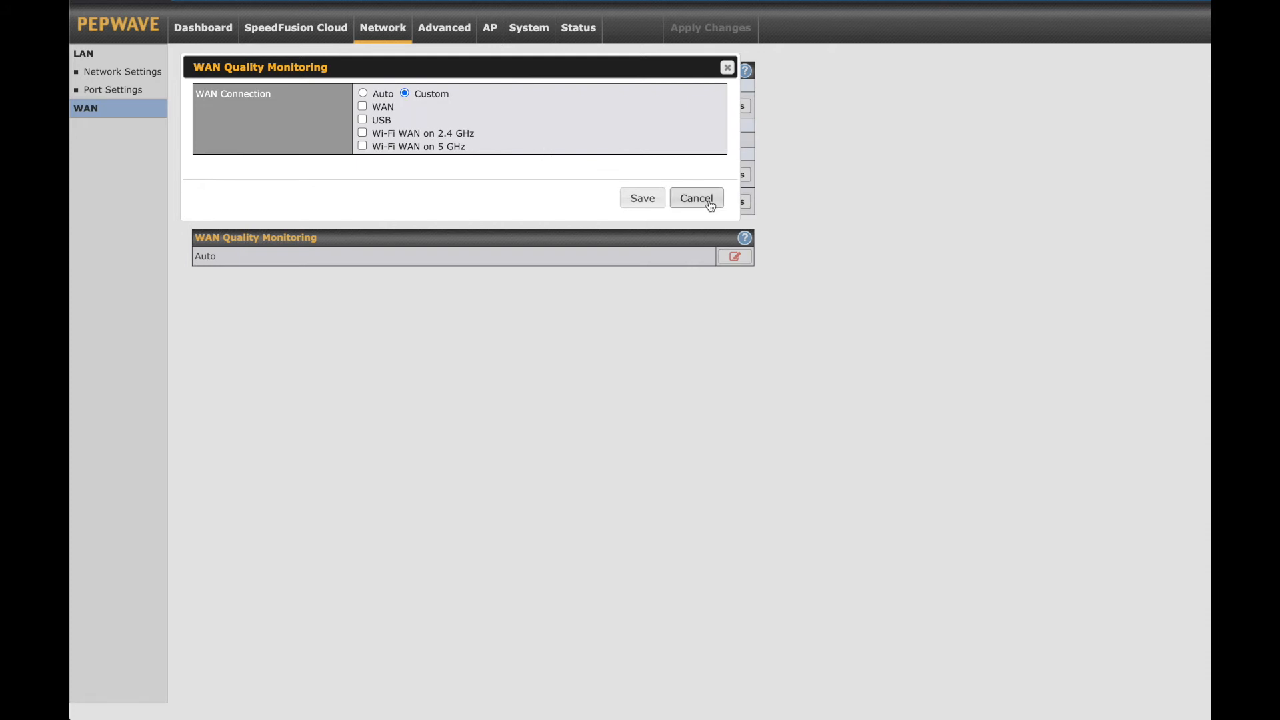
left_click(696, 197)
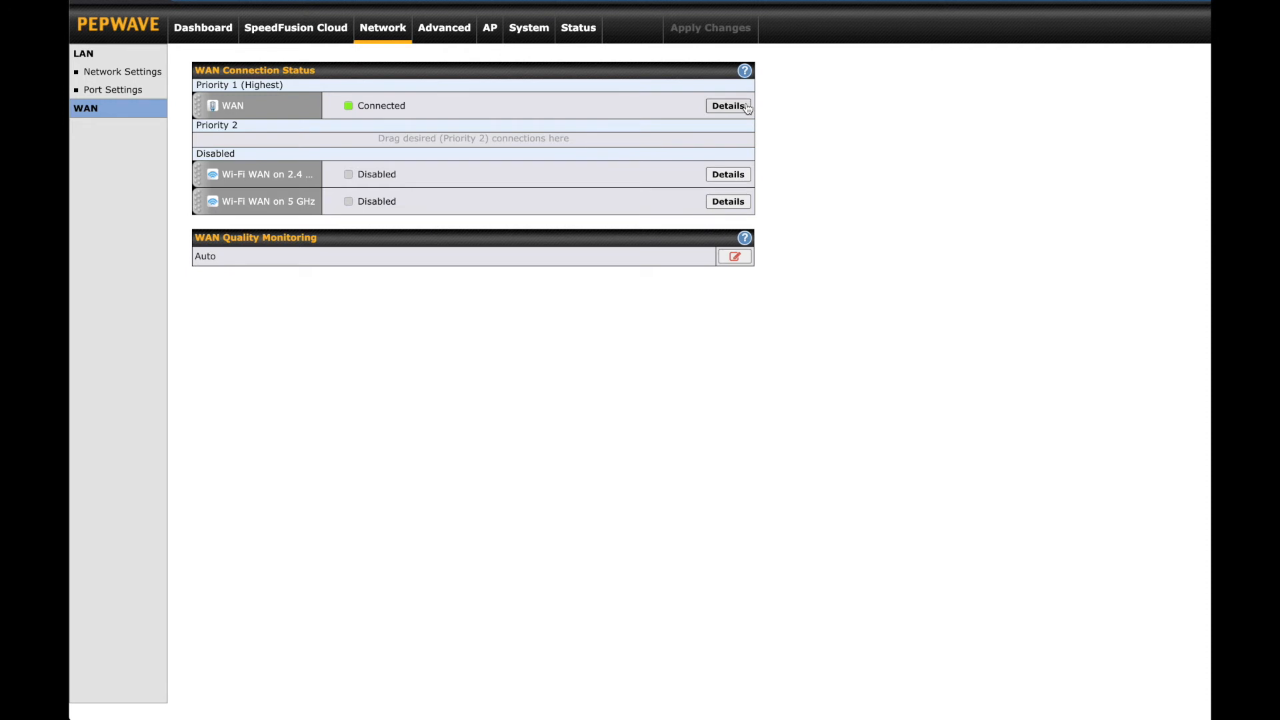
left_click(728, 106)
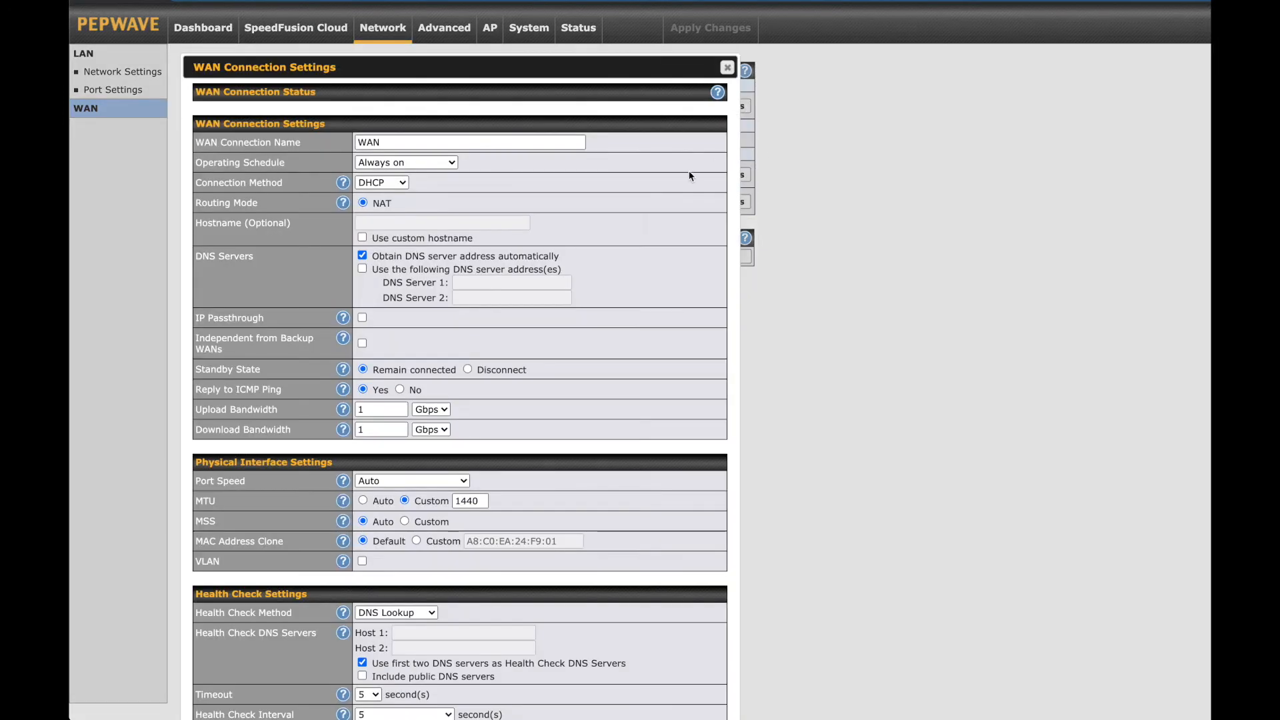
scroll("down", 3)
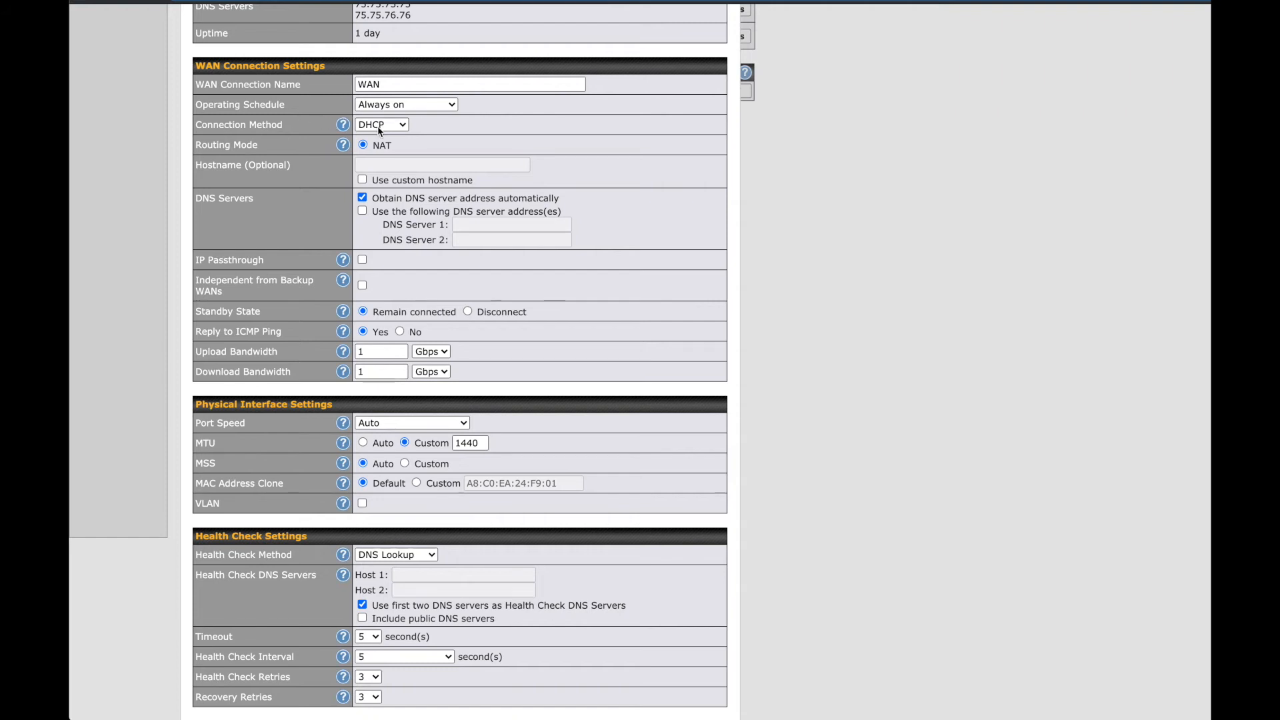
scroll("down", 3)
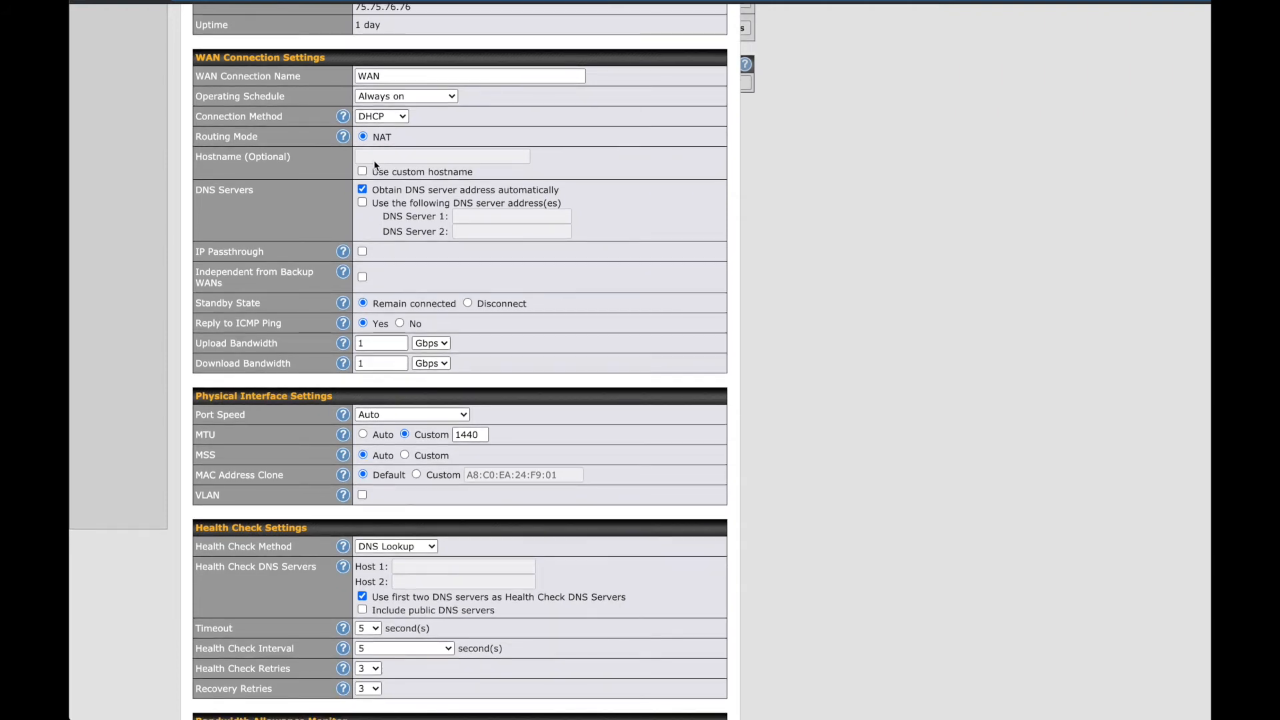
mouse_move(422, 381)
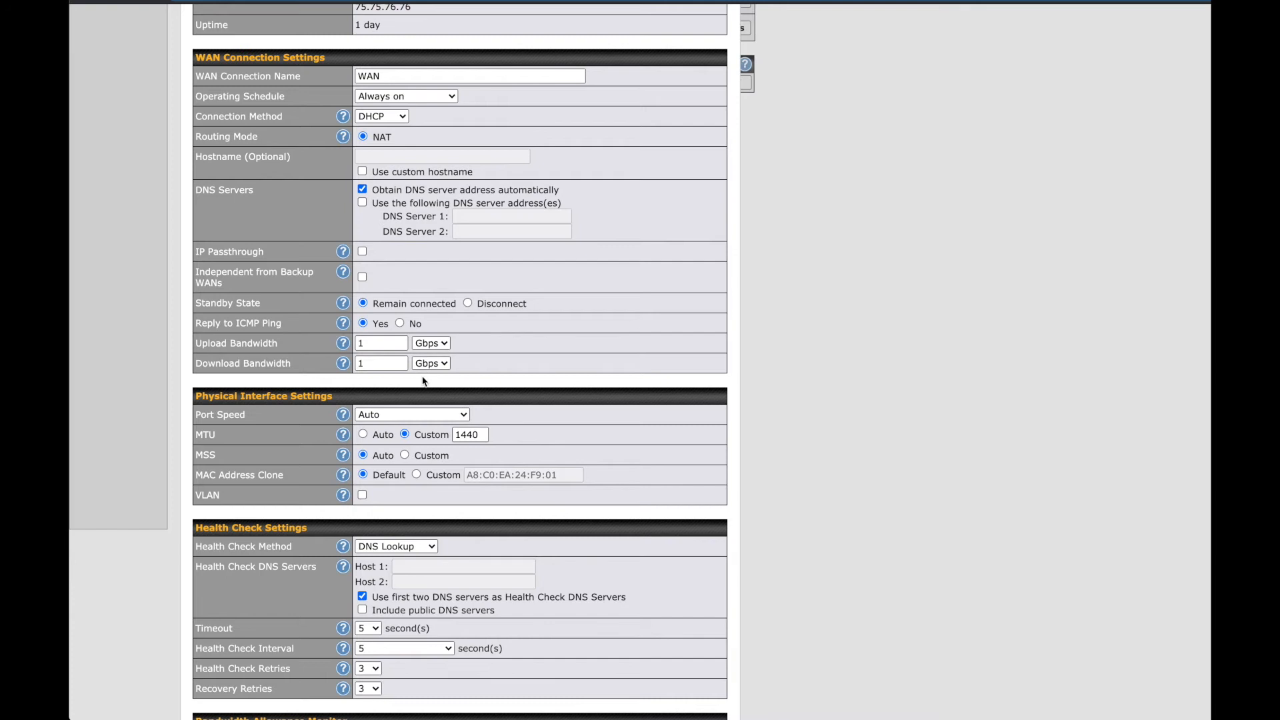
scroll("down", 3)
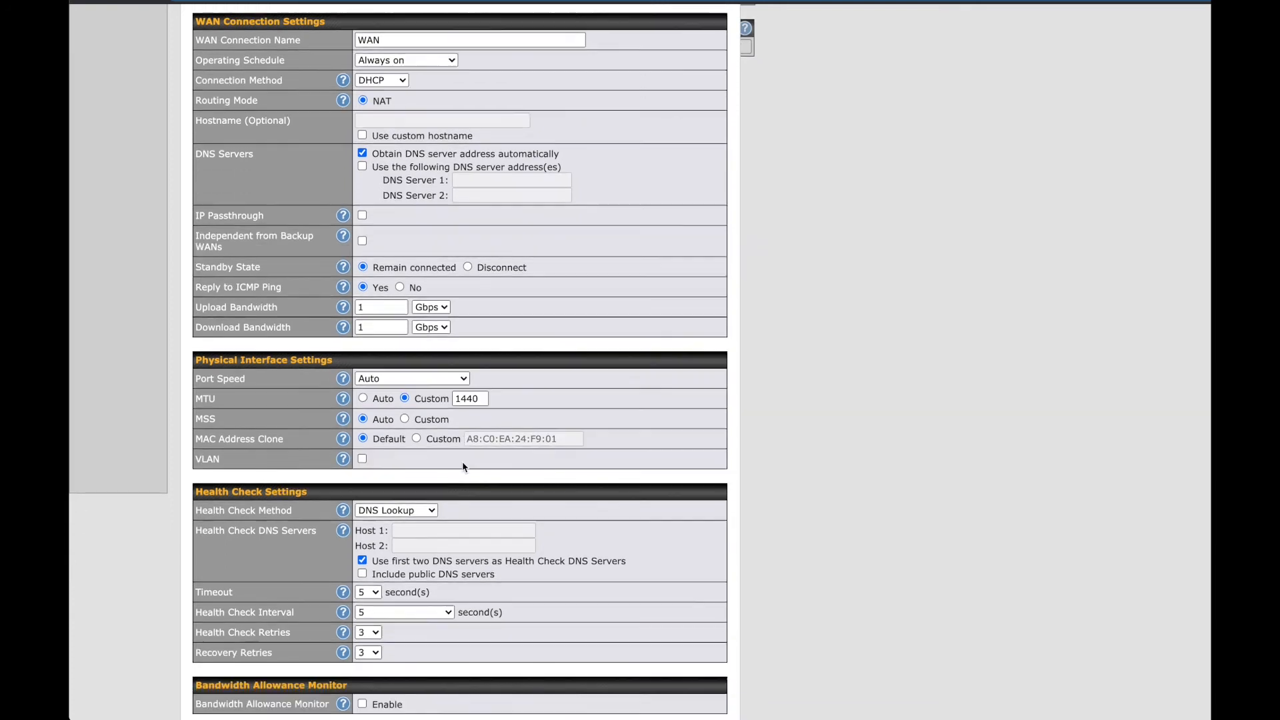
scroll("down", 3)
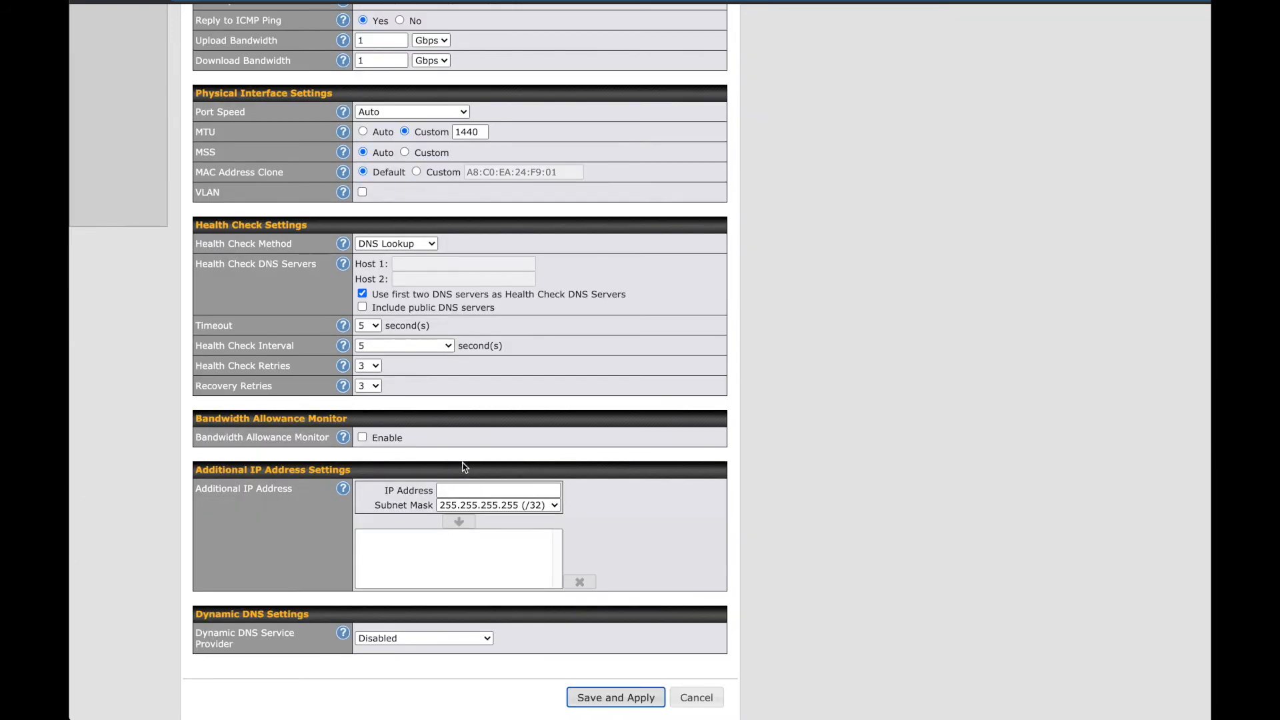
mouse_move(519, 353)
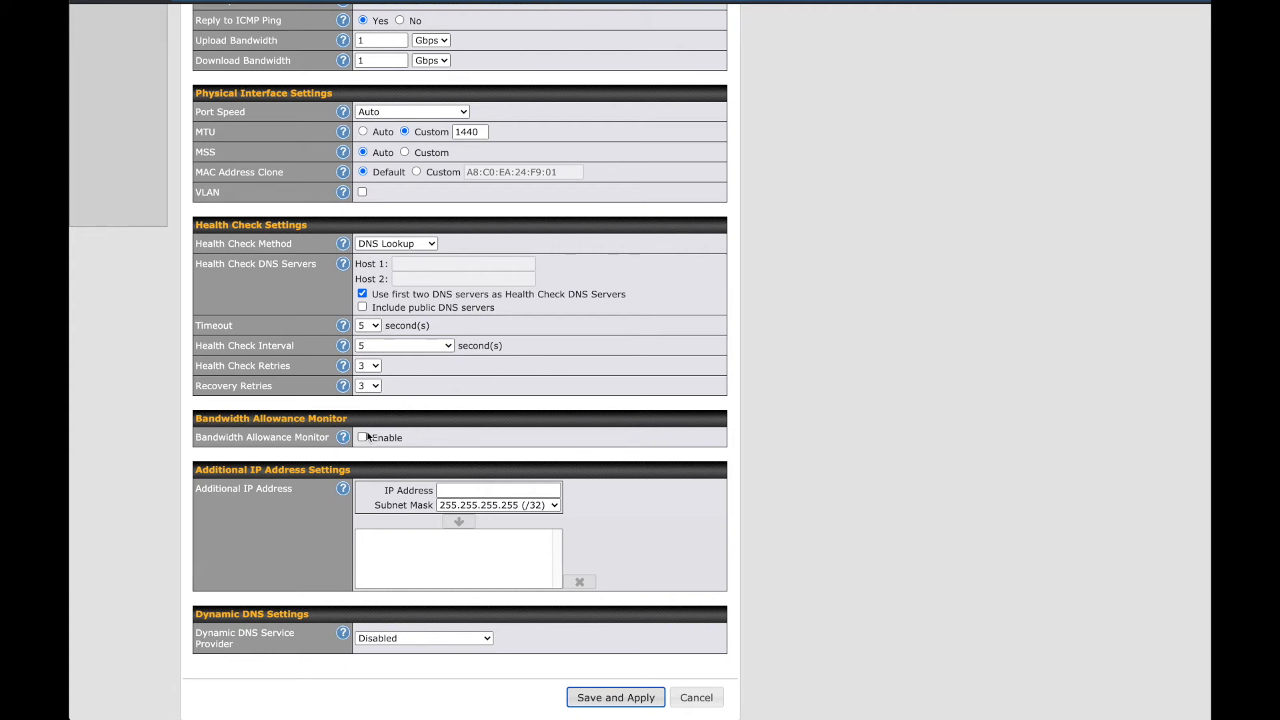
left_click(363, 437)
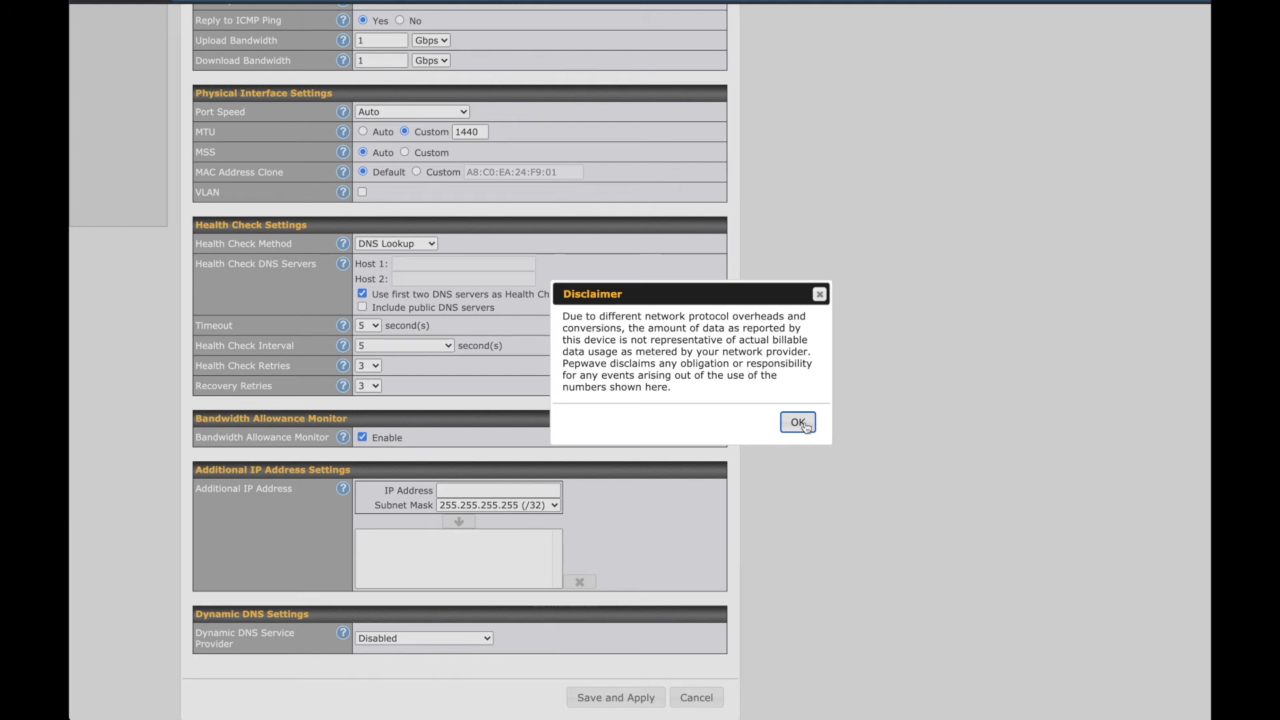
left_click(795, 423)
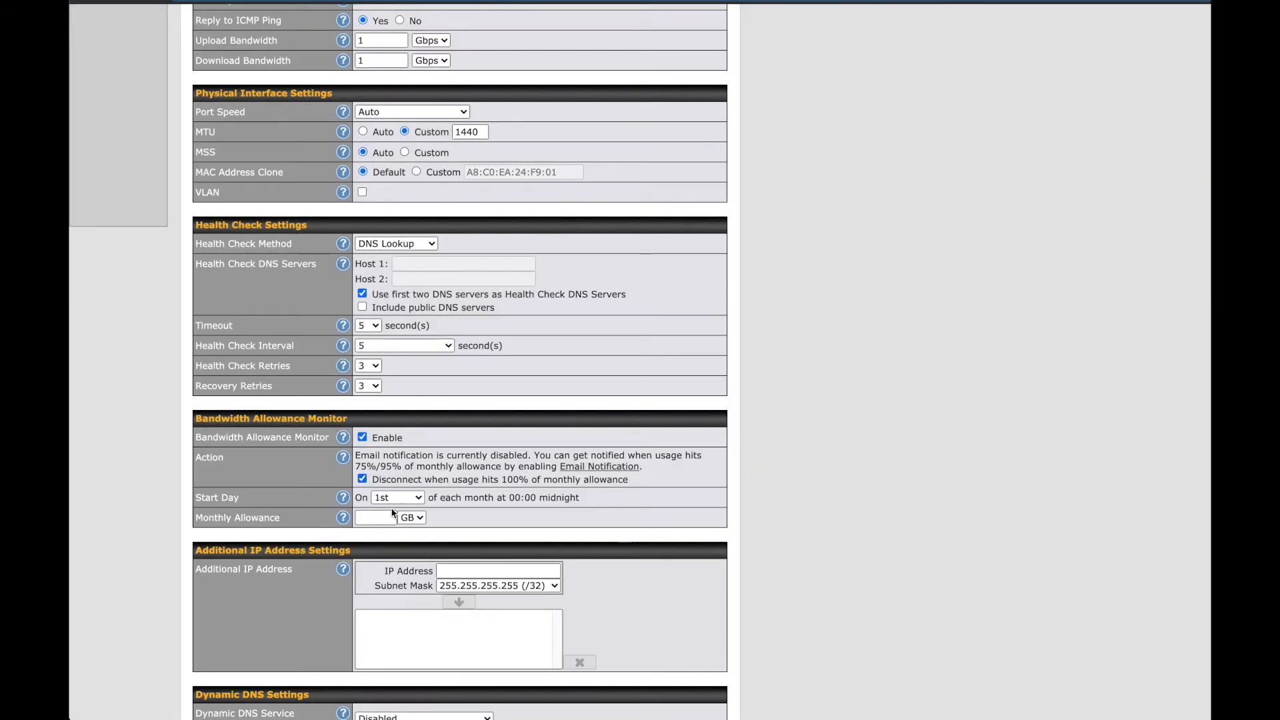
scroll("down", 3)
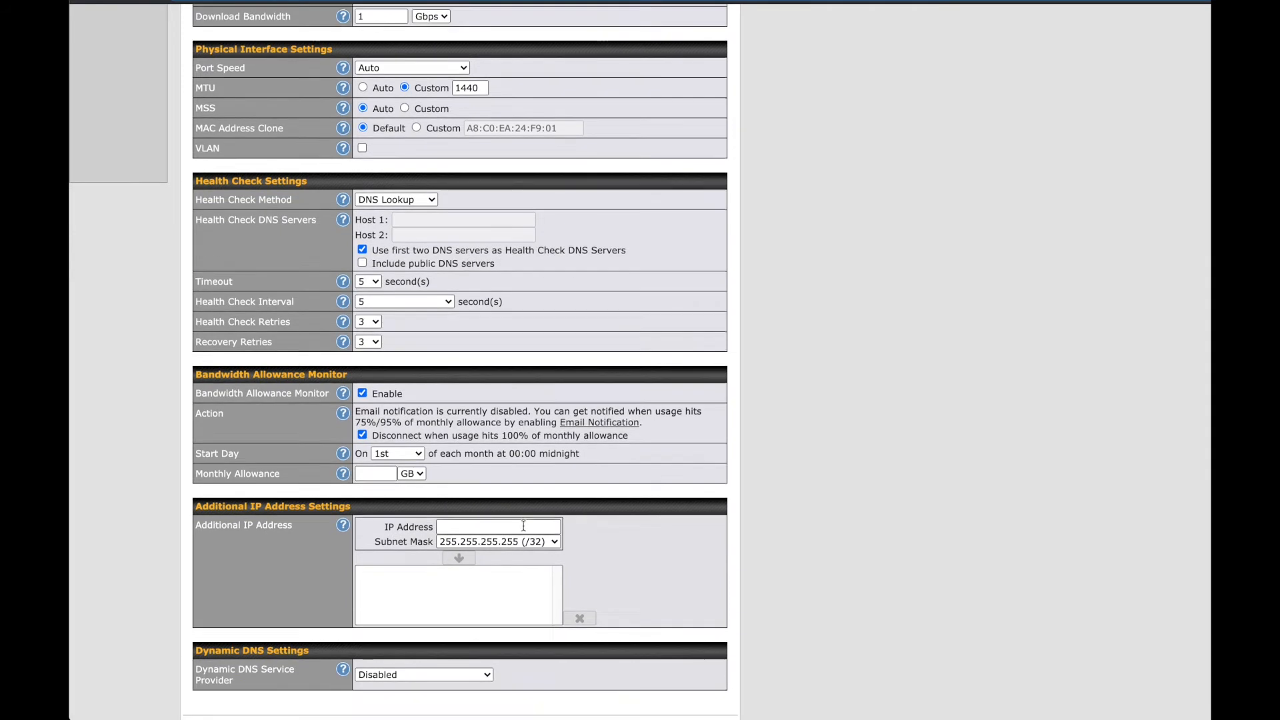
scroll("down", 3)
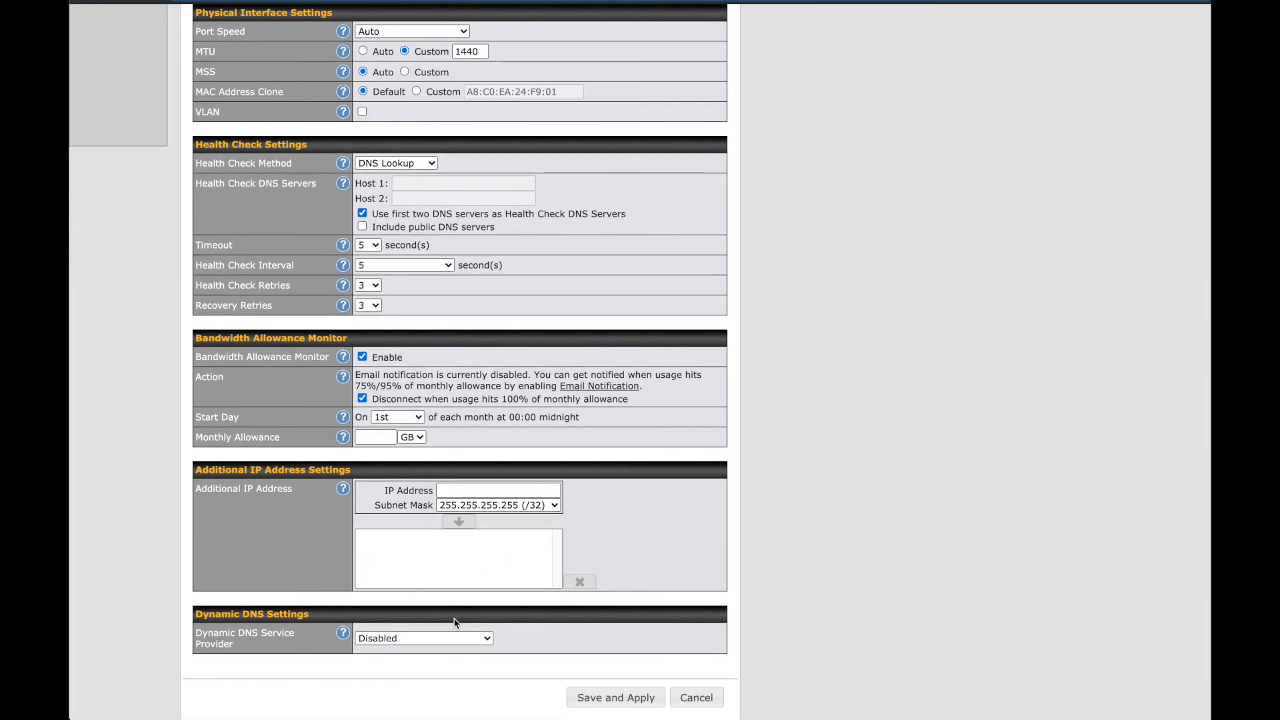
mouse_move(432, 646)
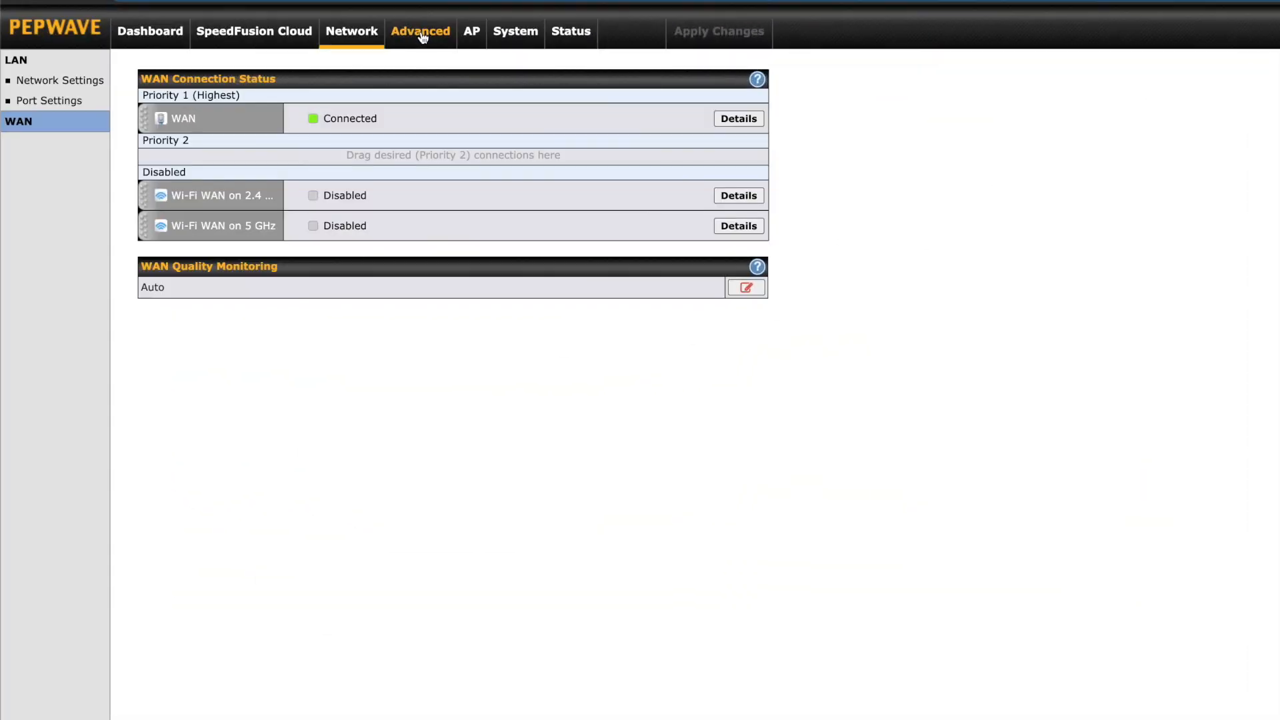
Enter the Advanced section, landing on PepVPN with the VP_Office_VPN profile
left_click(420, 31)
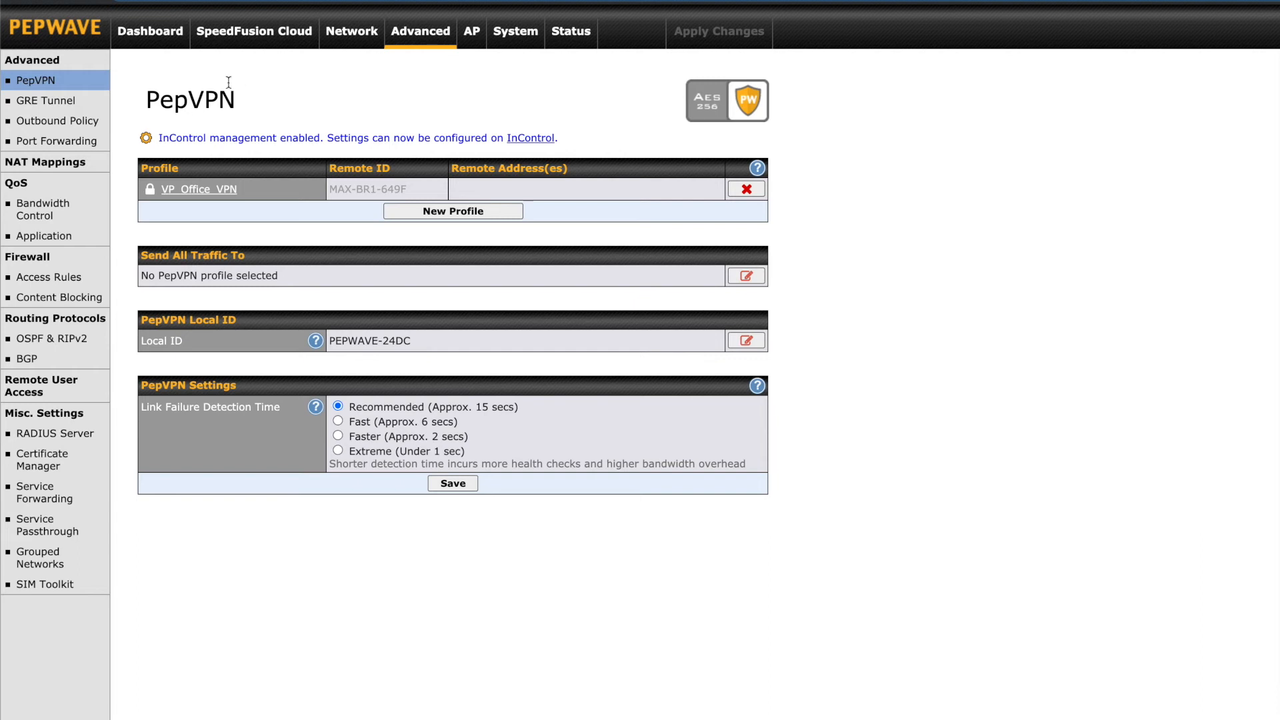
mouse_move(253, 30)
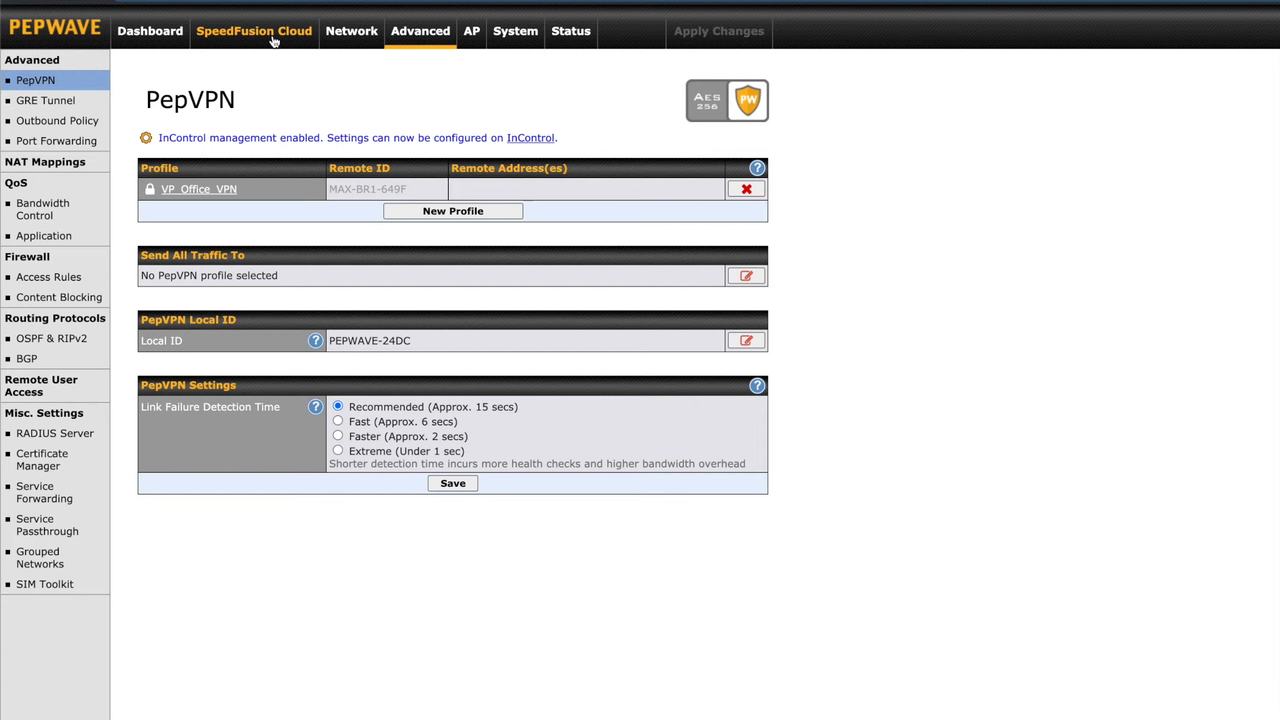
Revisit the SpeedFusion Cloud overview with its four cloud setup options
left_click(253, 30)
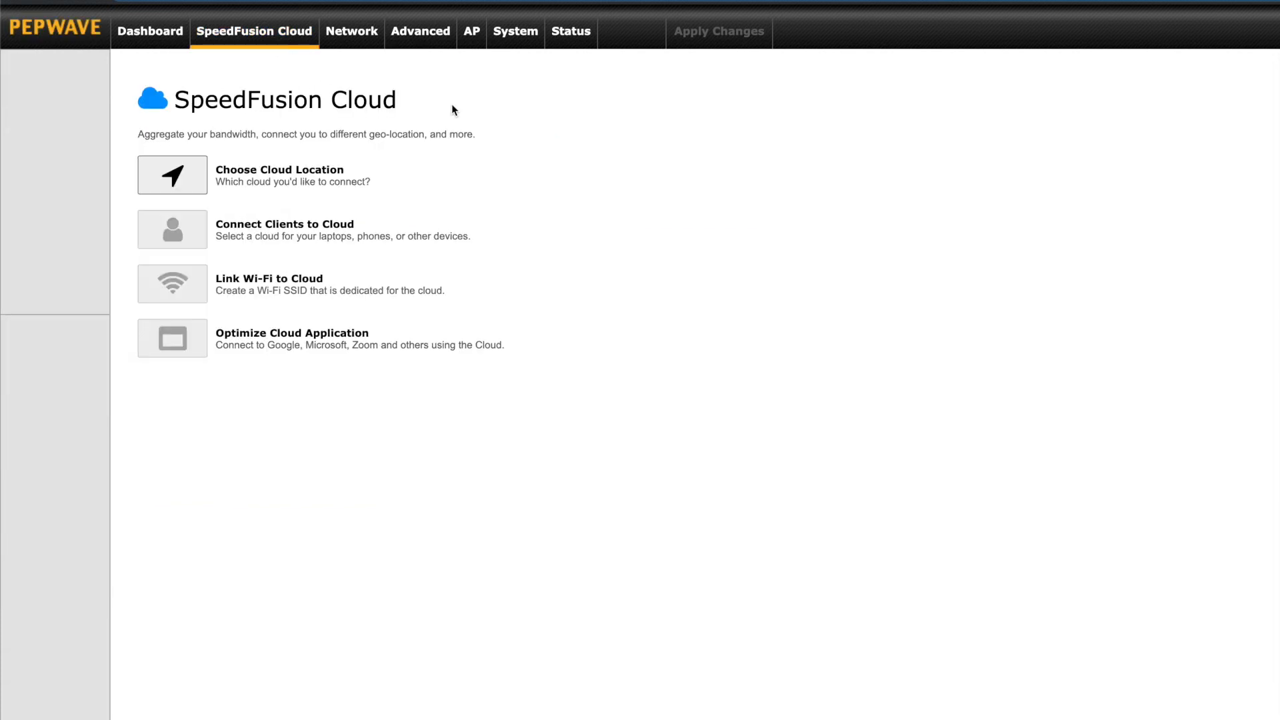
mouse_move(267, 144)
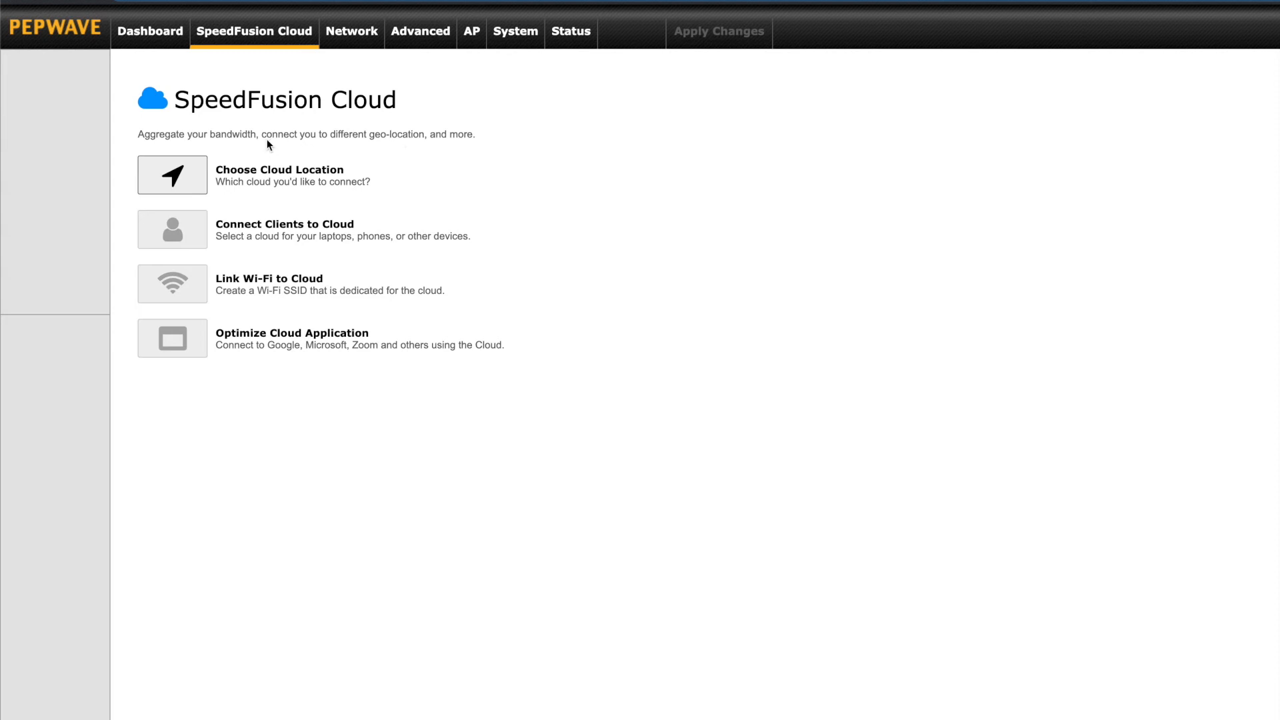
mouse_move(204, 177)
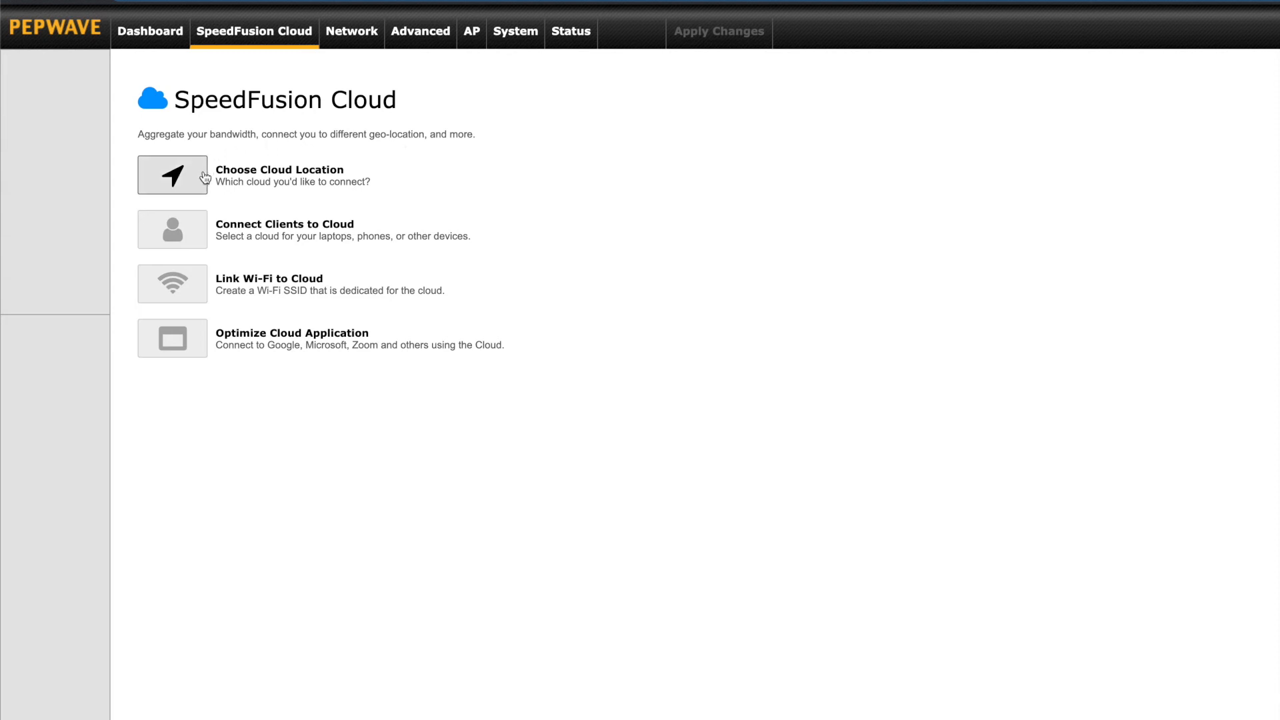
mouse_move(330, 191)
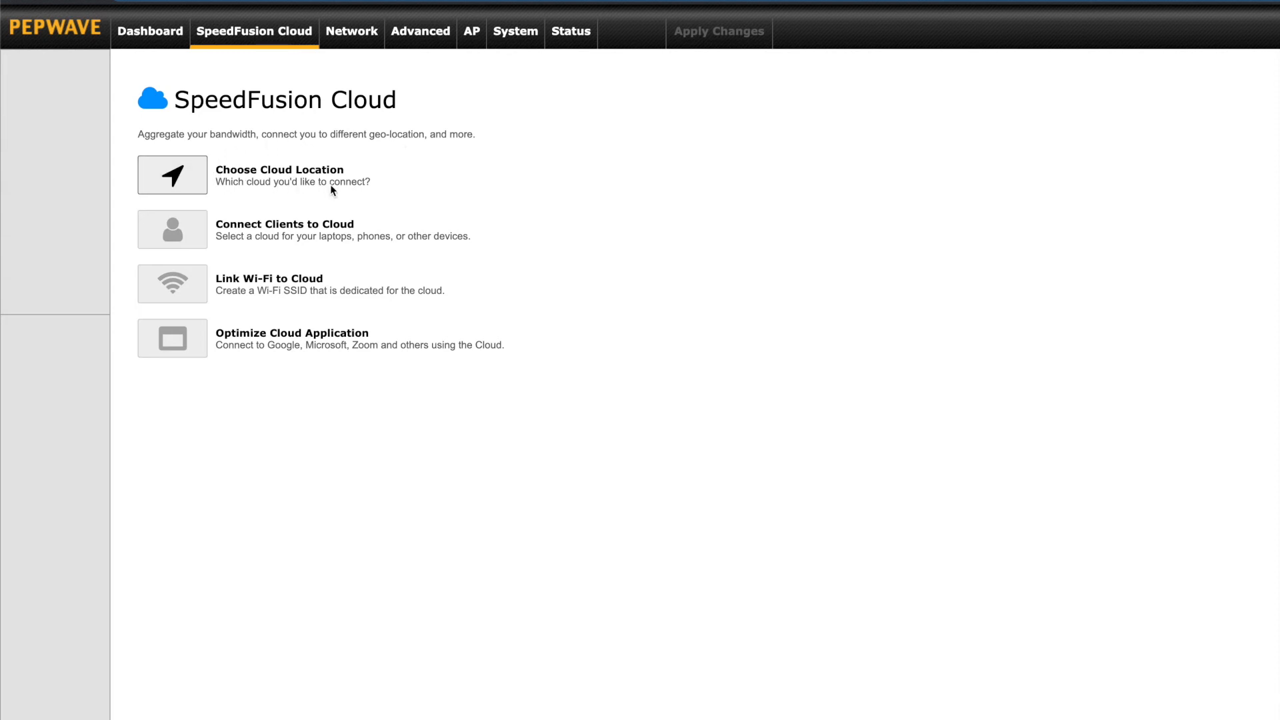
mouse_move(307, 274)
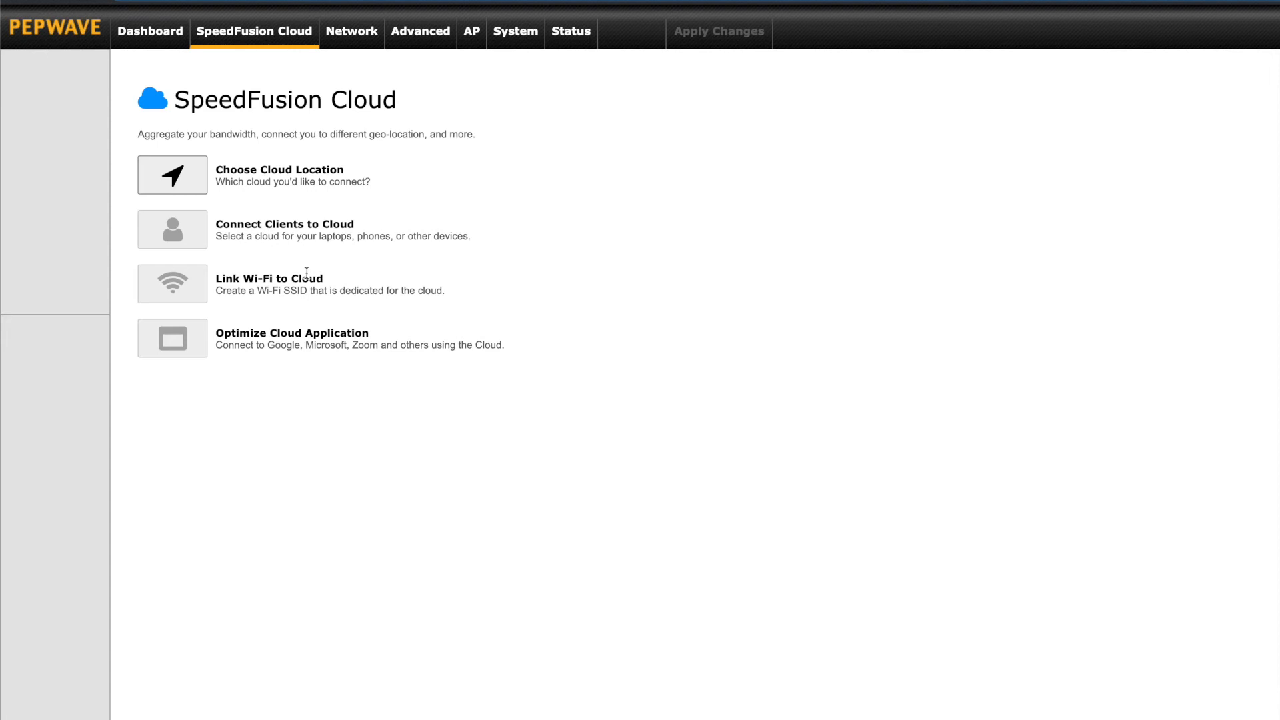
mouse_move(415, 303)
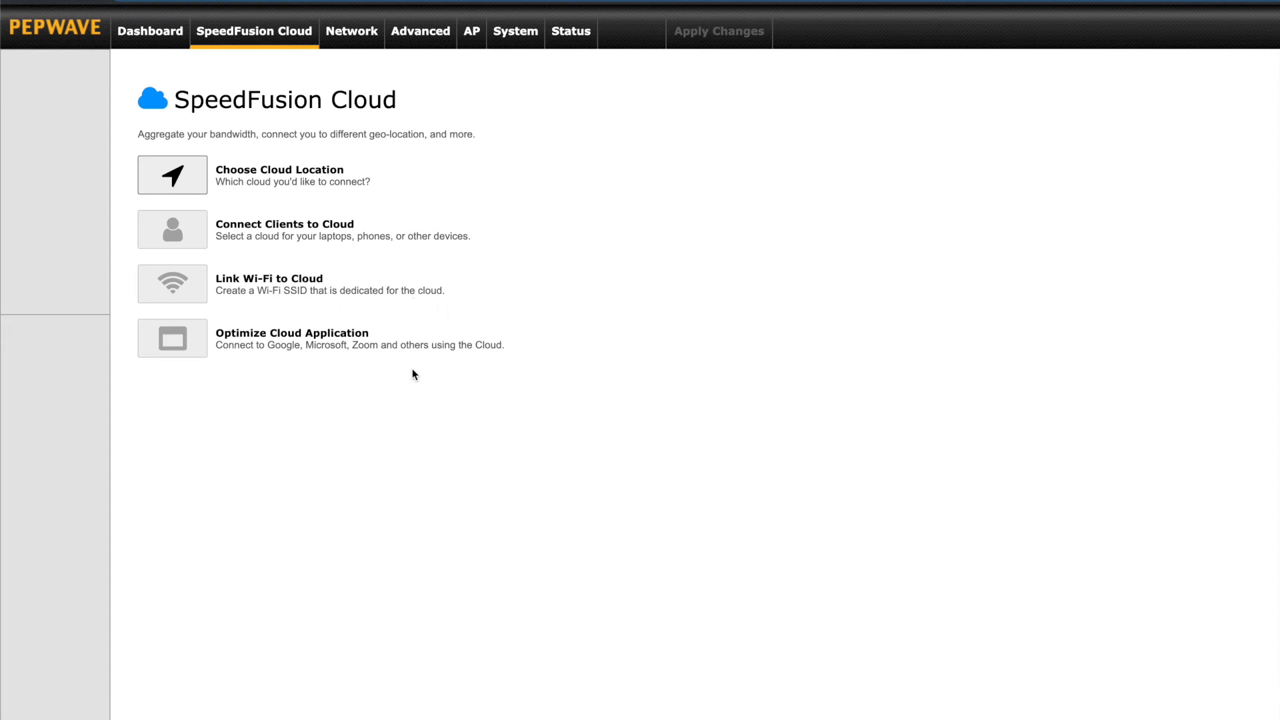
mouse_move(502, 357)
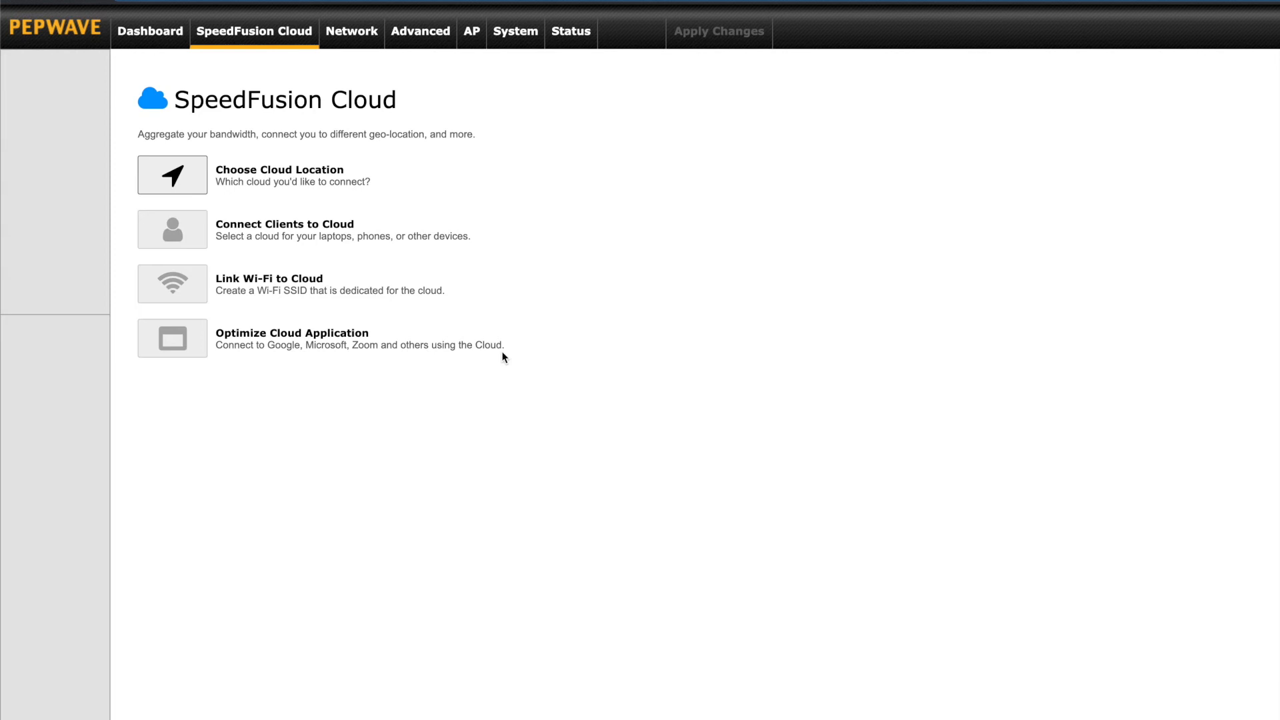
mouse_move(417, 190)
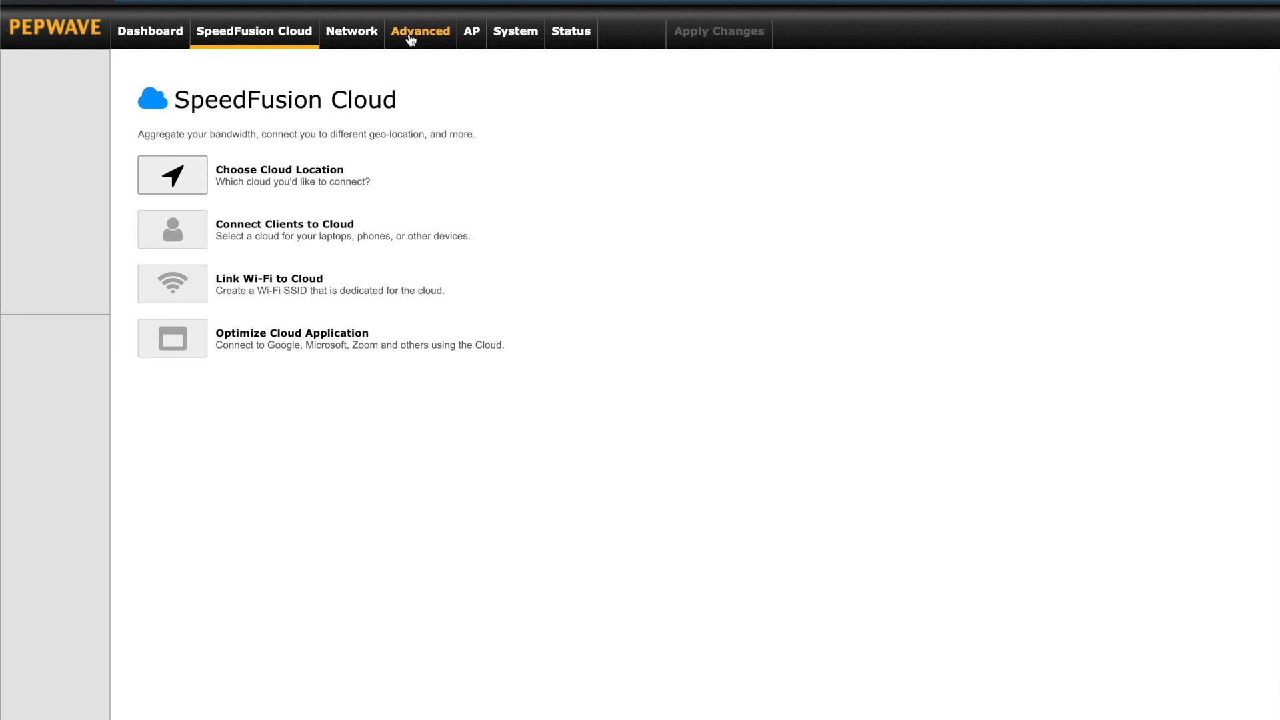
Browse the Advanced pages for PepVPN, Outbound Policy and Port Forwarding
left_click(420, 32)
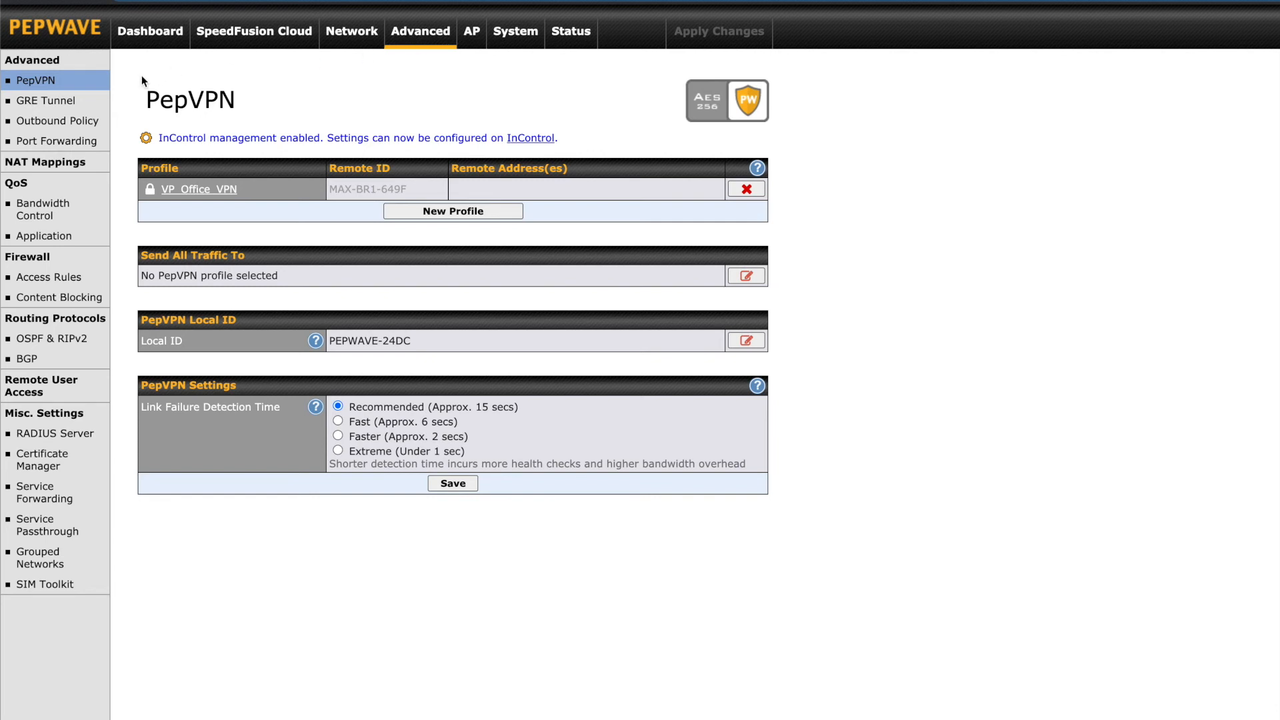
left_click(57, 121)
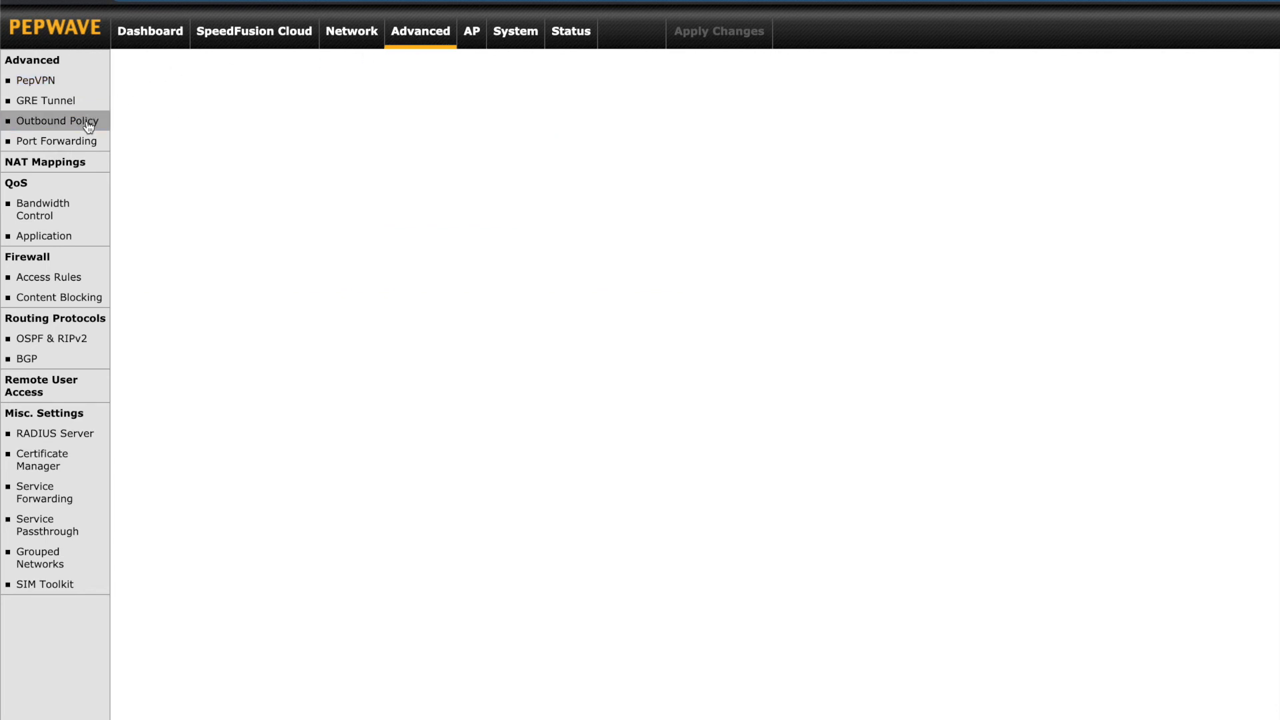
left_click(57, 120)
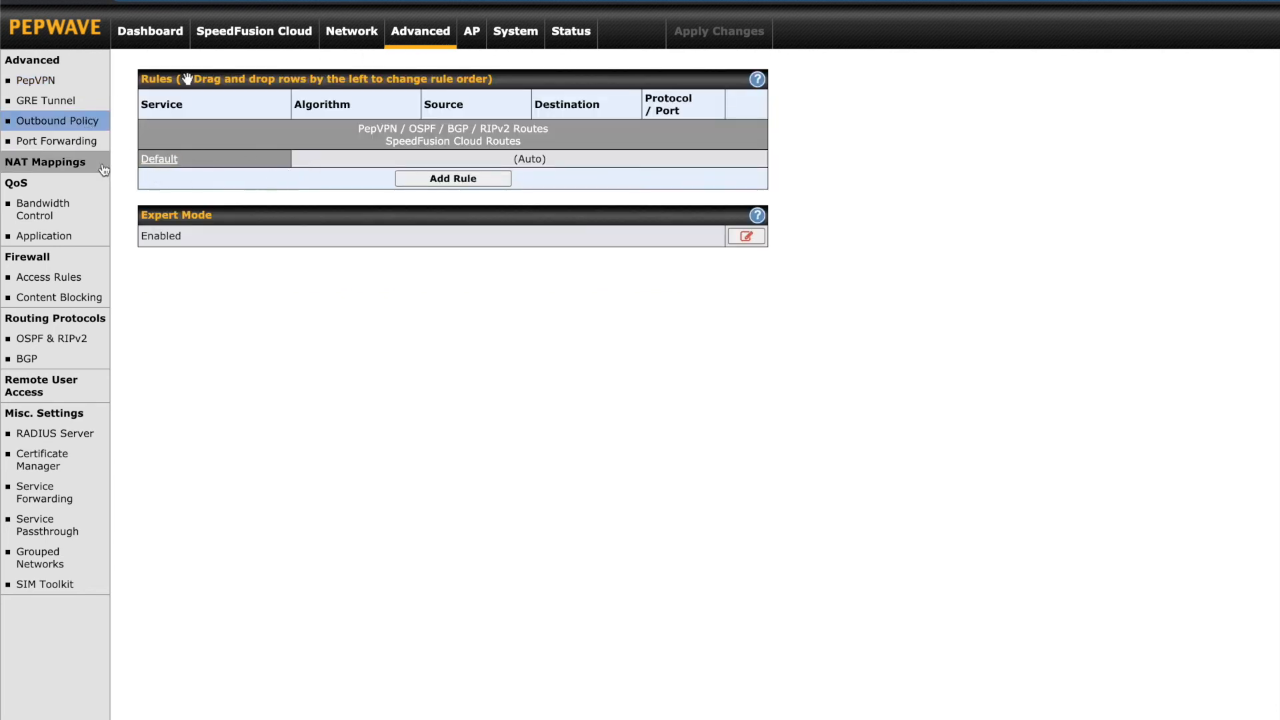
Cancel a blank Add Service port forwarding form and move to Bandwidth Control
left_click(56, 140)
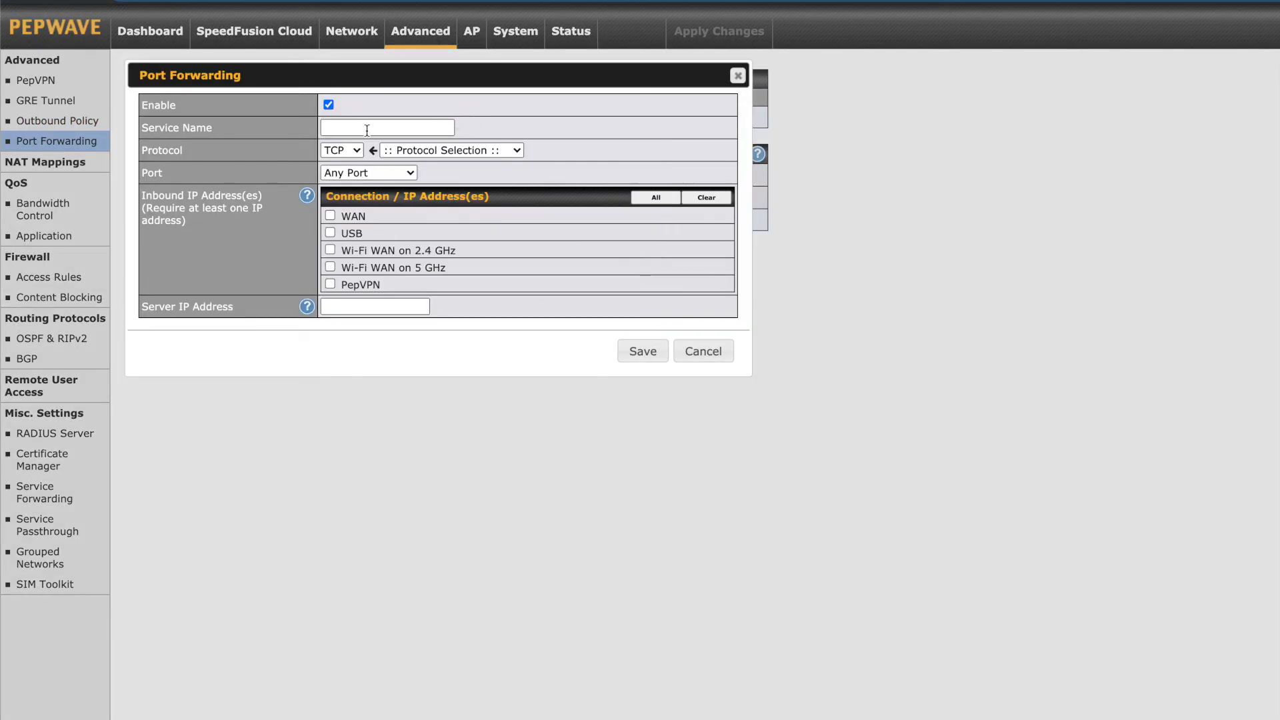
left_click(368, 172)
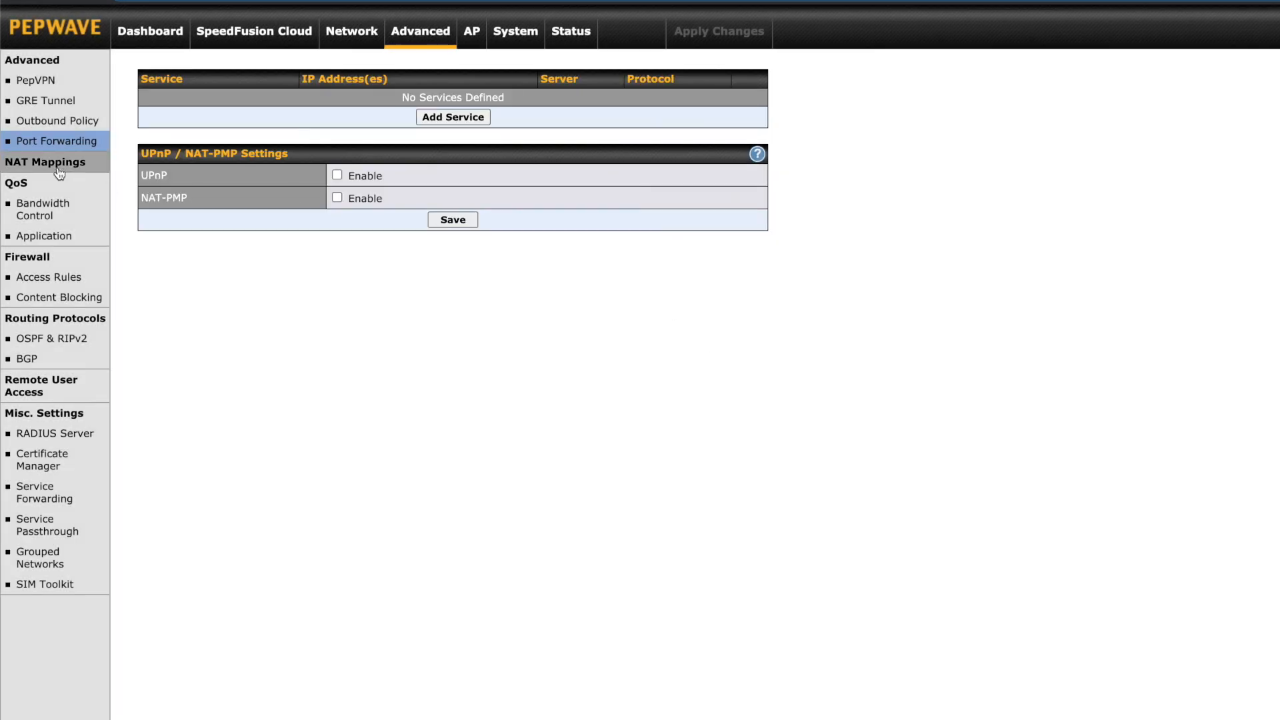
left_click(42, 209)
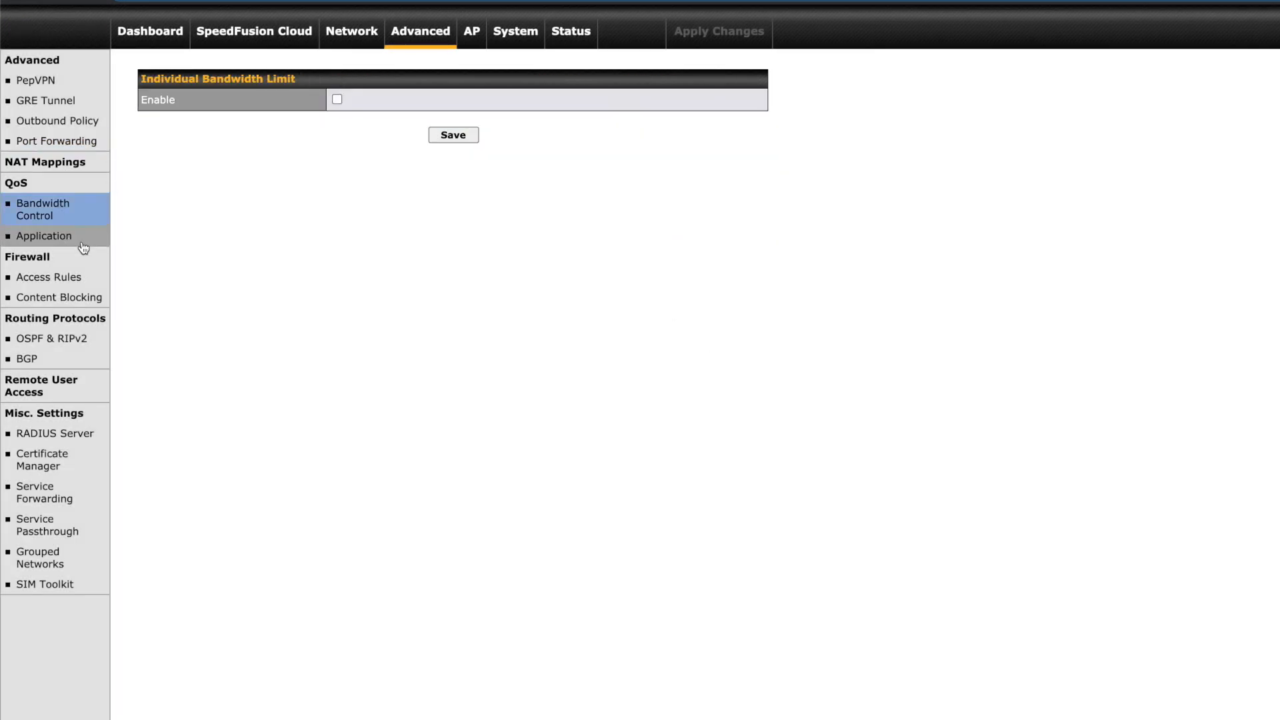
Enable Individual Bandwidth Limit, then browse the QoS Application category list without adding one
left_click(336, 100)
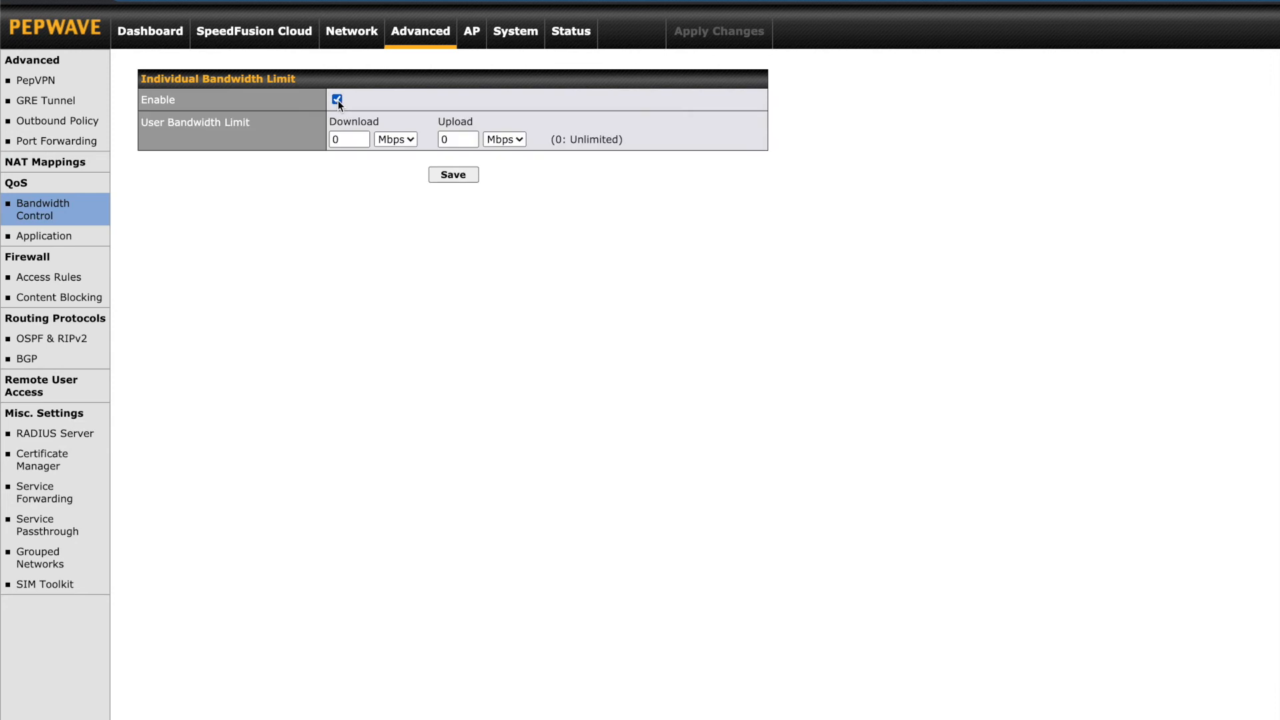
left_click(44, 236)
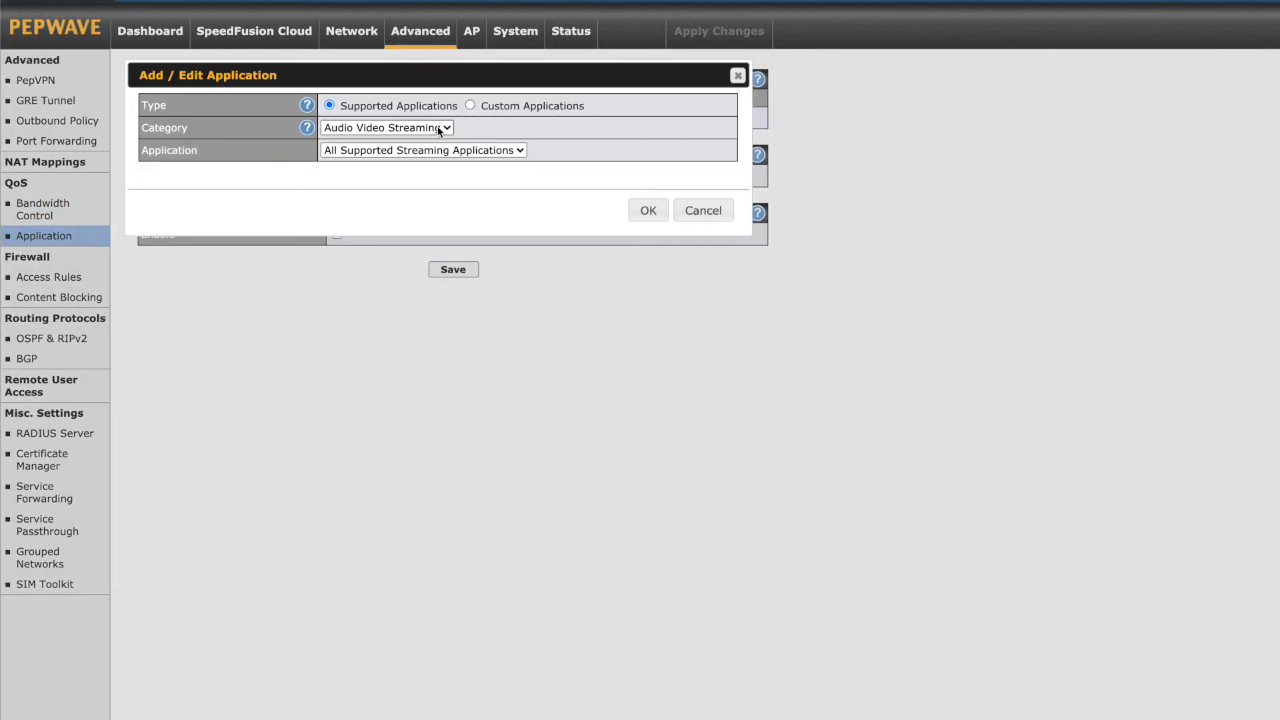
left_click(387, 128)
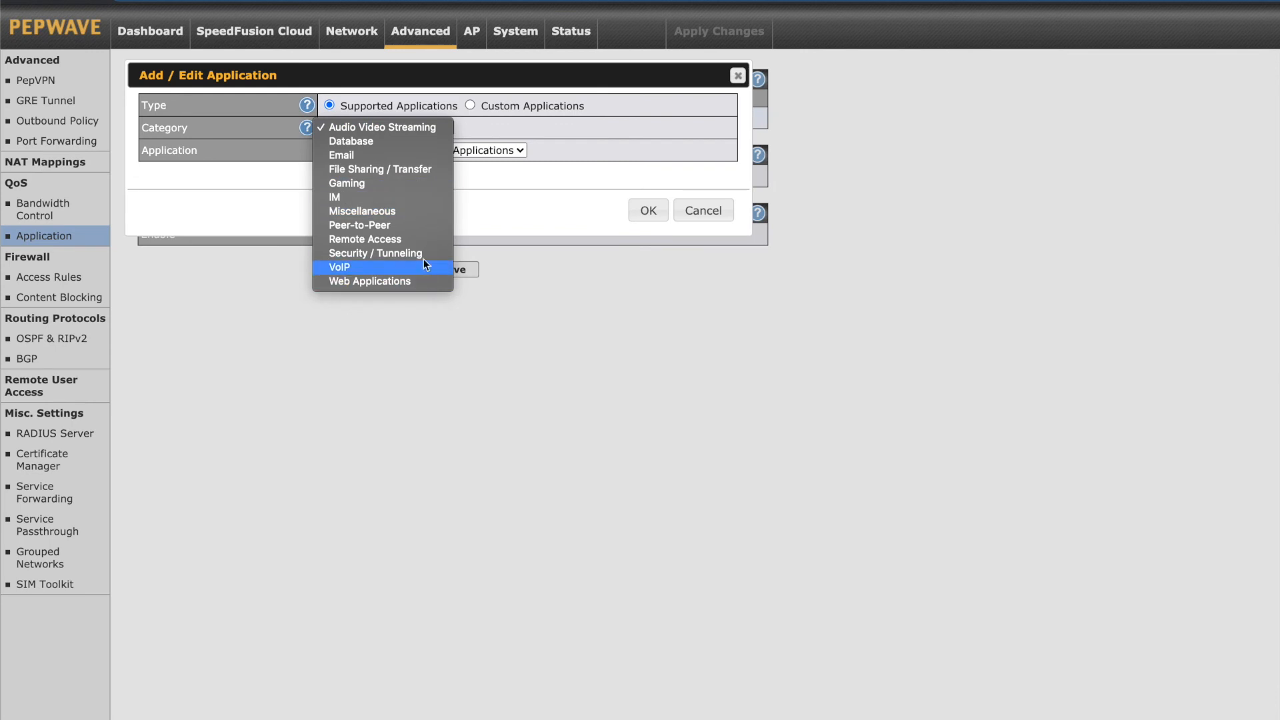
left_click(702, 209)
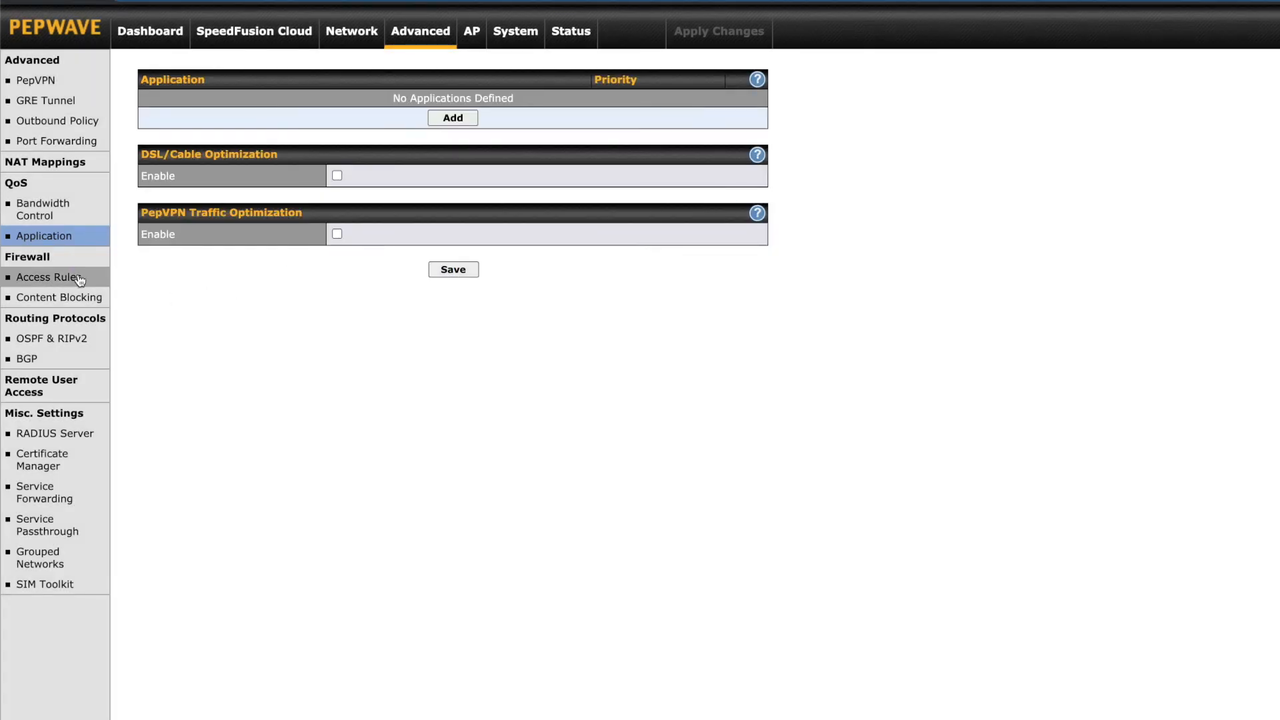
Review Firewall Access Rules, viewing the Internal Network Default rule unchanged
left_click(49, 277)
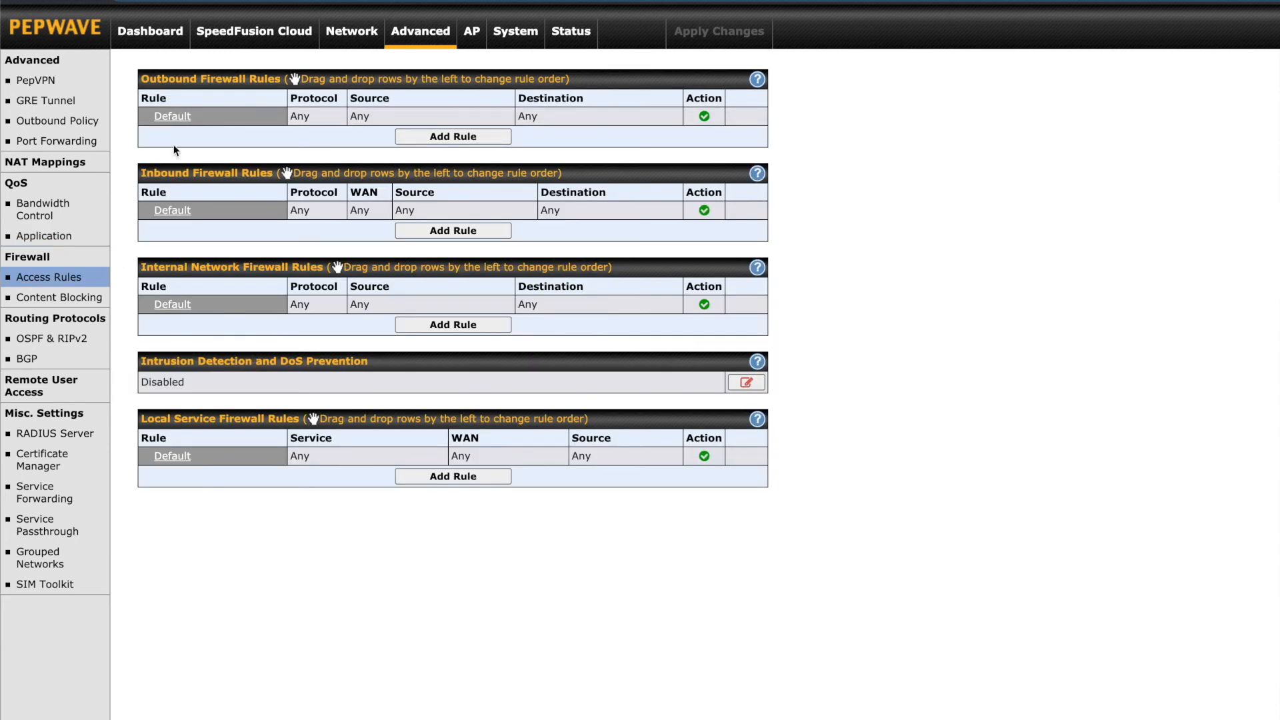
mouse_move(229, 311)
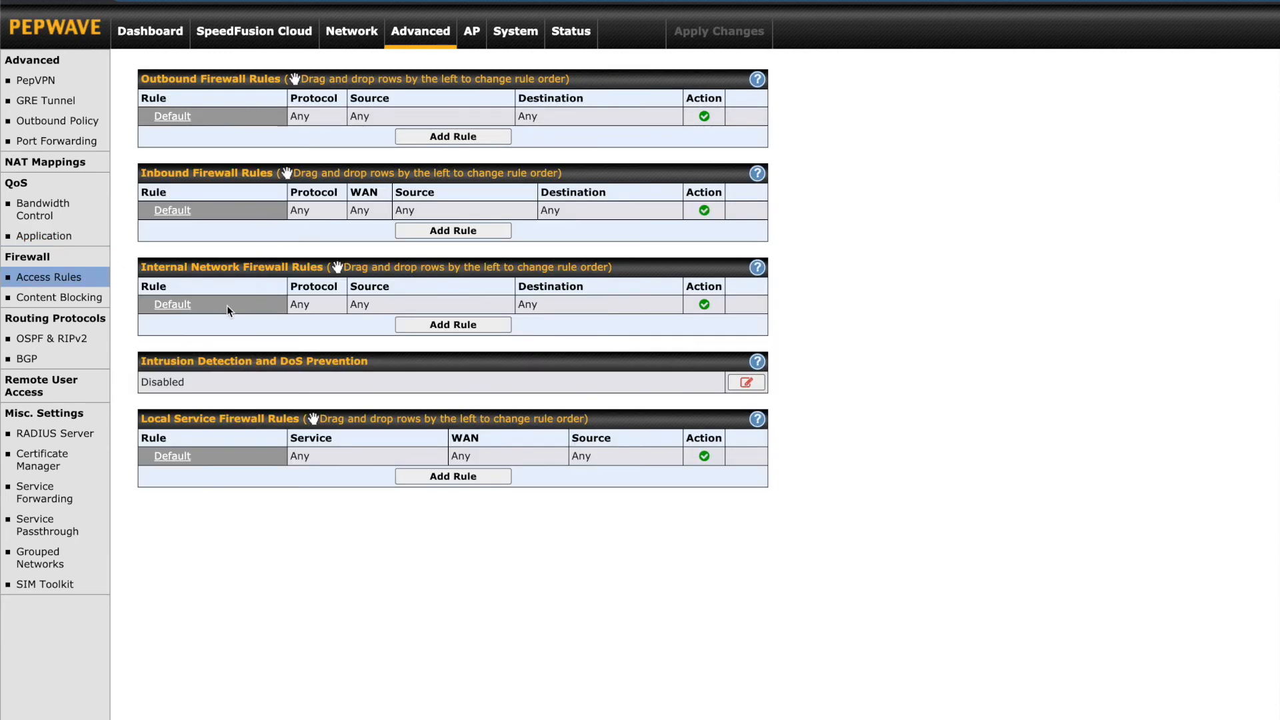
left_click(172, 304)
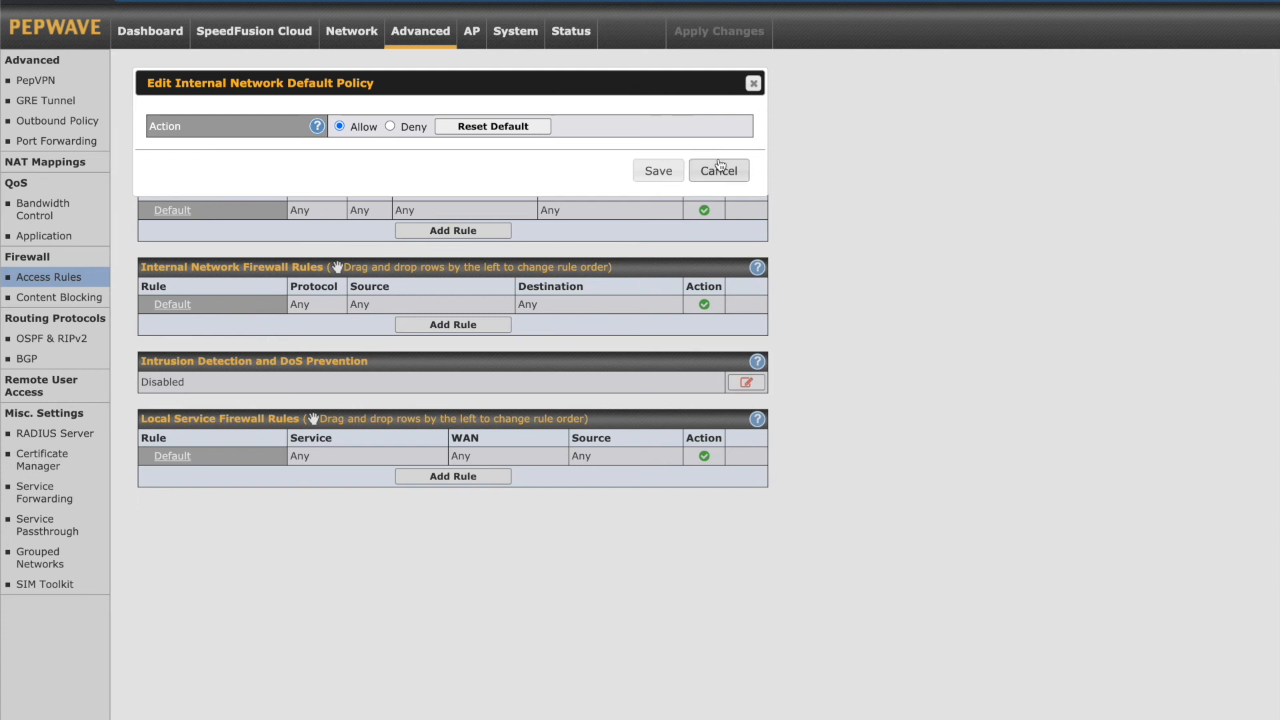
left_click(718, 171)
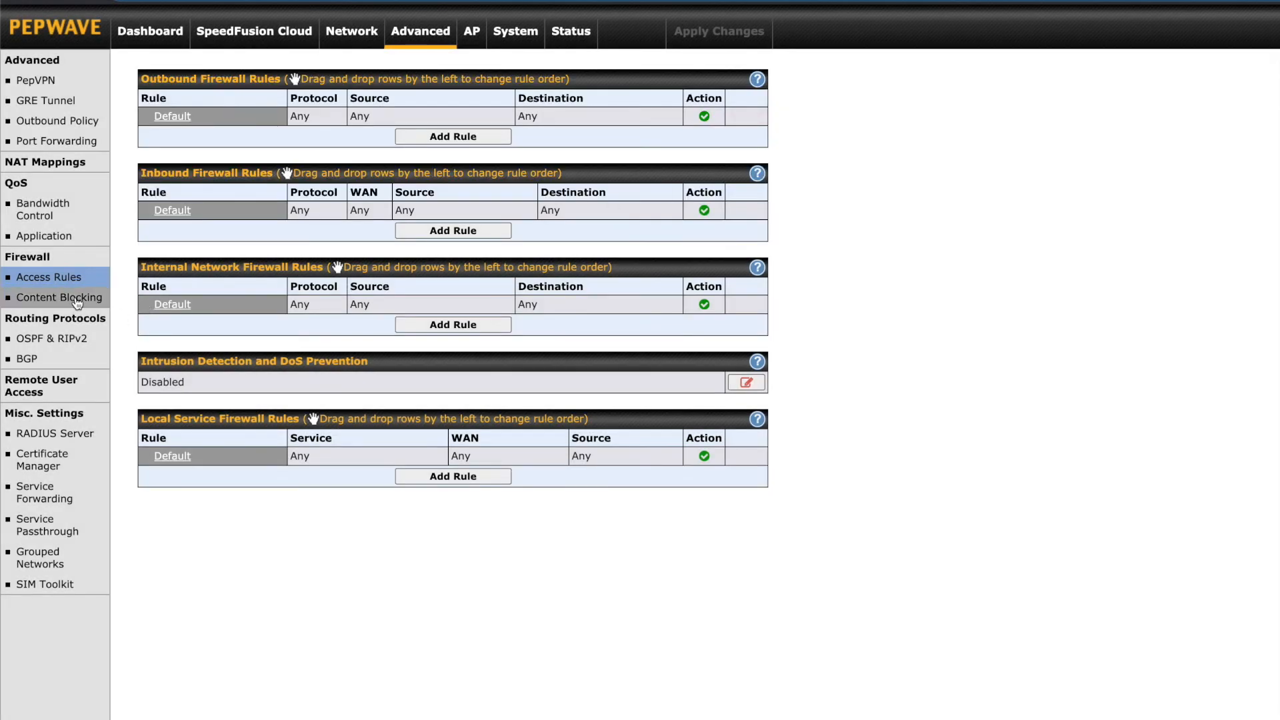
Show the Content Blocking settings for applications and websites
left_click(59, 297)
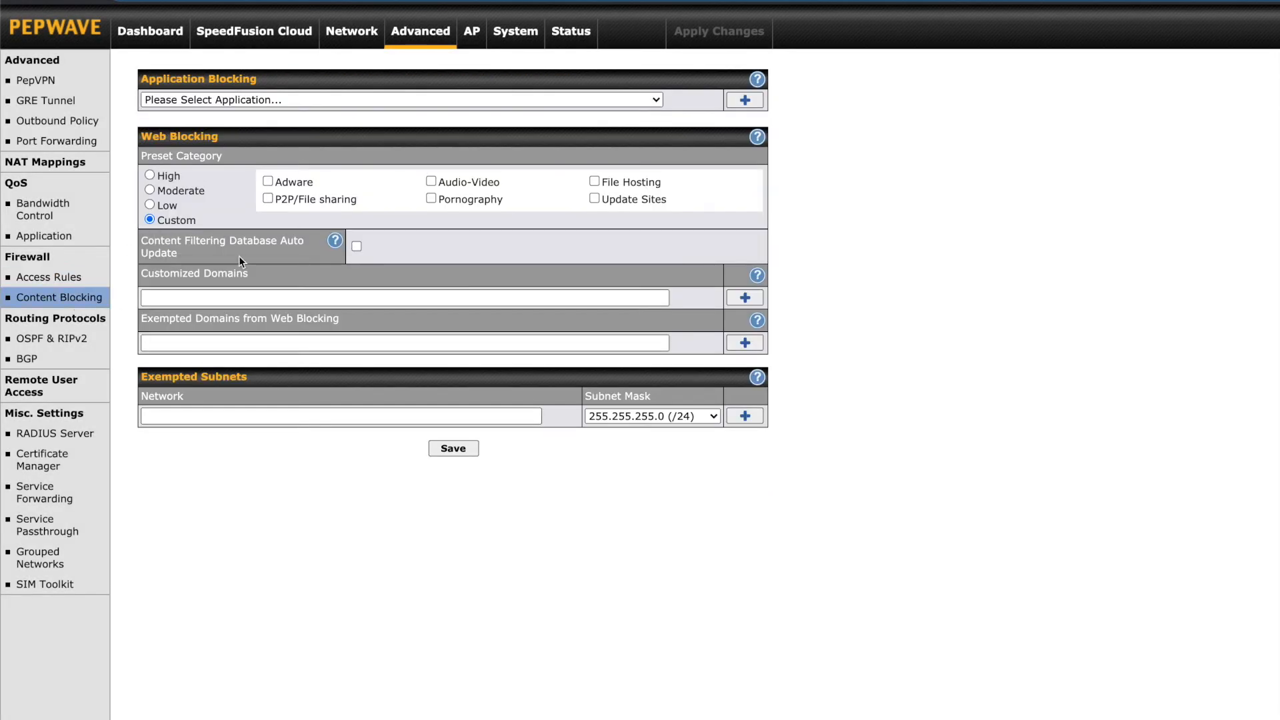
left_click(340, 416)
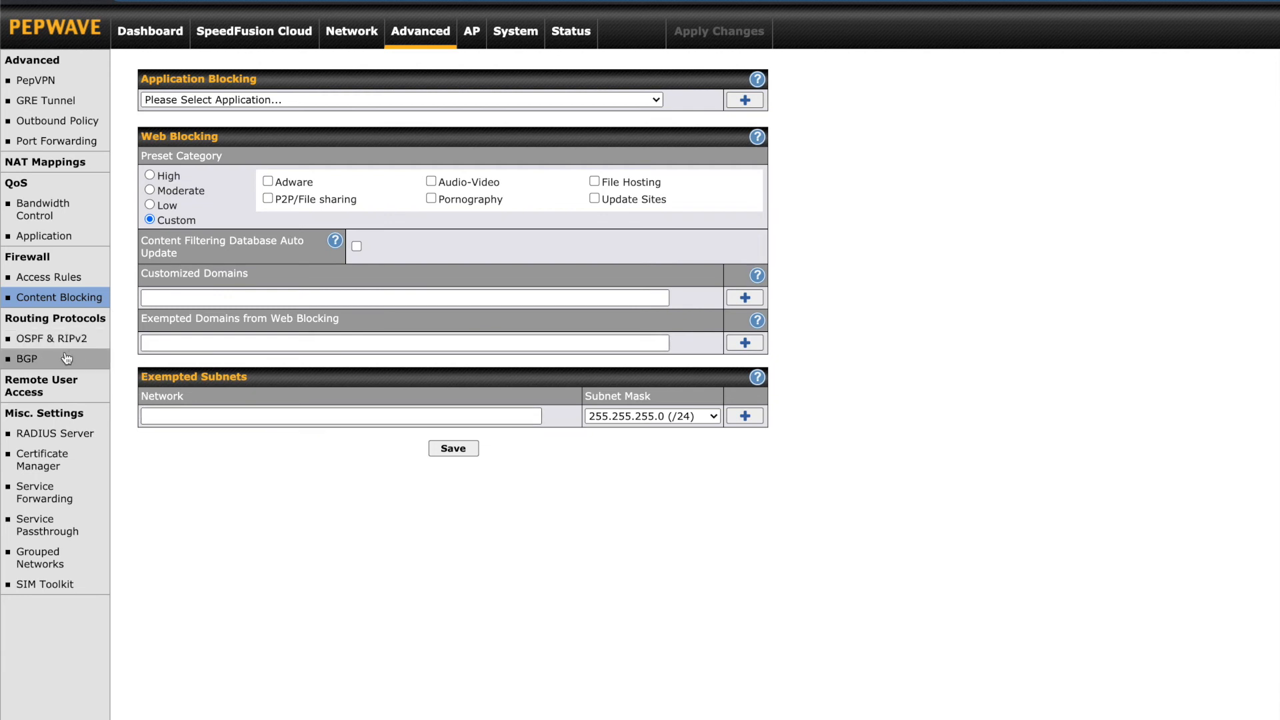
Enable Remote User Access, revealing L2TP with IPsec and listen-on interfaces
left_click(40, 386)
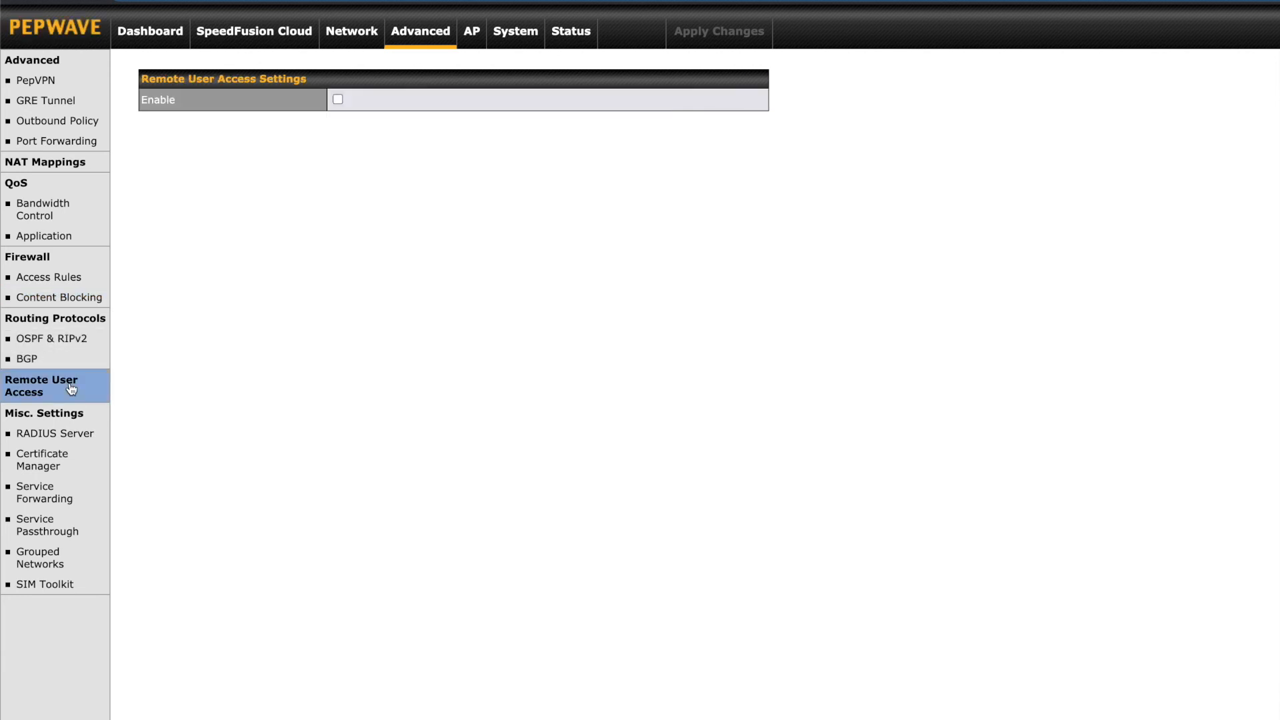
left_click(337, 99)
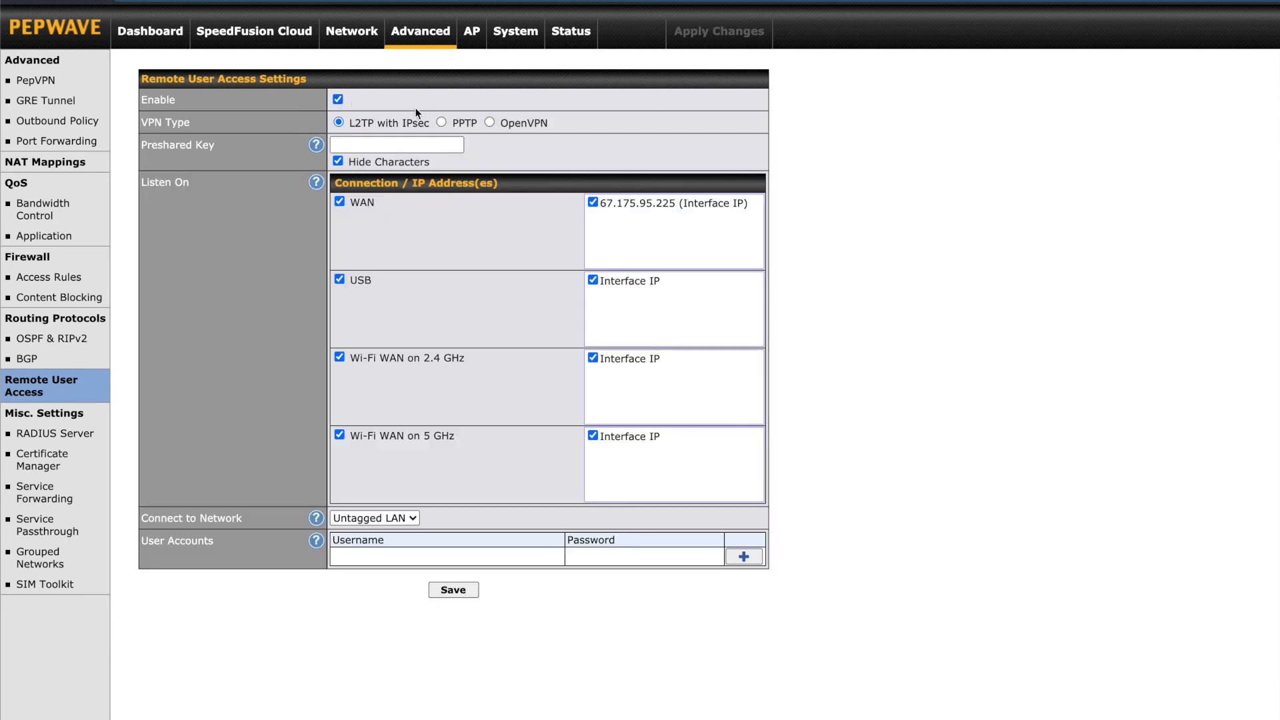
mouse_move(543, 444)
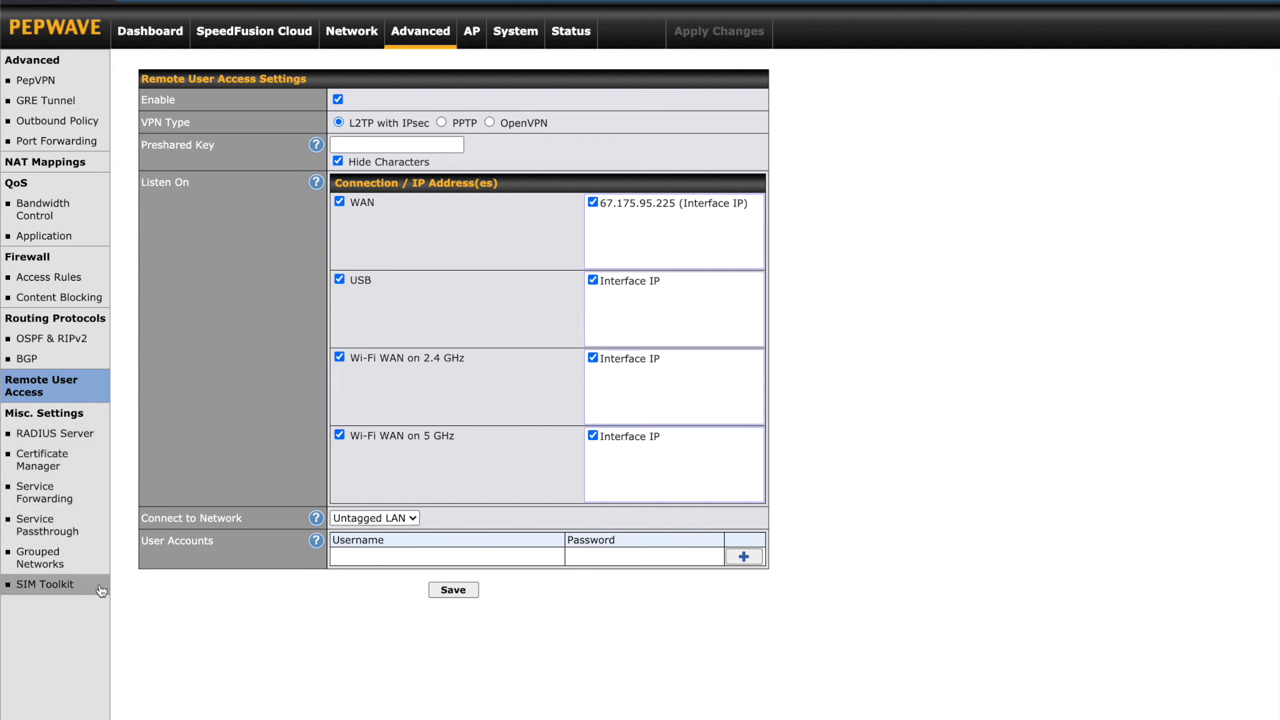
Go to the AP tab's Wireless Mesh list and dismiss a blank mesh form
left_click(471, 31)
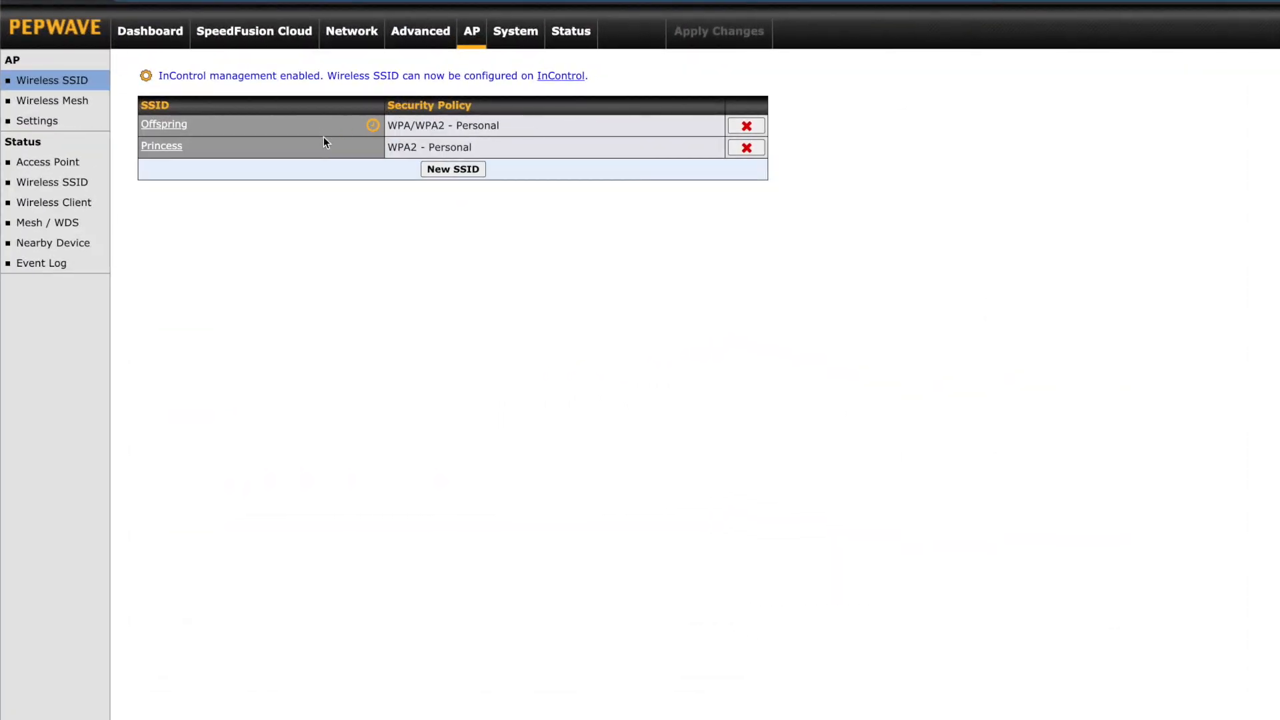
mouse_move(52, 100)
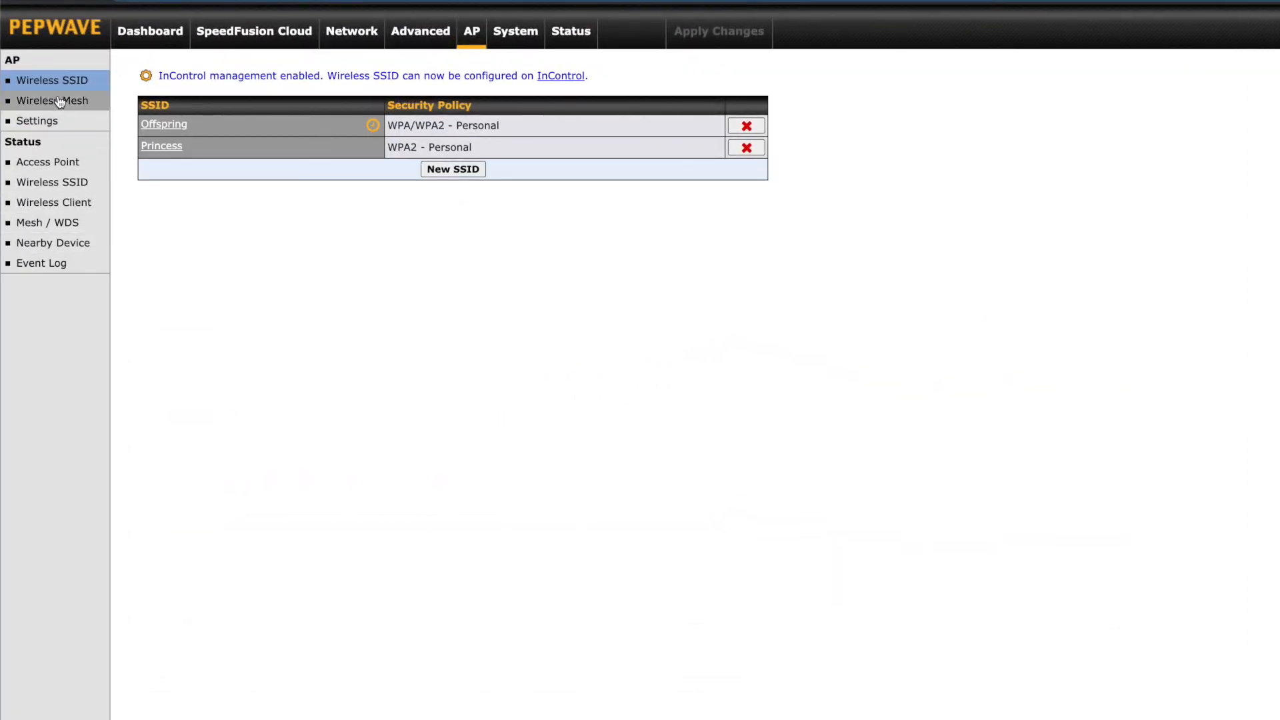
left_click(52, 100)
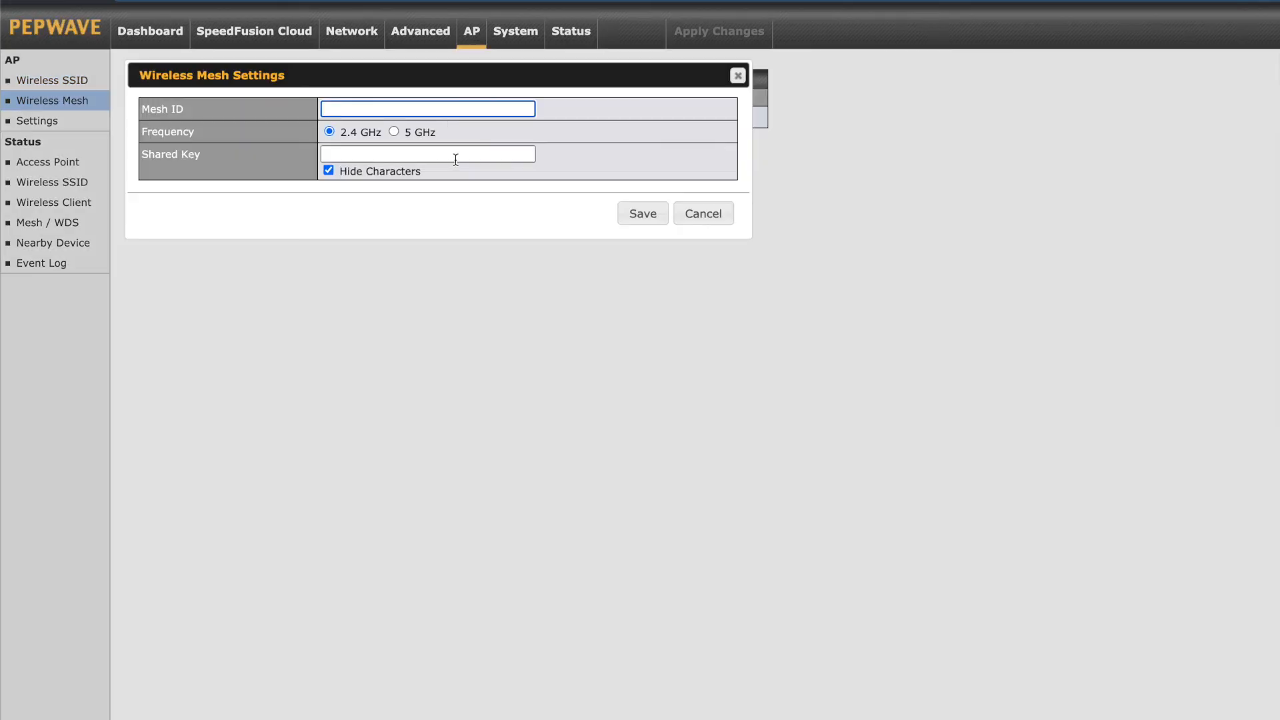
mouse_move(703, 214)
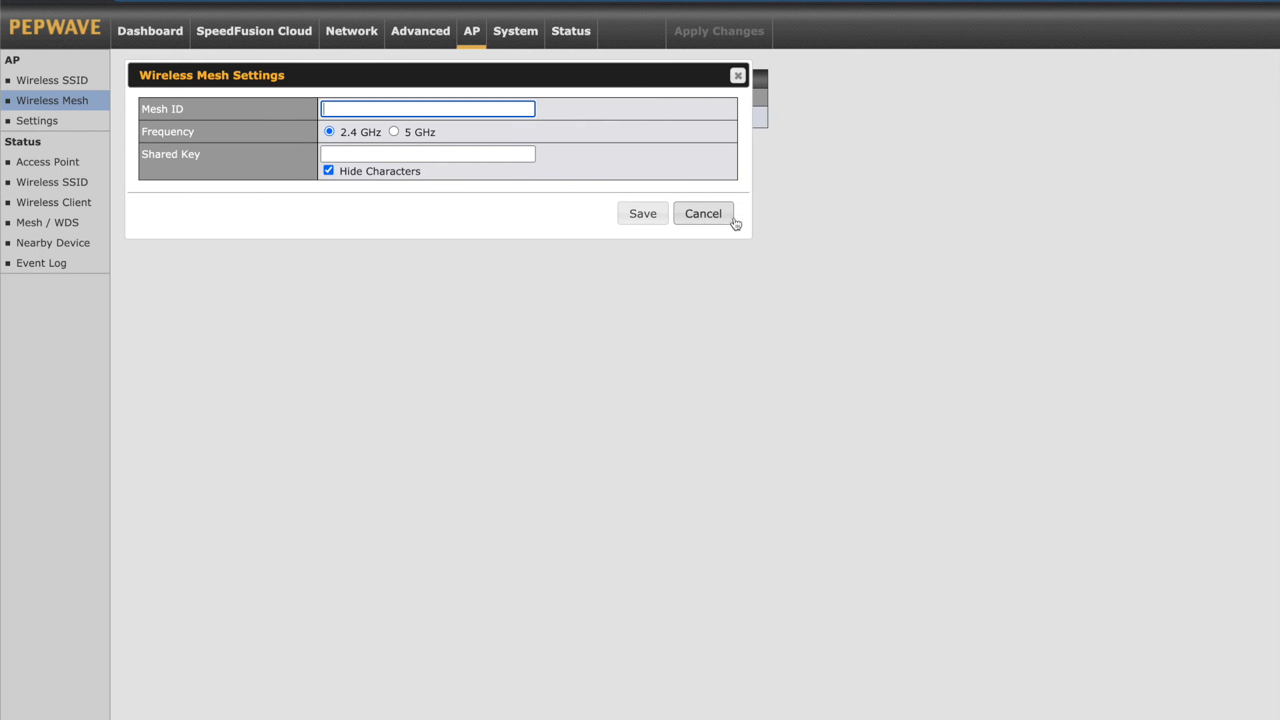
mouse_move(721, 222)
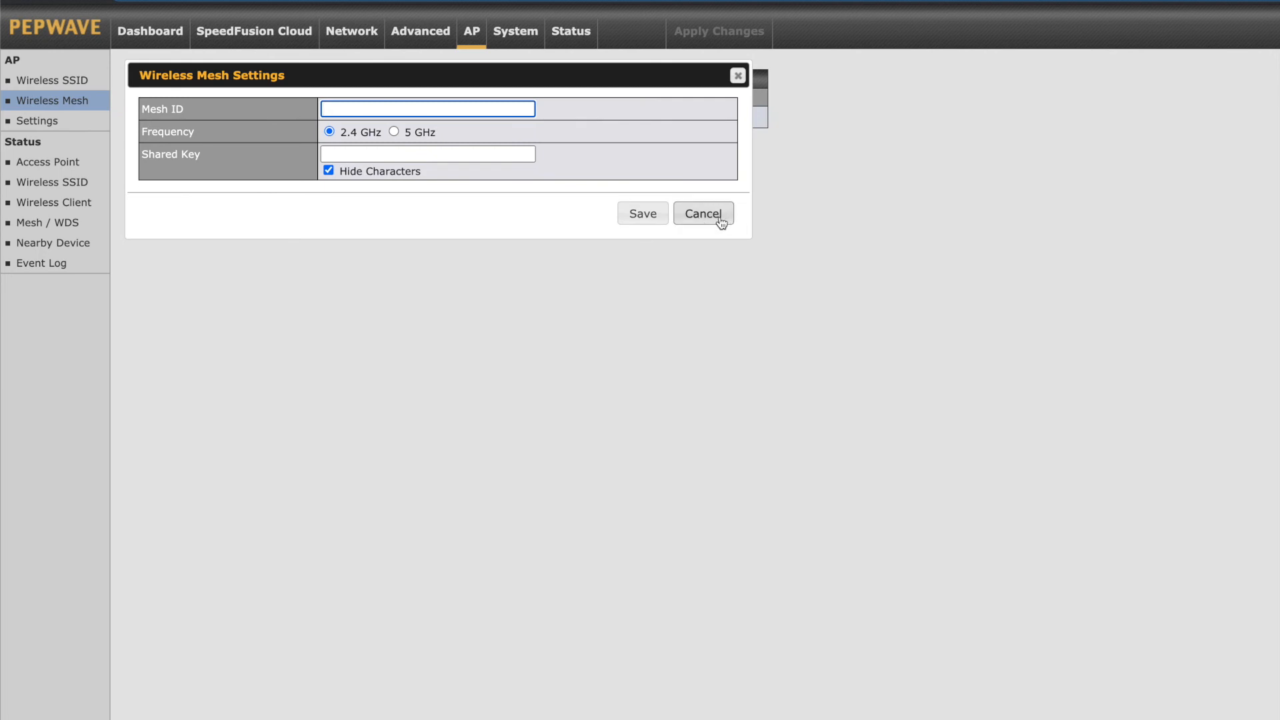
left_click(702, 214)
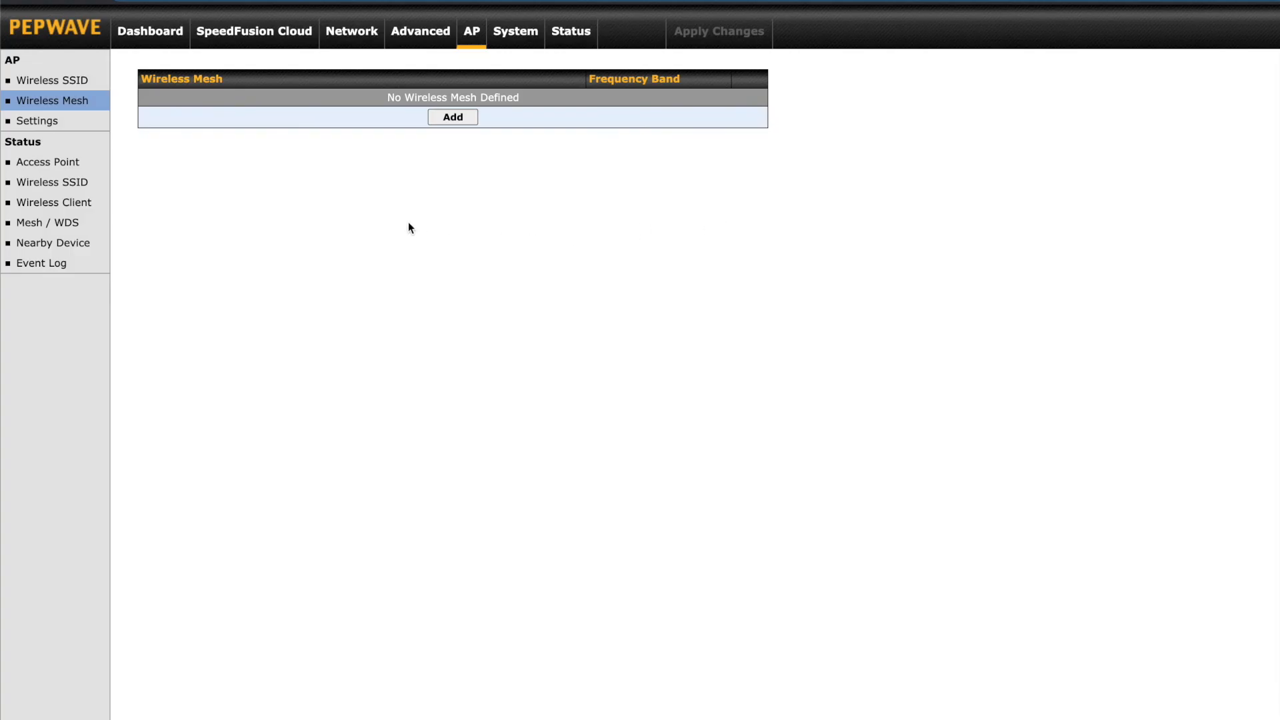
mouse_move(174, 165)
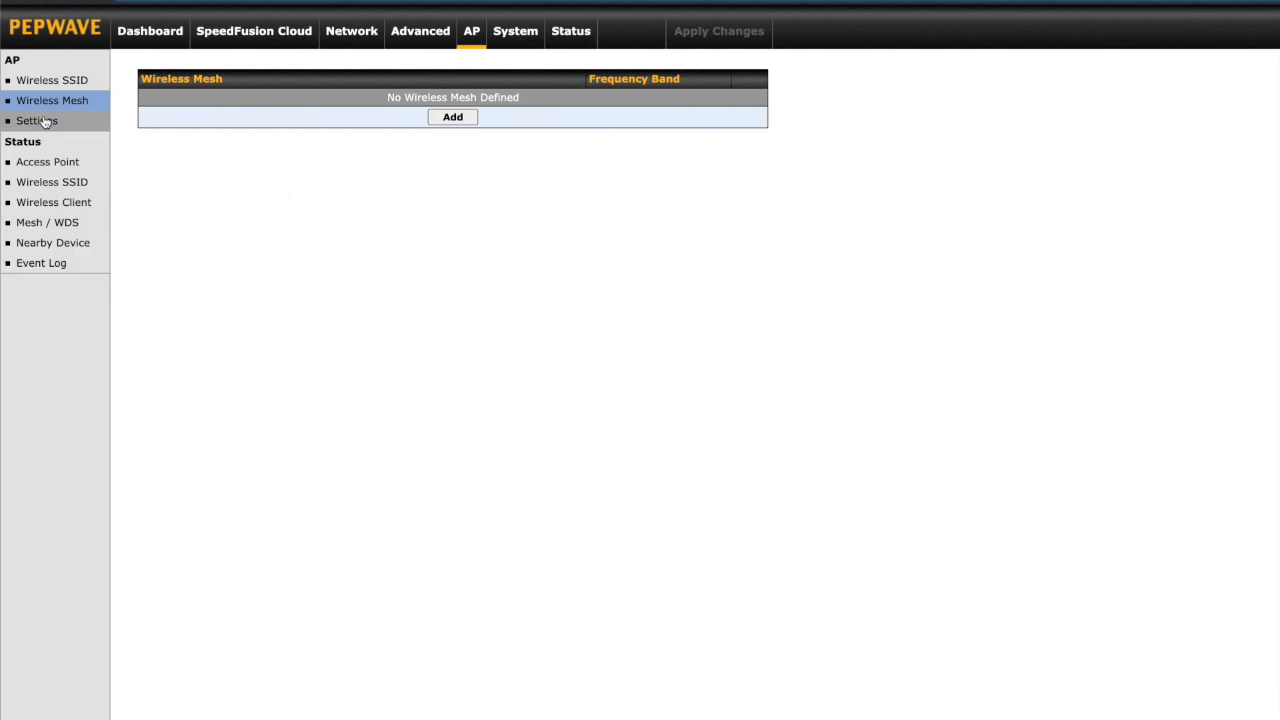
mouse_move(38, 123)
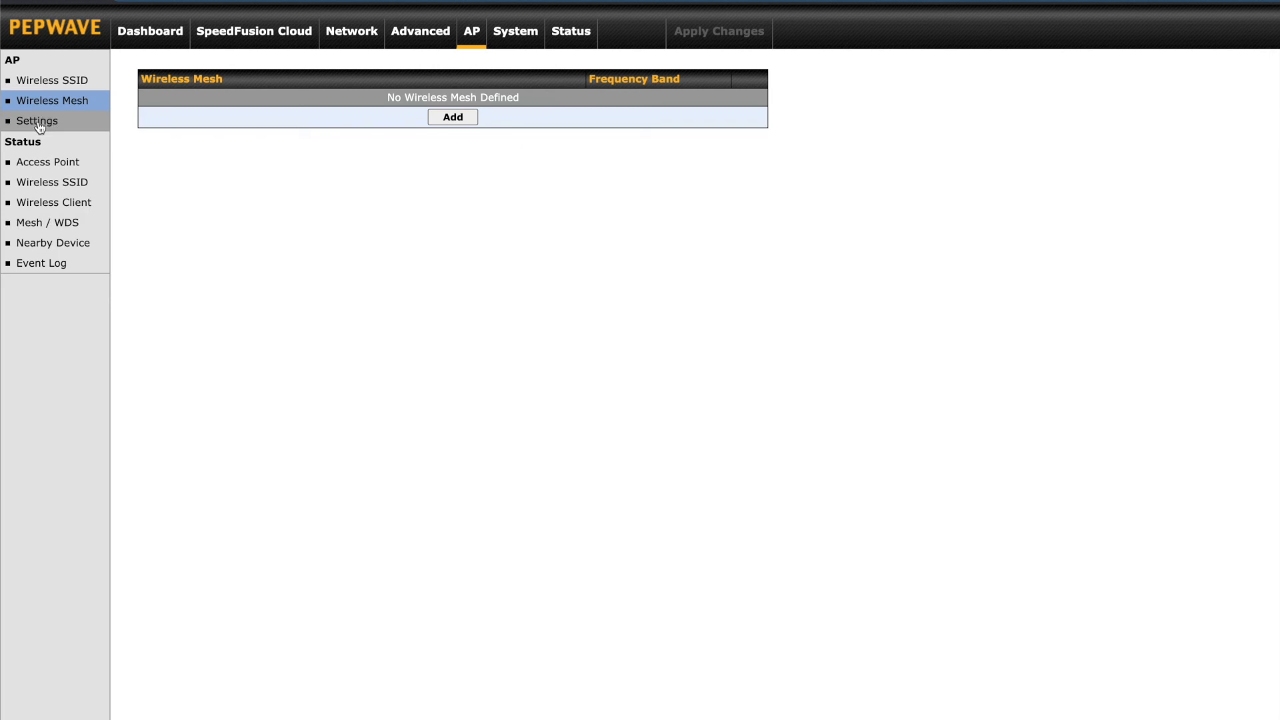
Review AP radio settings, leaving Offspring 2.4 GHz enabled and the channel on Auto
left_click(37, 121)
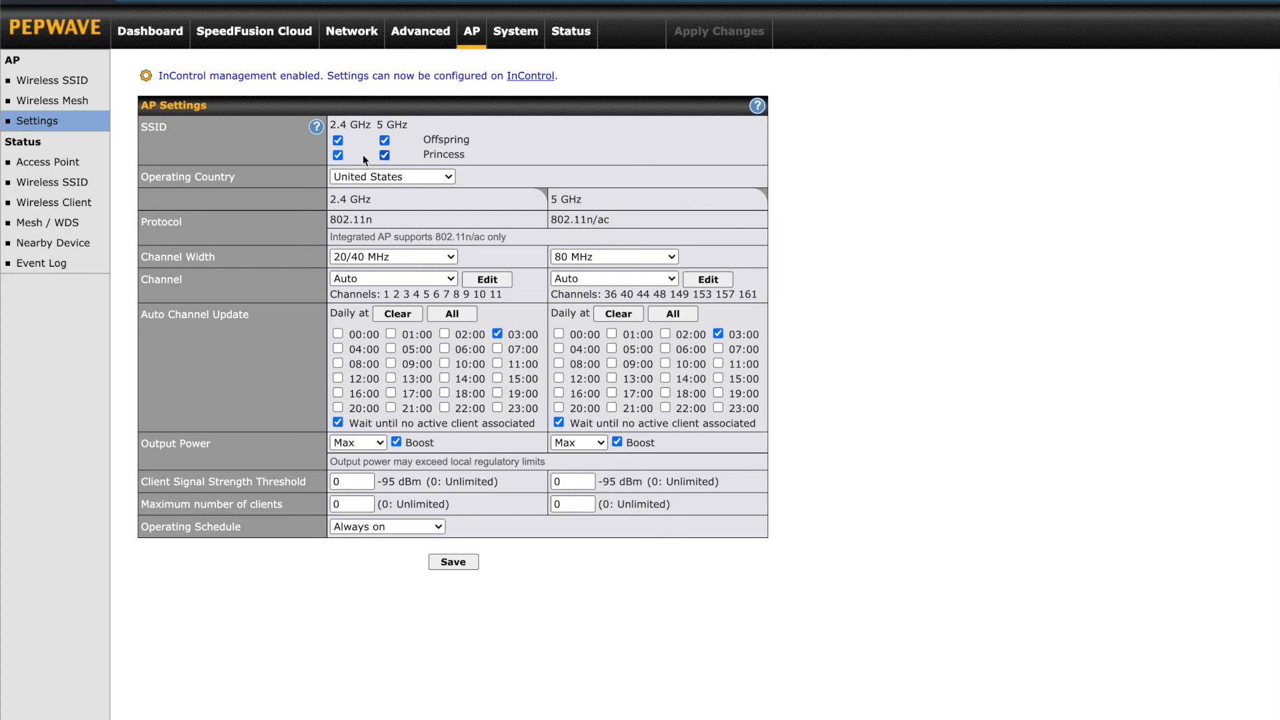
left_click(337, 140)
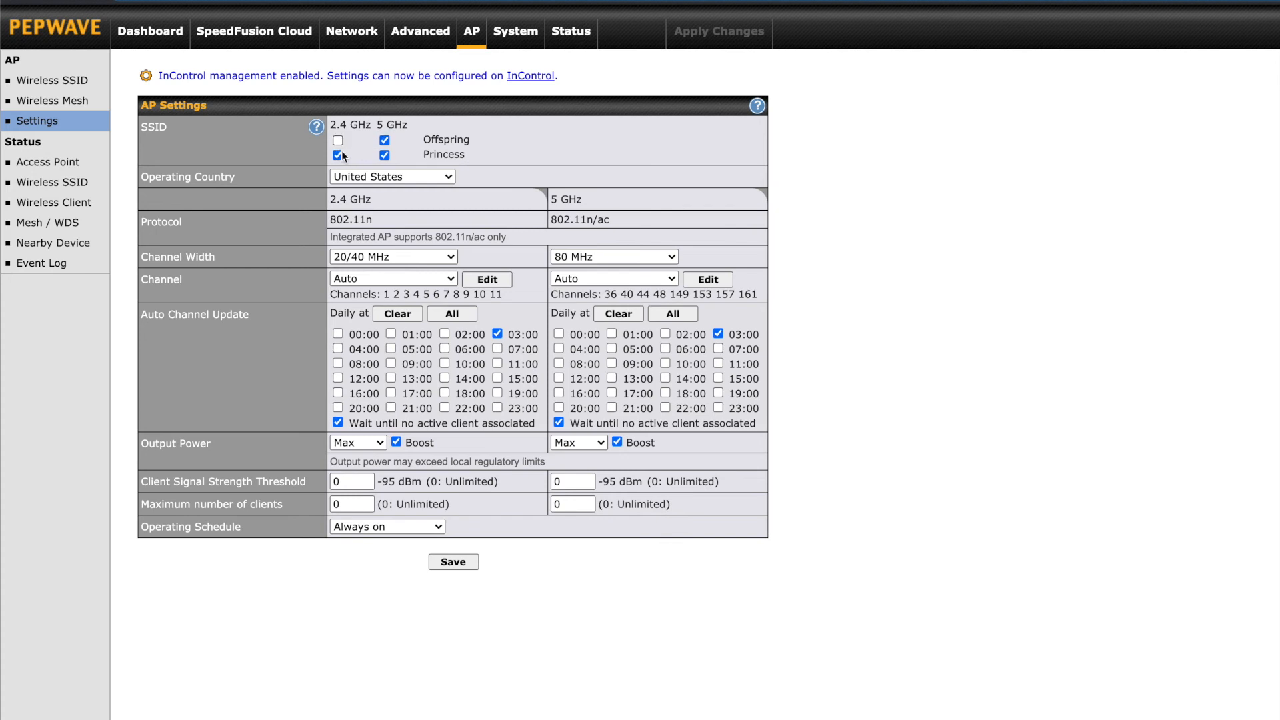
left_click(337, 140)
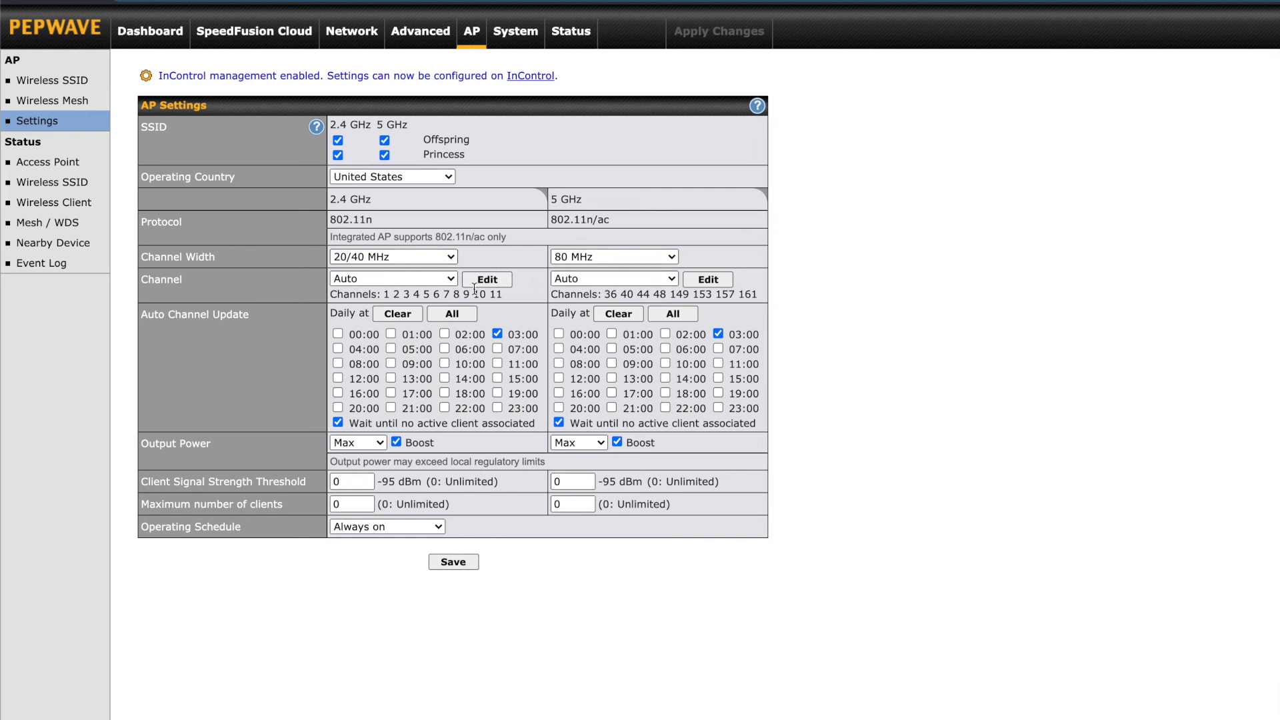
left_click(392, 278)
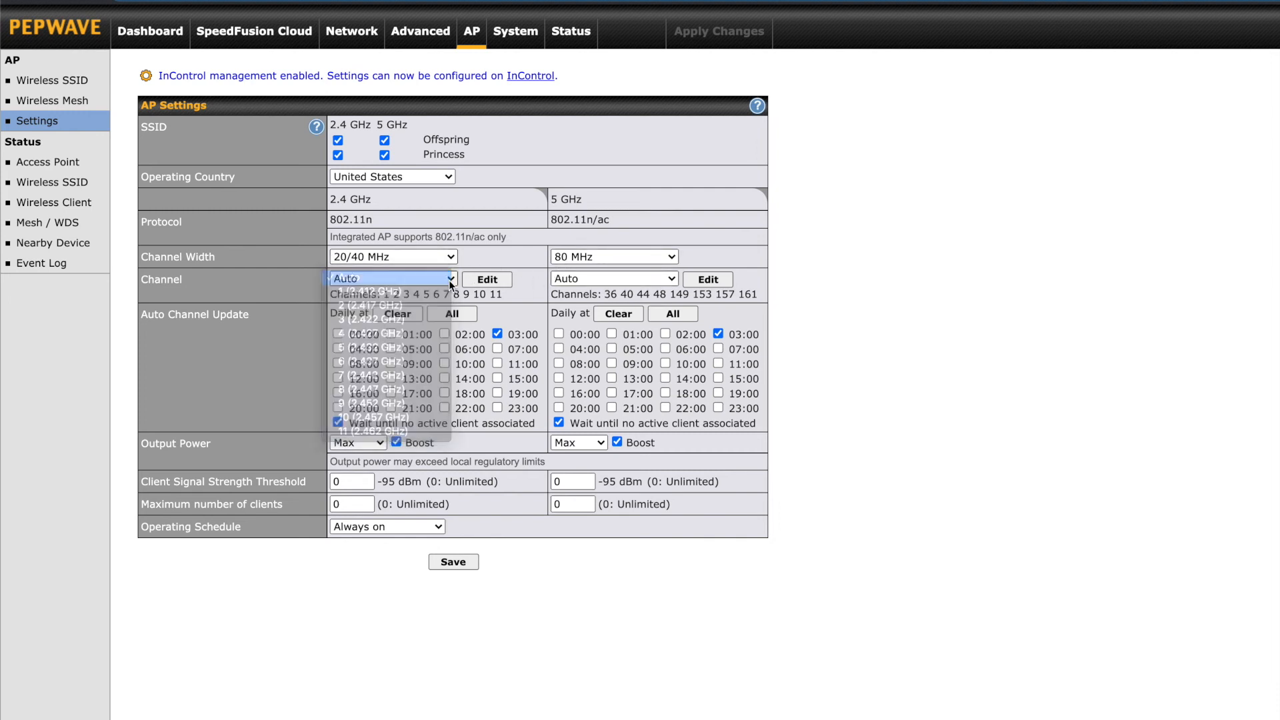
left_click(390, 277)
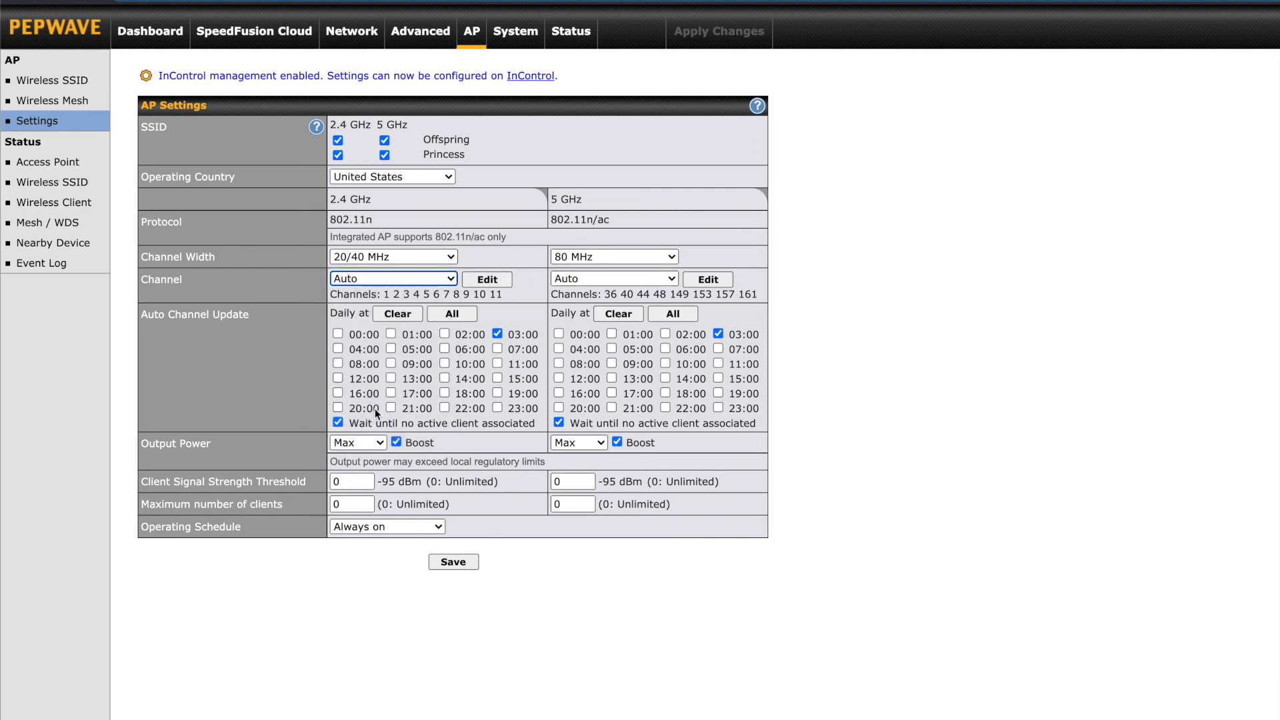
mouse_move(411, 456)
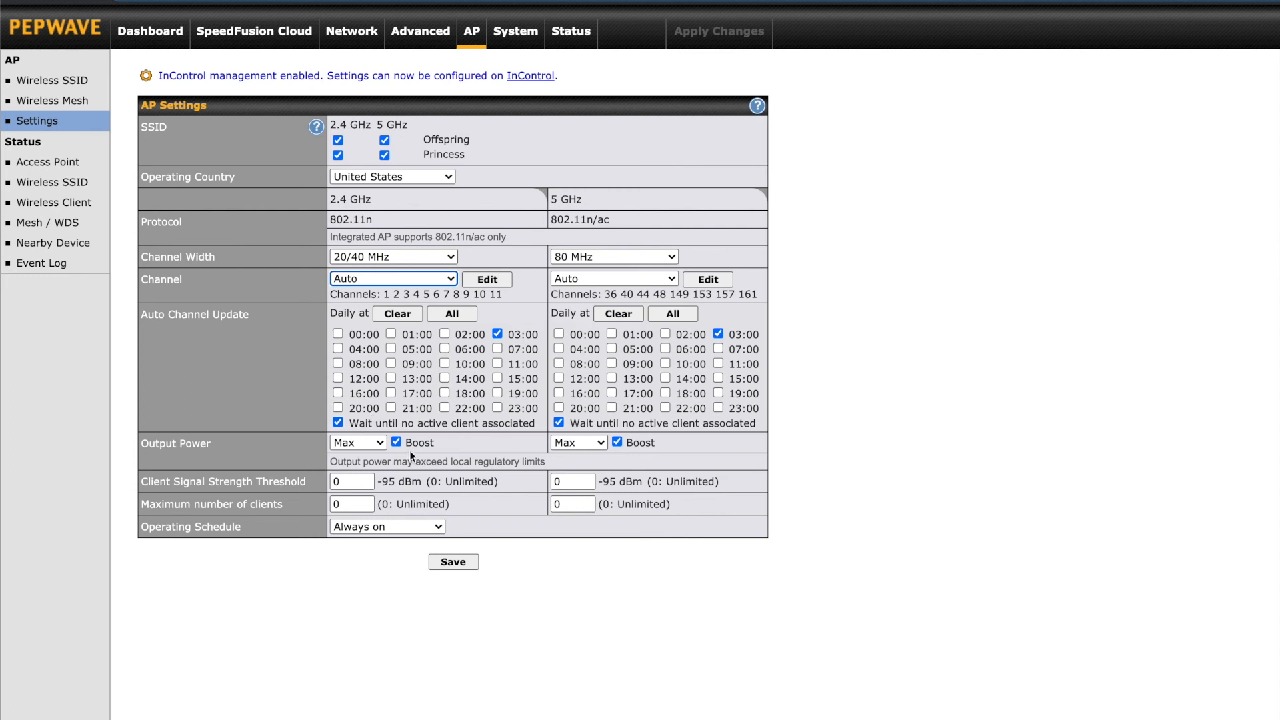
left_click(357, 442)
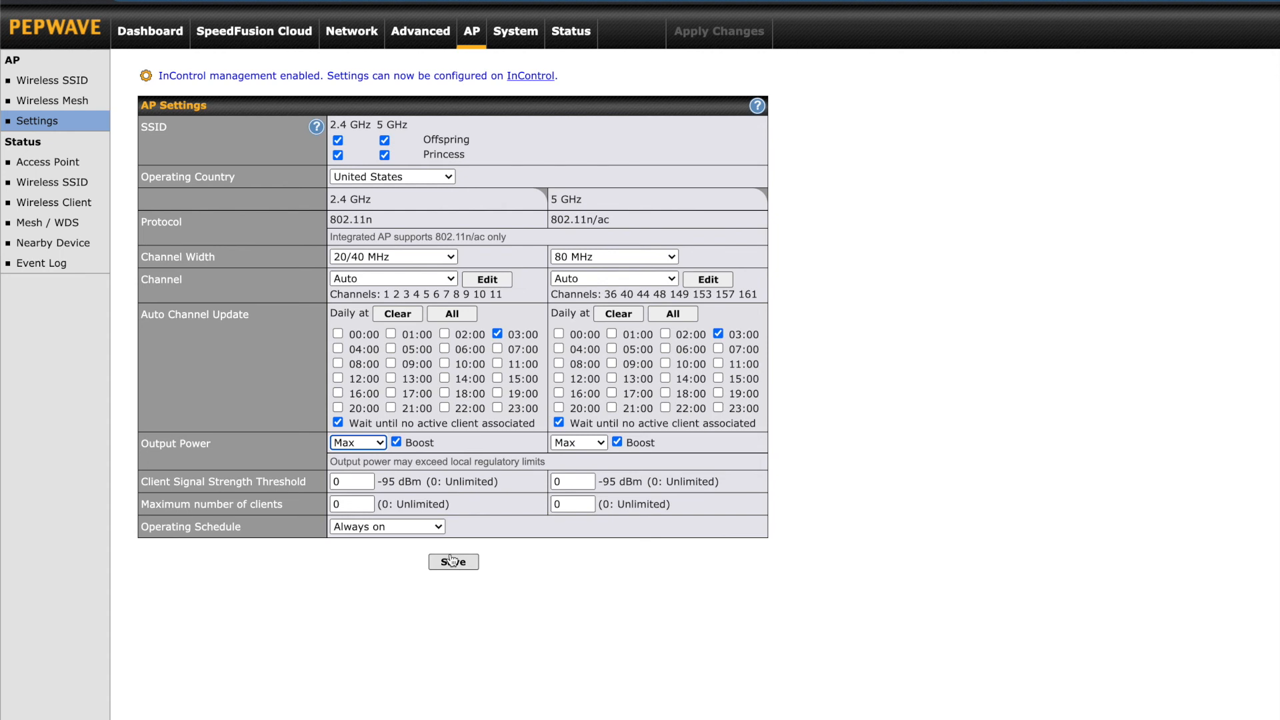
mouse_move(446, 527)
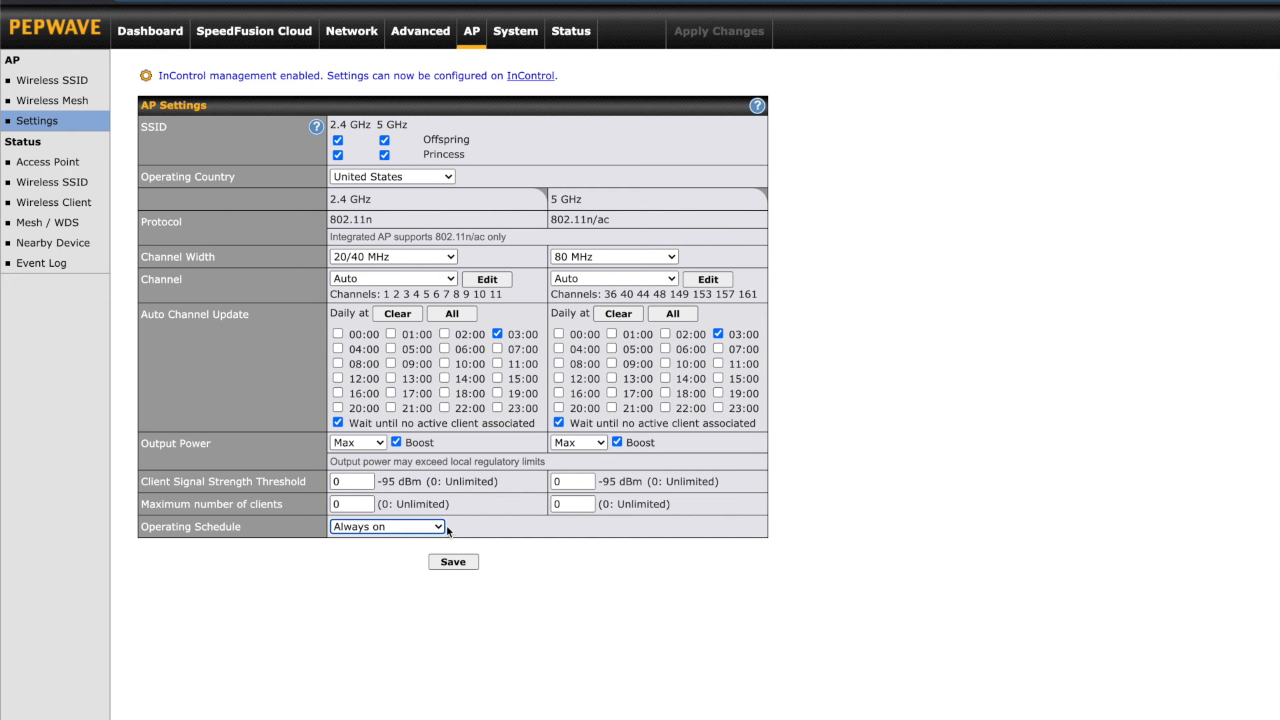
Show Access Point status with client count and data usage graphs
left_click(48, 161)
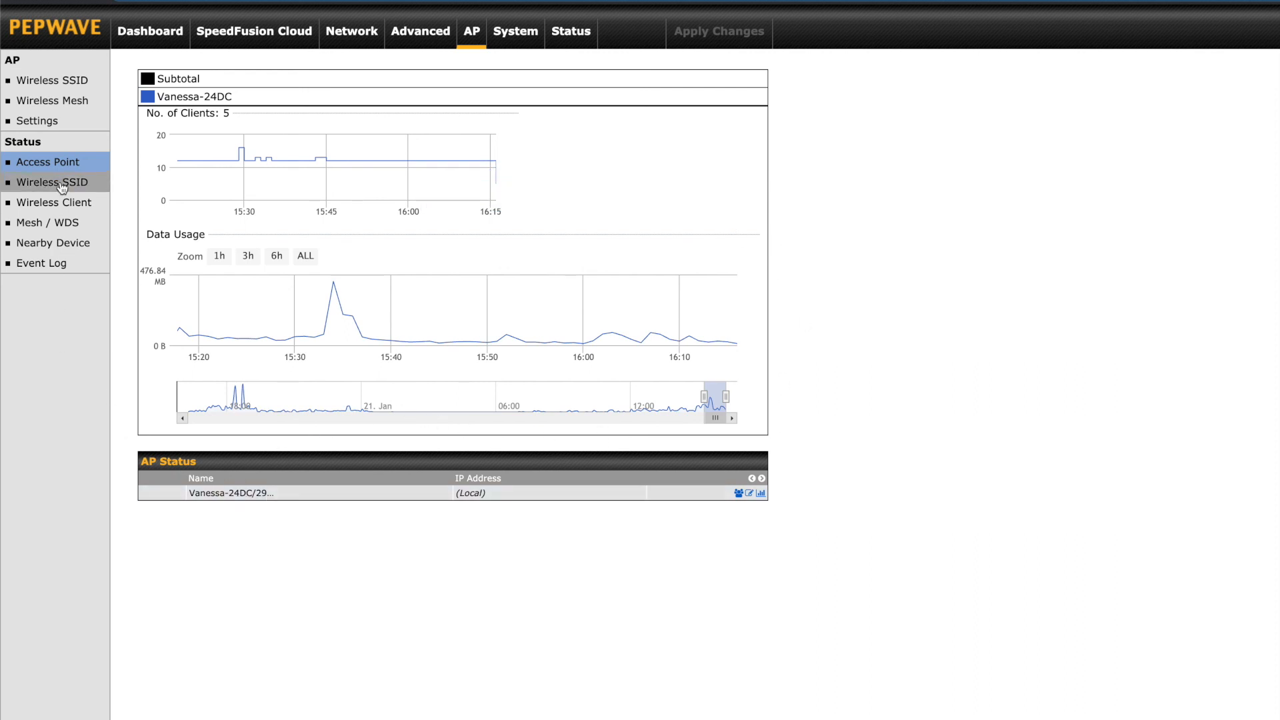
Check Wireless SSID, Wireless Client and nearby device status pages
left_click(52, 182)
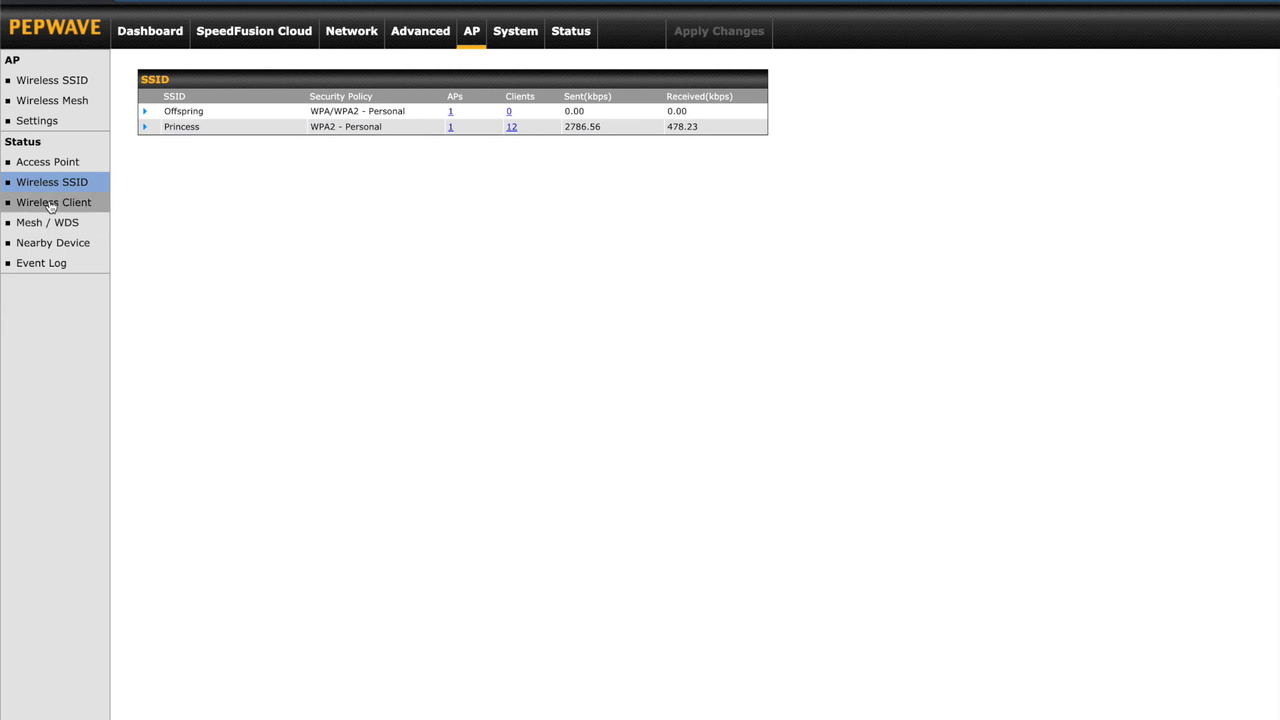
left_click(54, 203)
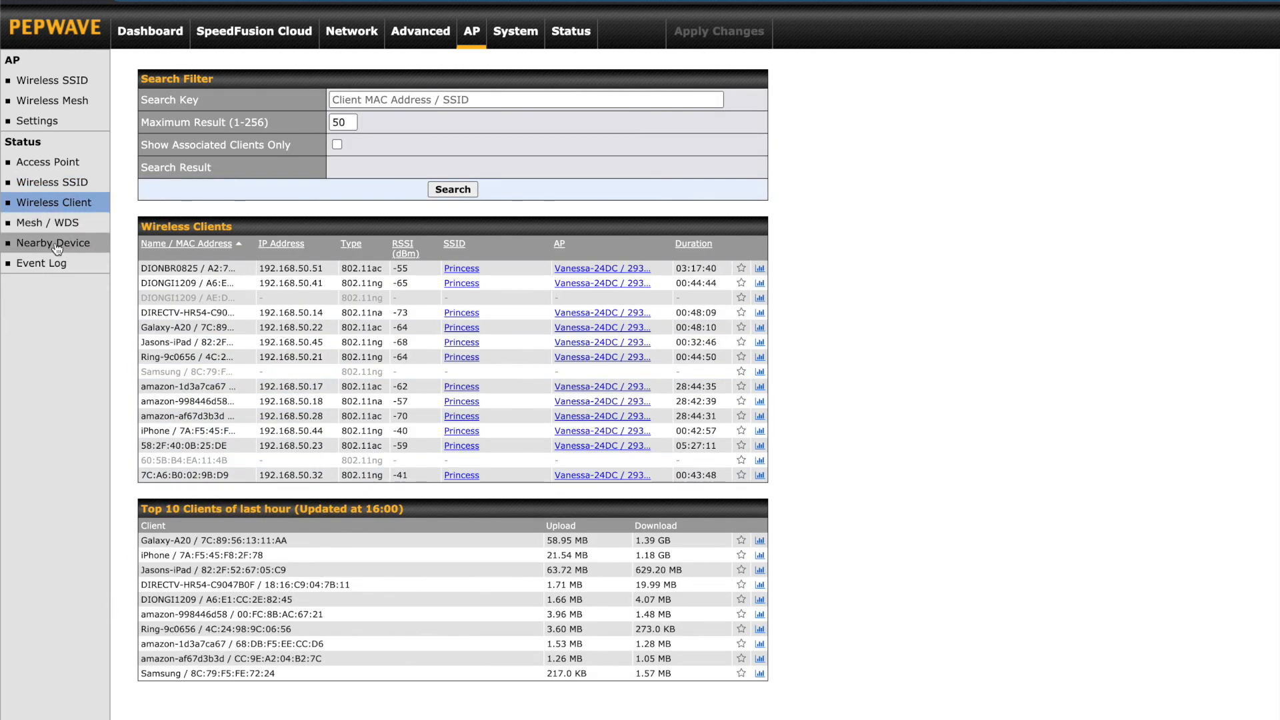
left_click(53, 243)
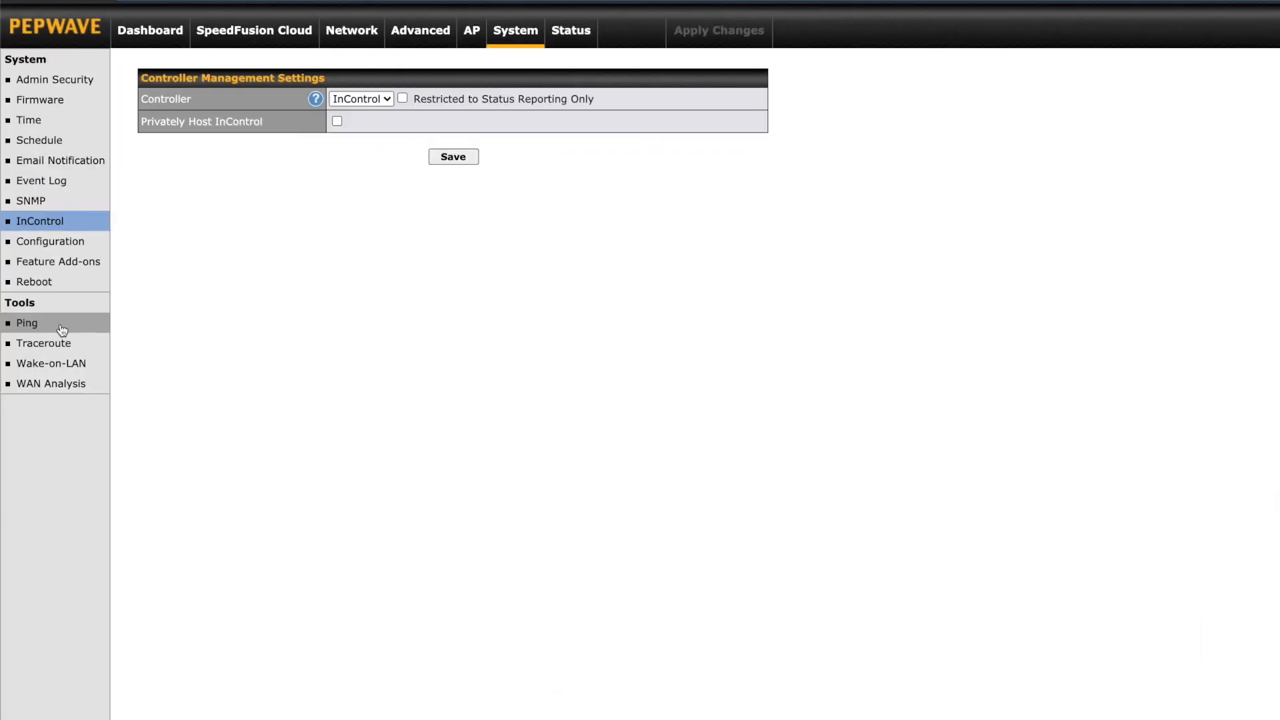
mouse_move(43, 329)
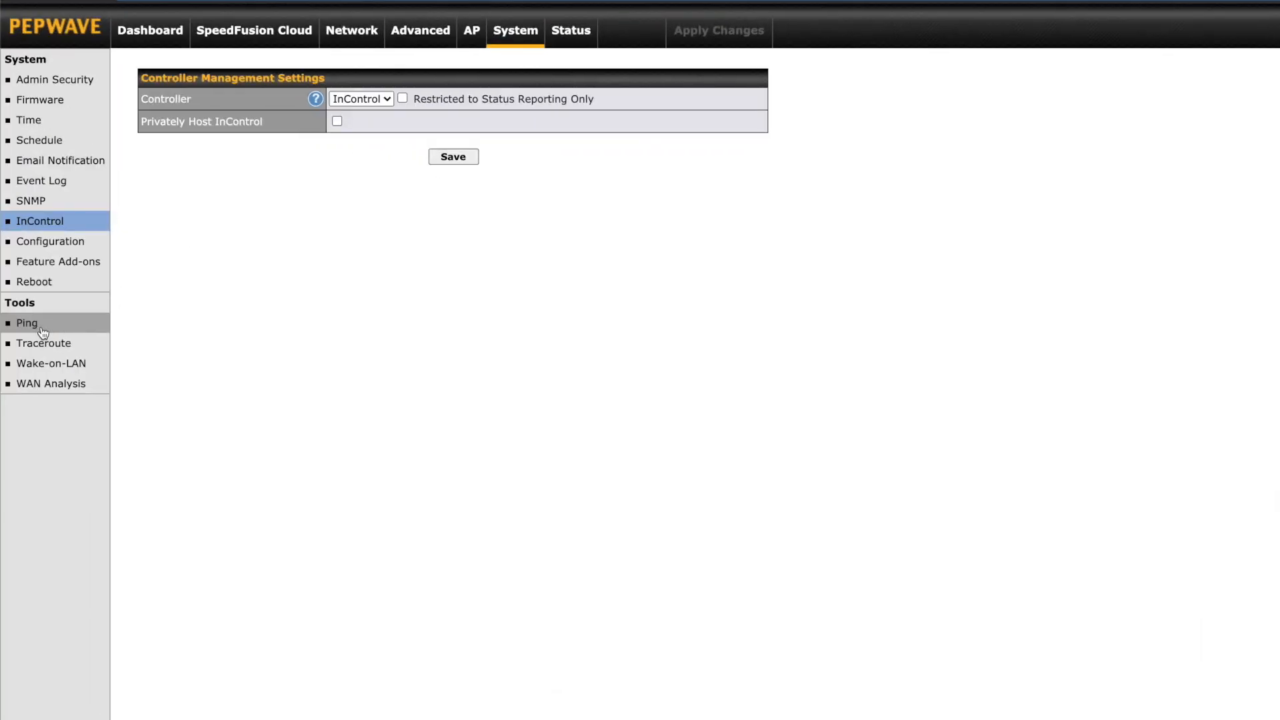
Glance at the Ping tool, then show the Status Device page with system information
left_click(26, 323)
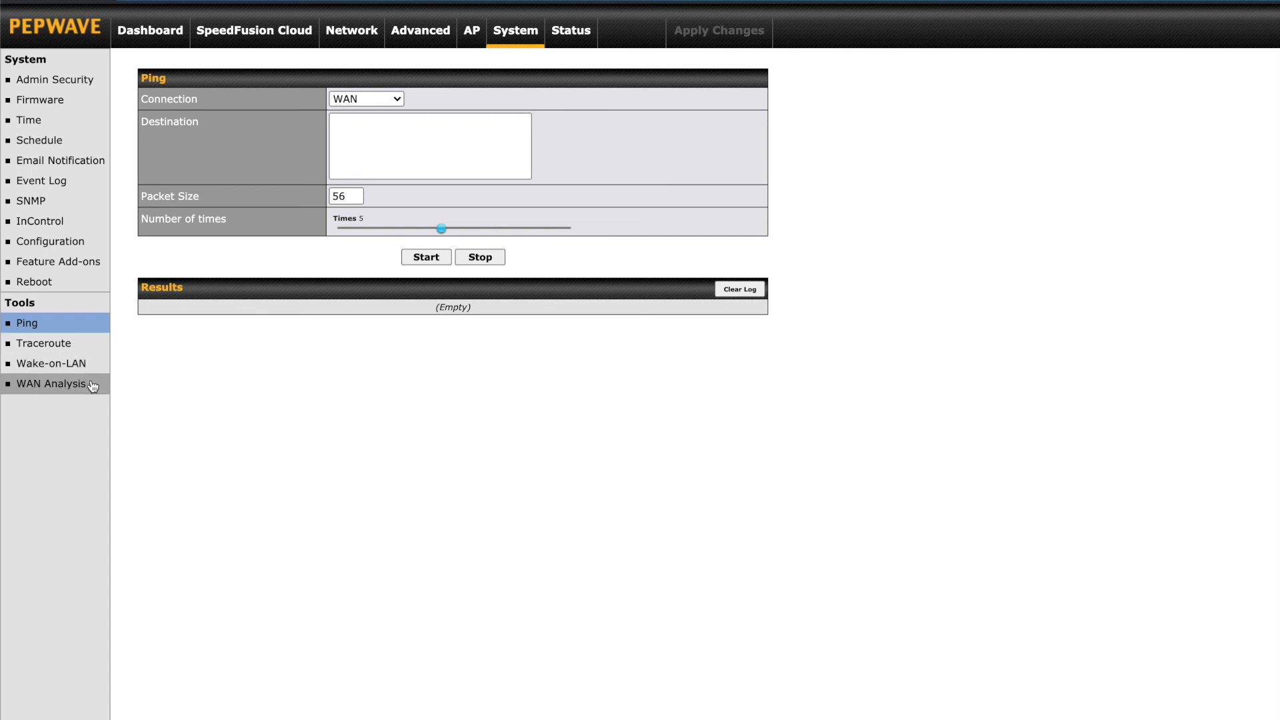
left_click(578, 31)
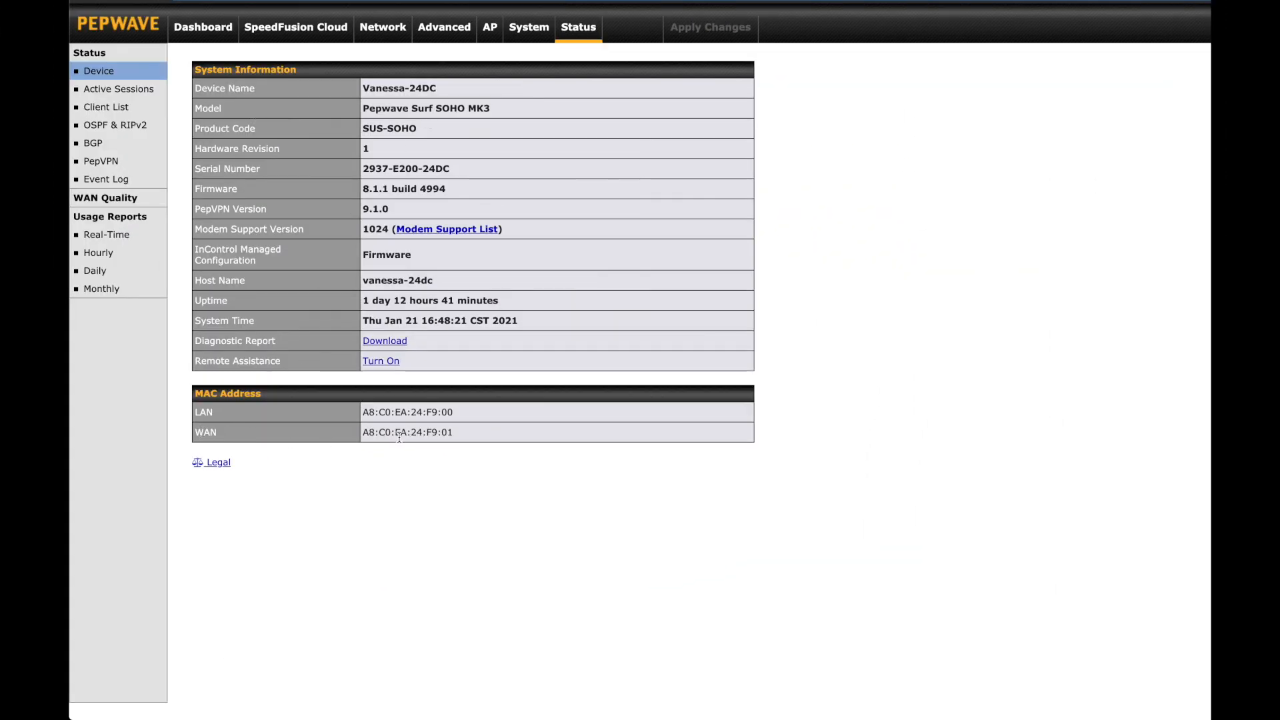
View Active Sessions and the Client List, then the empty PepVPN remote peer status
left_click(118, 88)
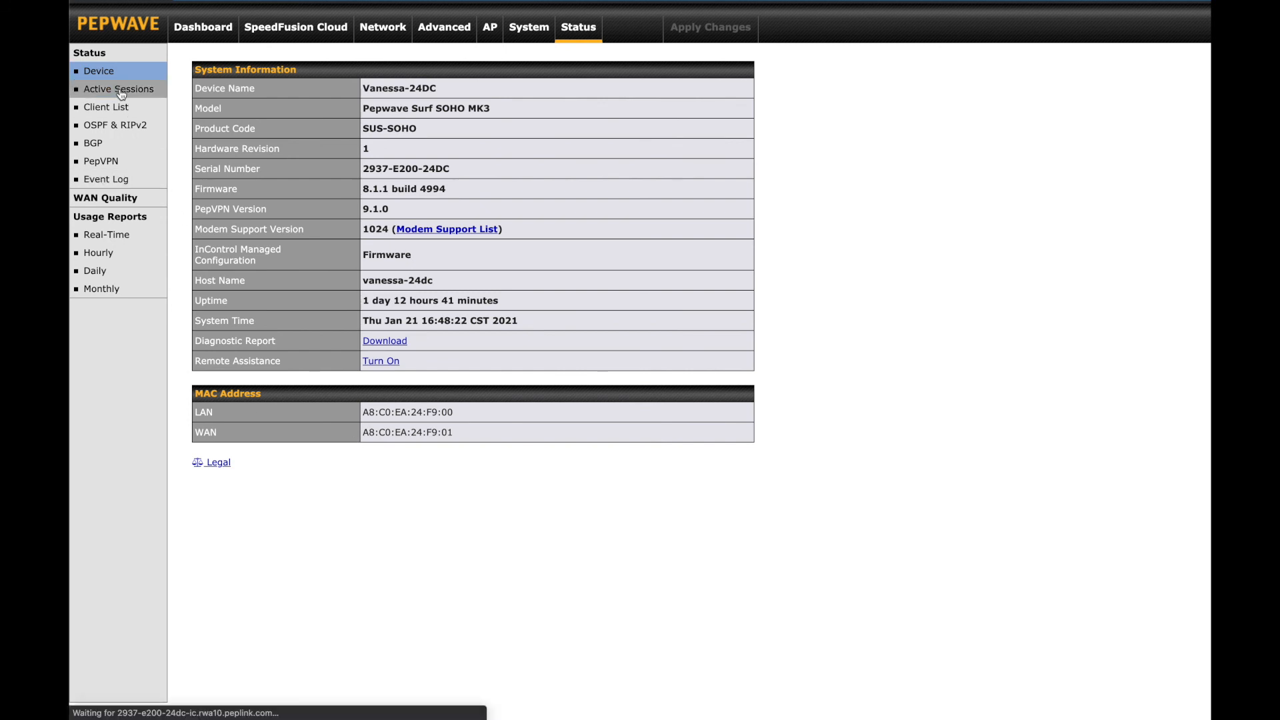
left_click(118, 88)
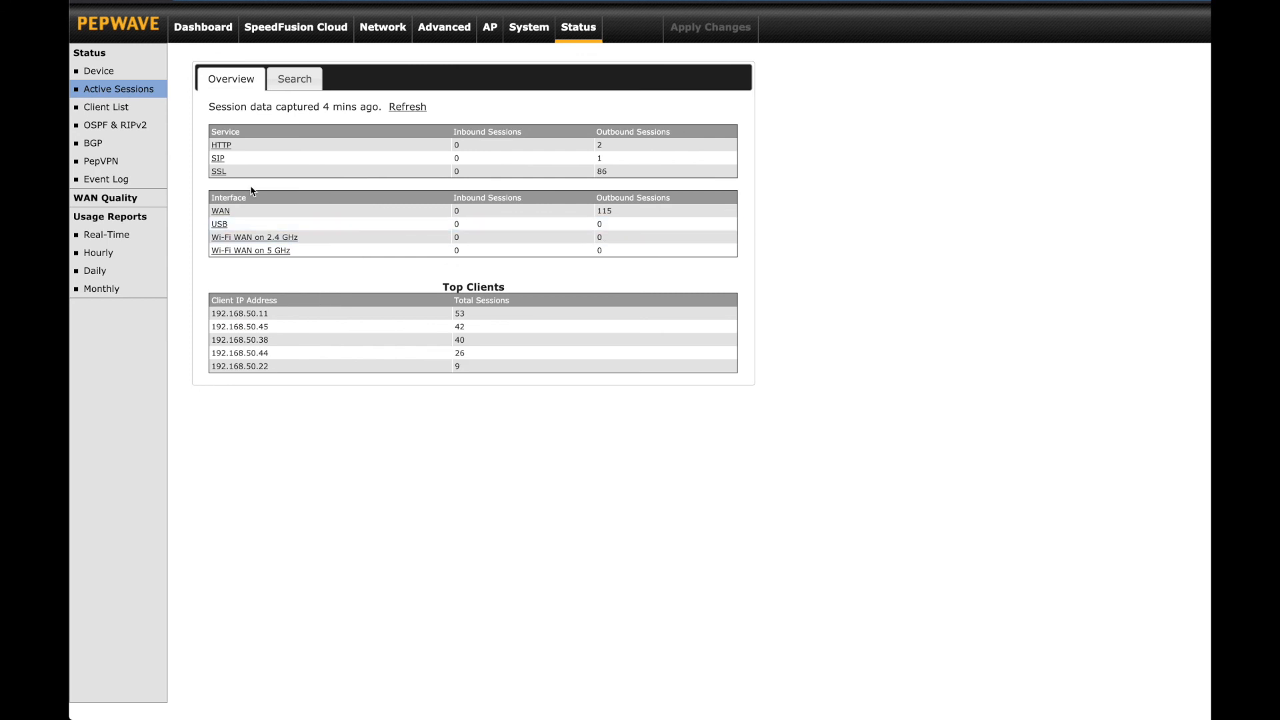
left_click(105, 107)
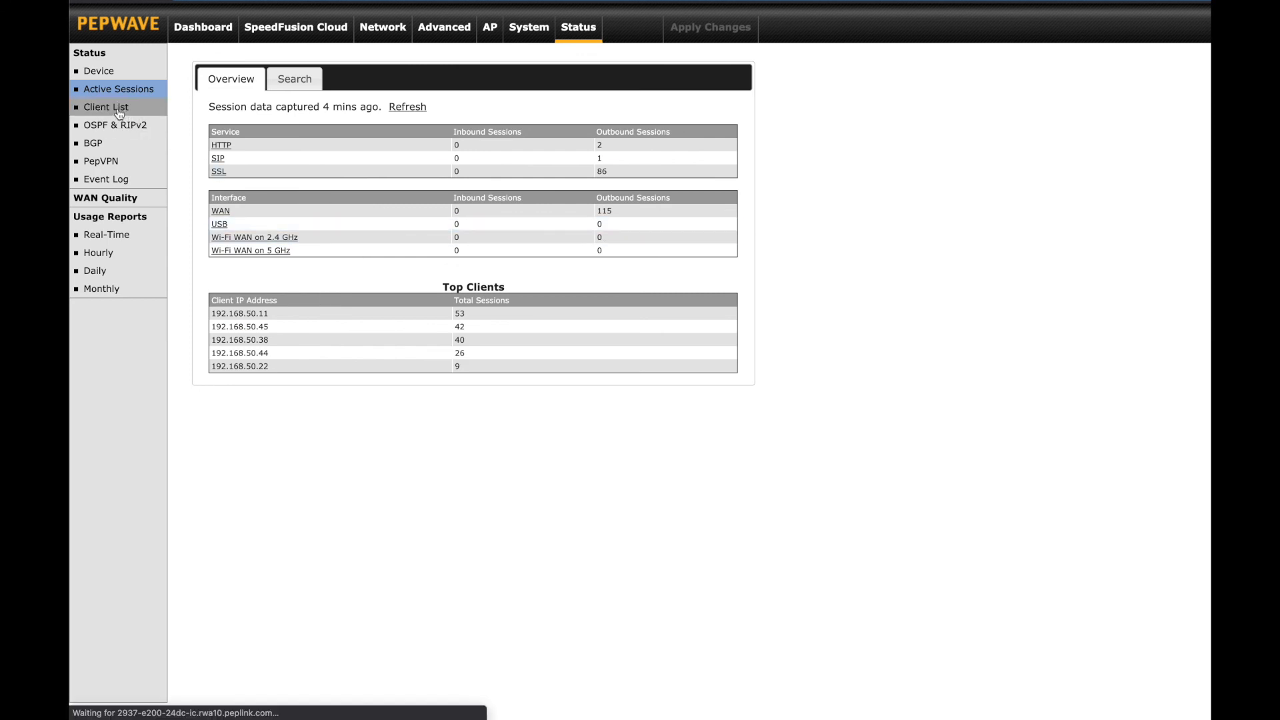
left_click(105, 106)
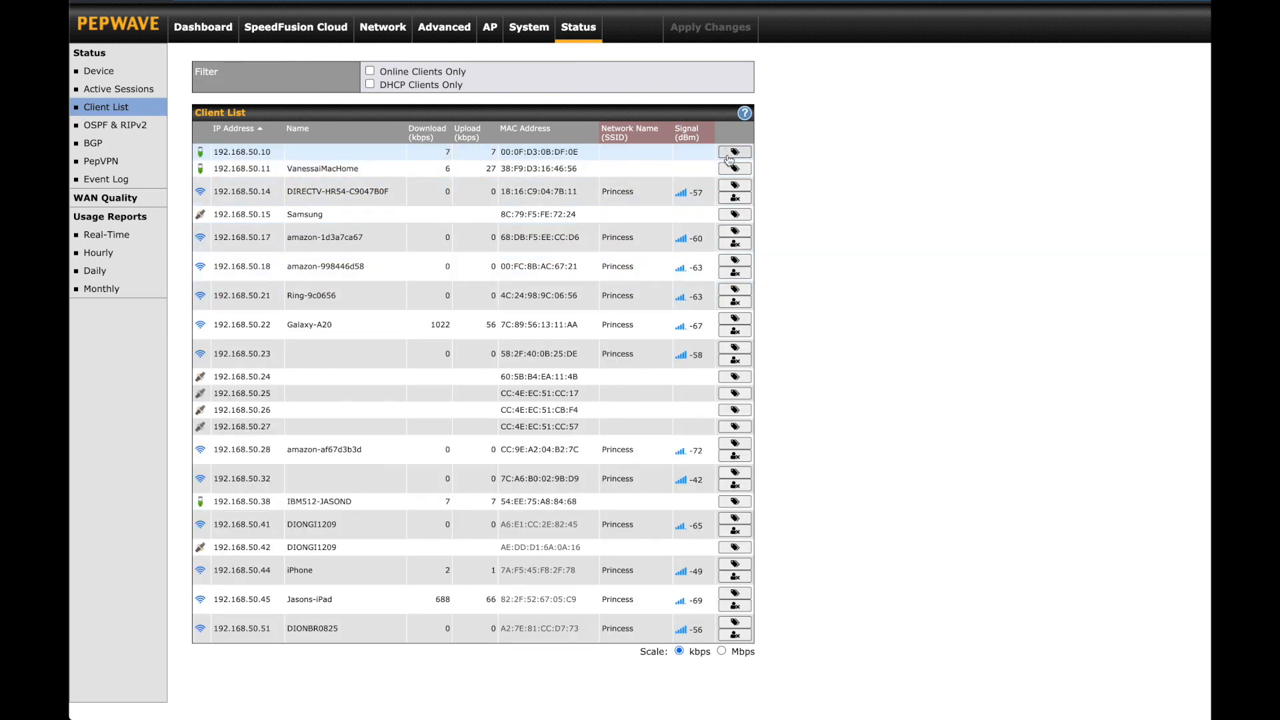
left_click(734, 152)
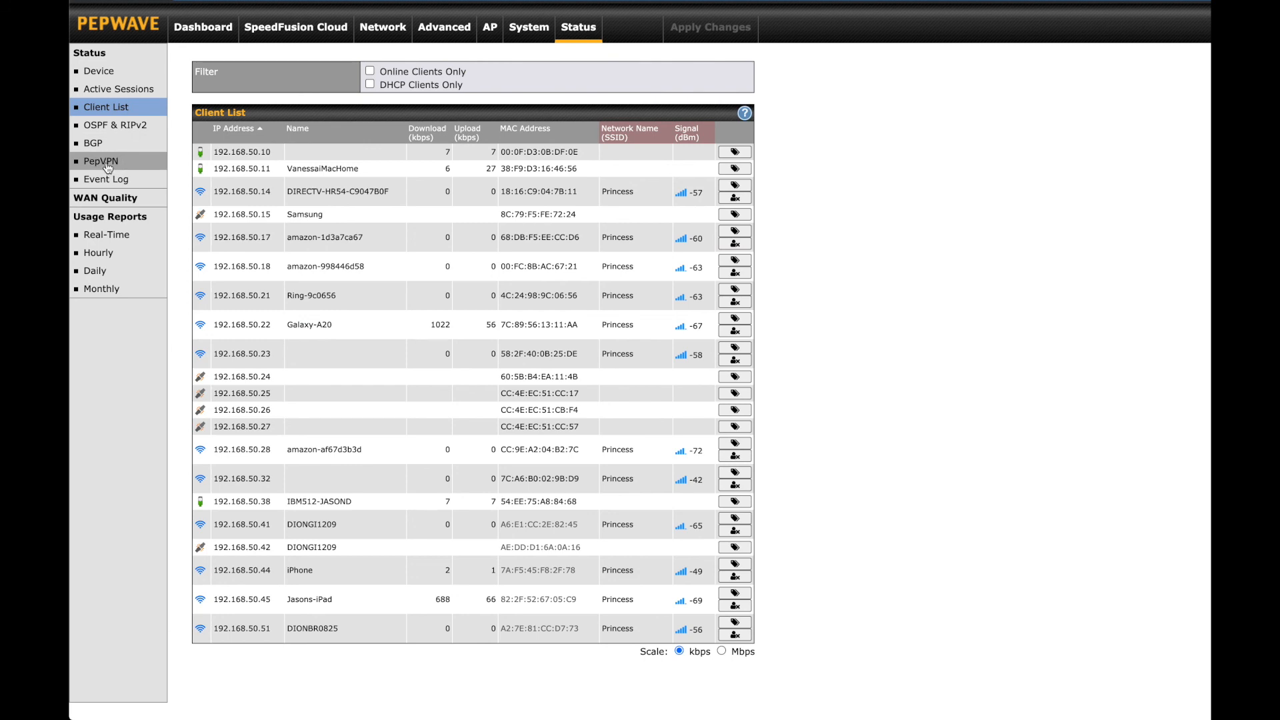
left_click(100, 161)
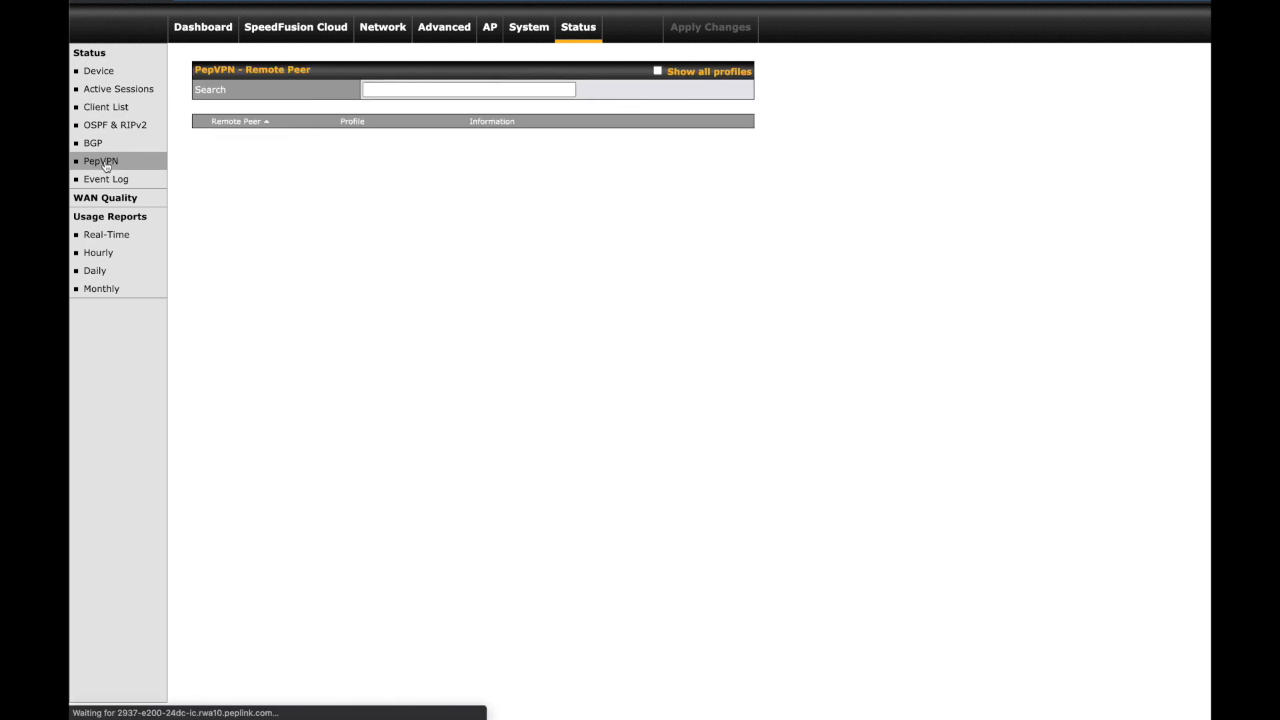
Check the Event Log, then show per-client usage for the 00:00 hour in the Hourly report
left_click(100, 161)
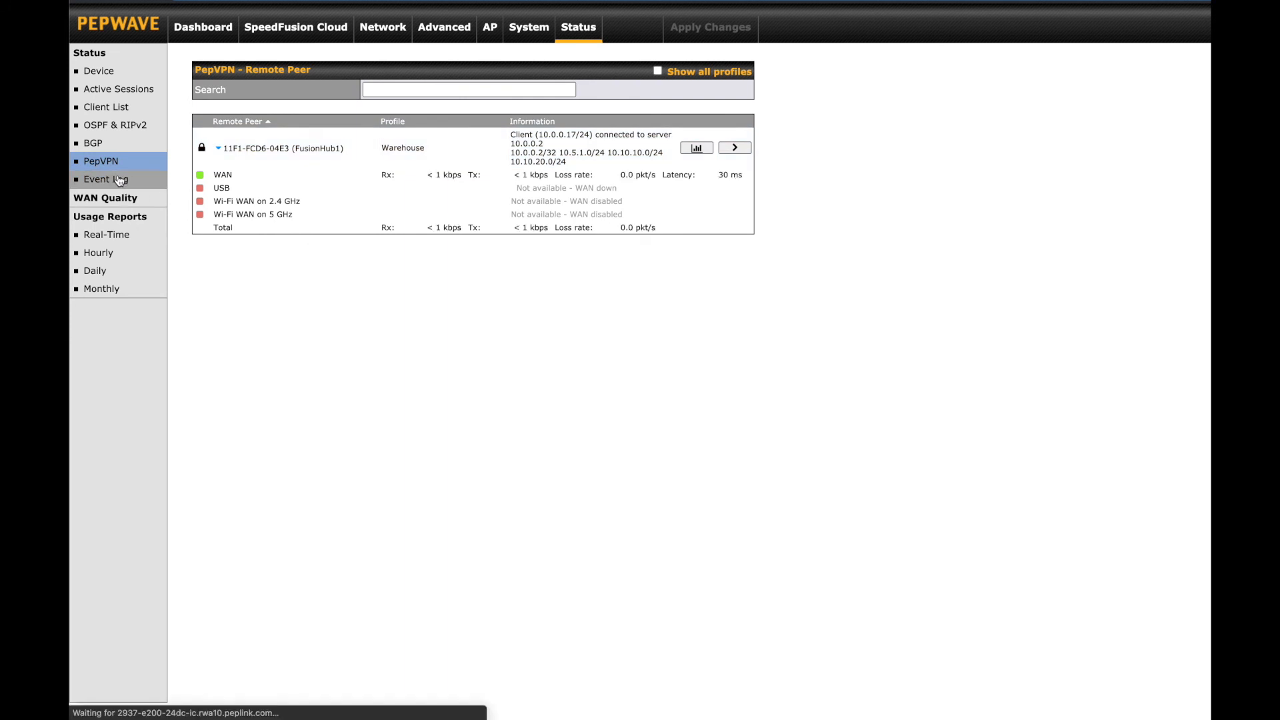
left_click(105, 178)
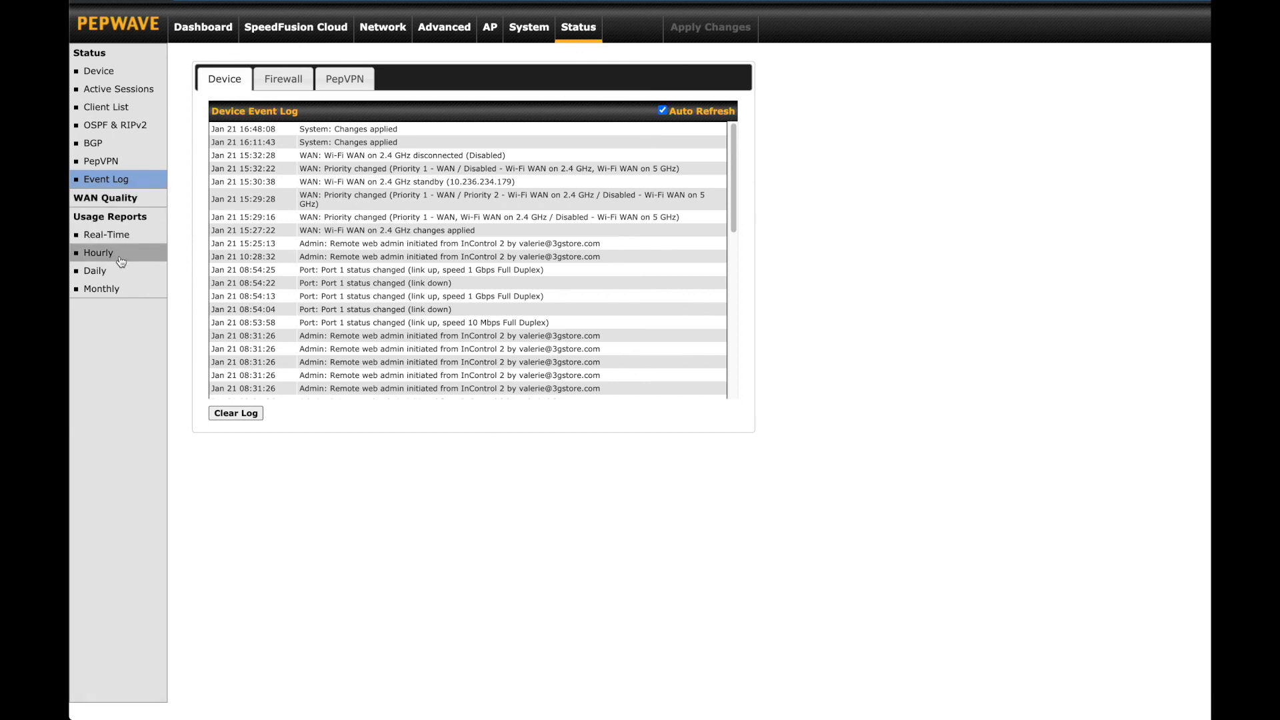
left_click(97, 252)
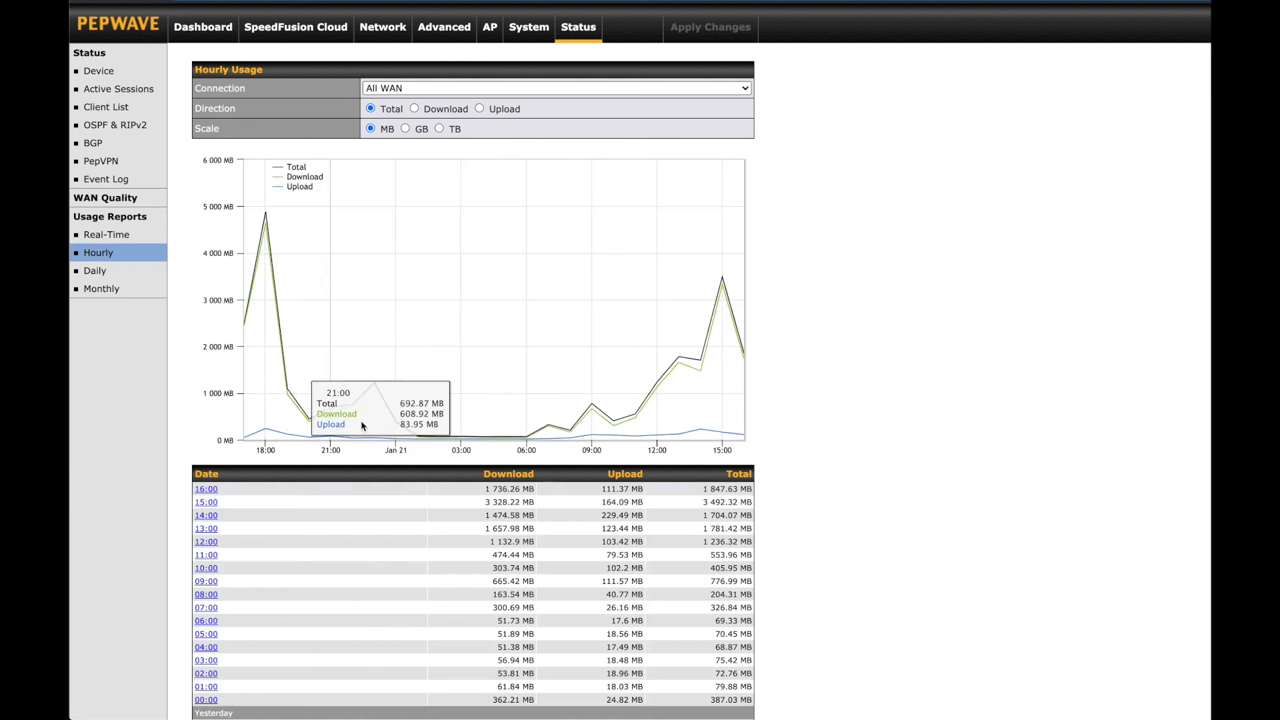
scroll("down", 3)
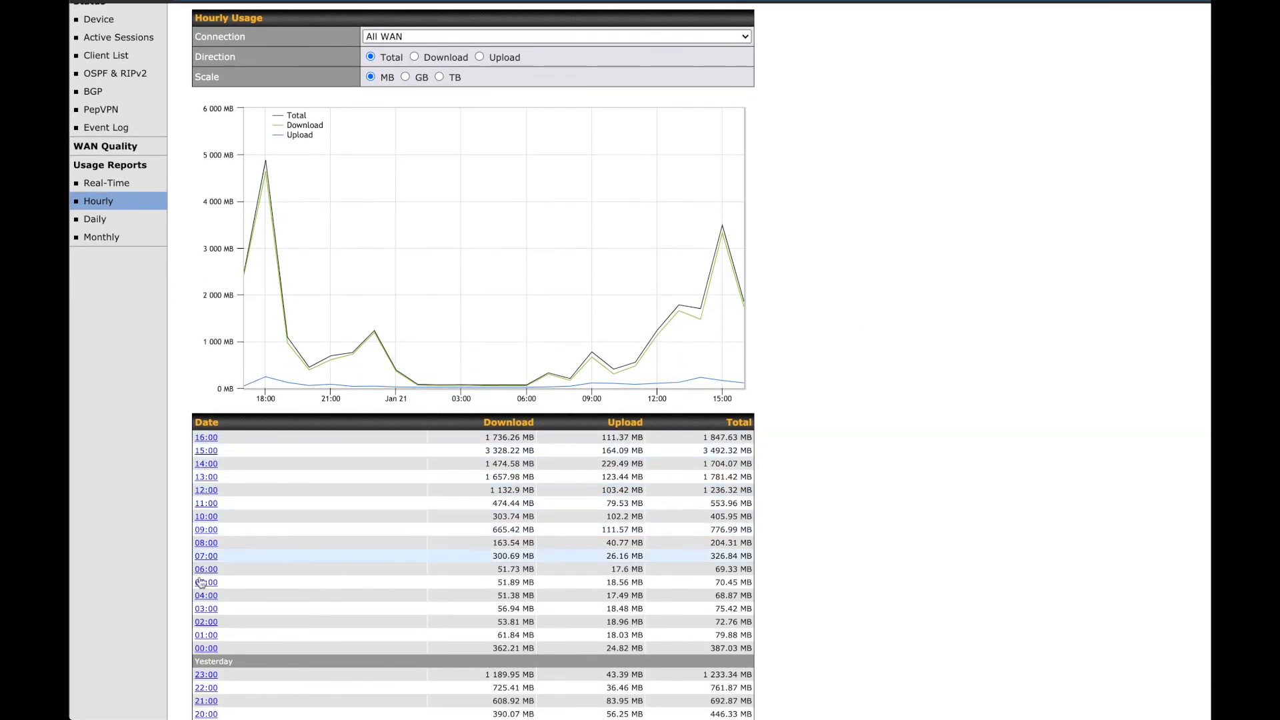
left_click(205, 648)
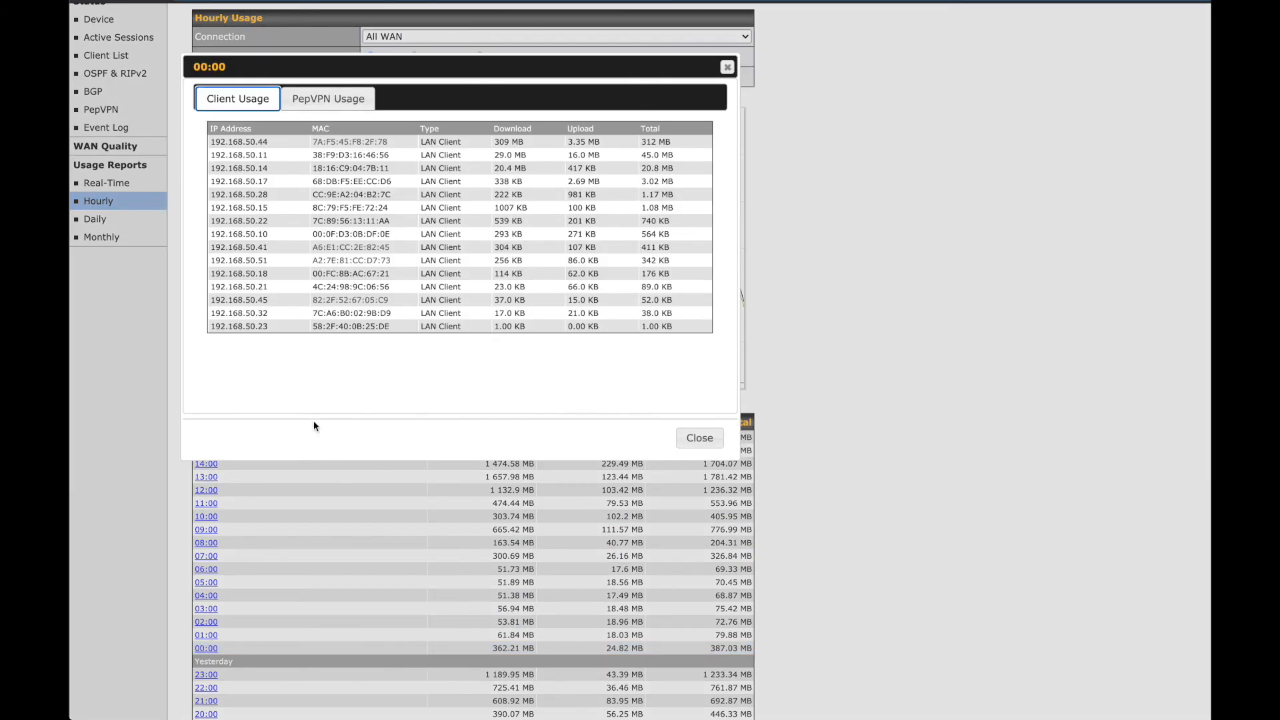